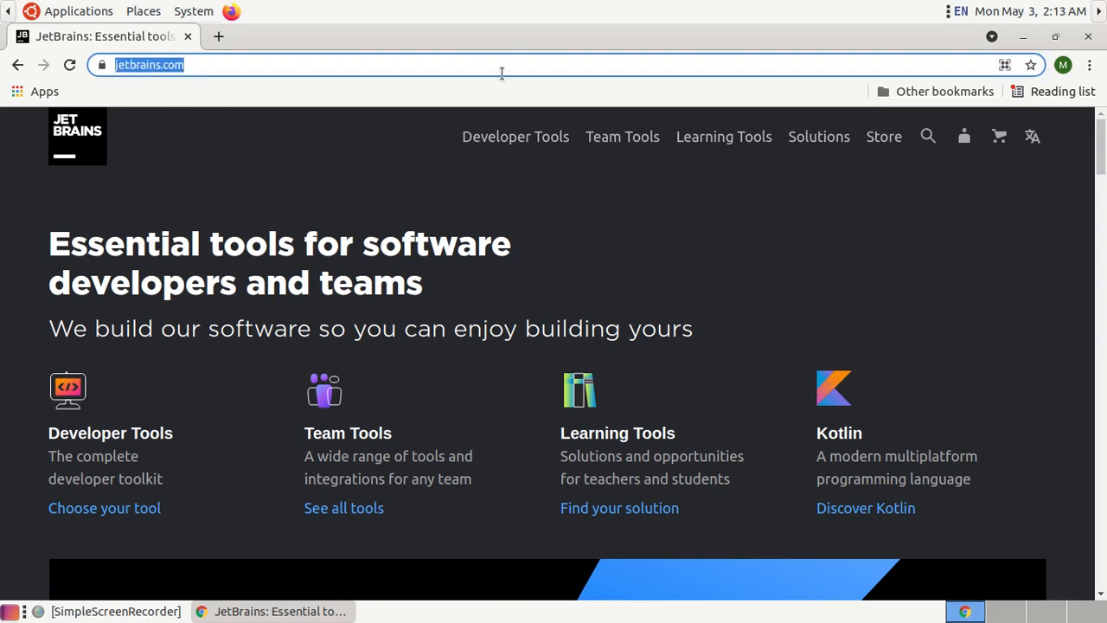
Step: Go from JetBrains Developer Tools to the RubyMine 2021.1.1 Linux download page
{"action": "left_click", "coordinate": [515, 136]}
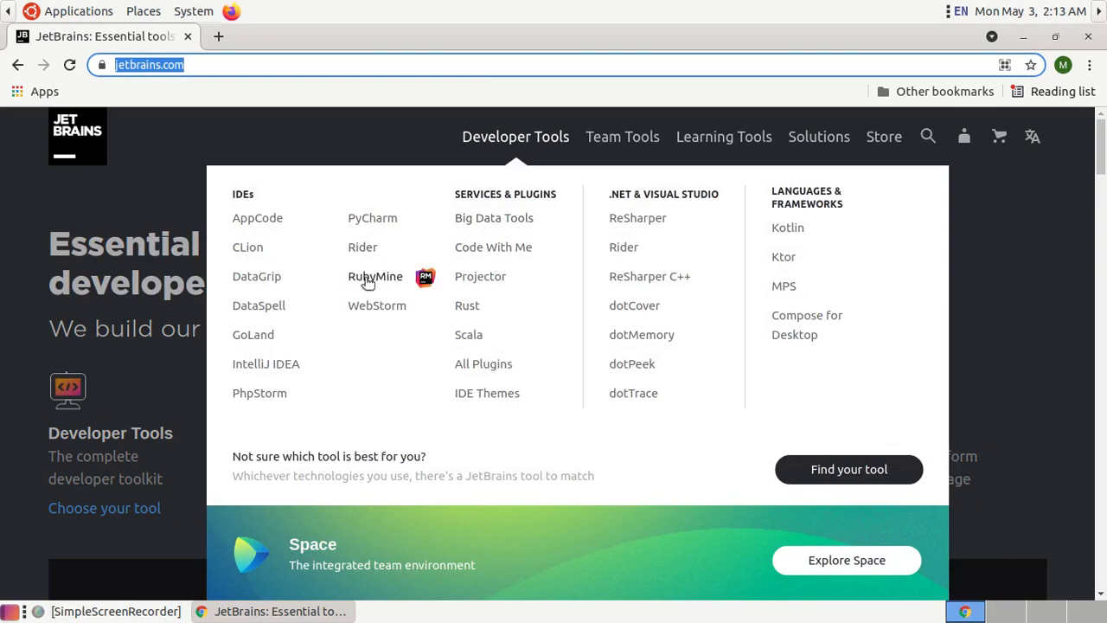
{"action": "left_click", "coordinate": [374, 276]}
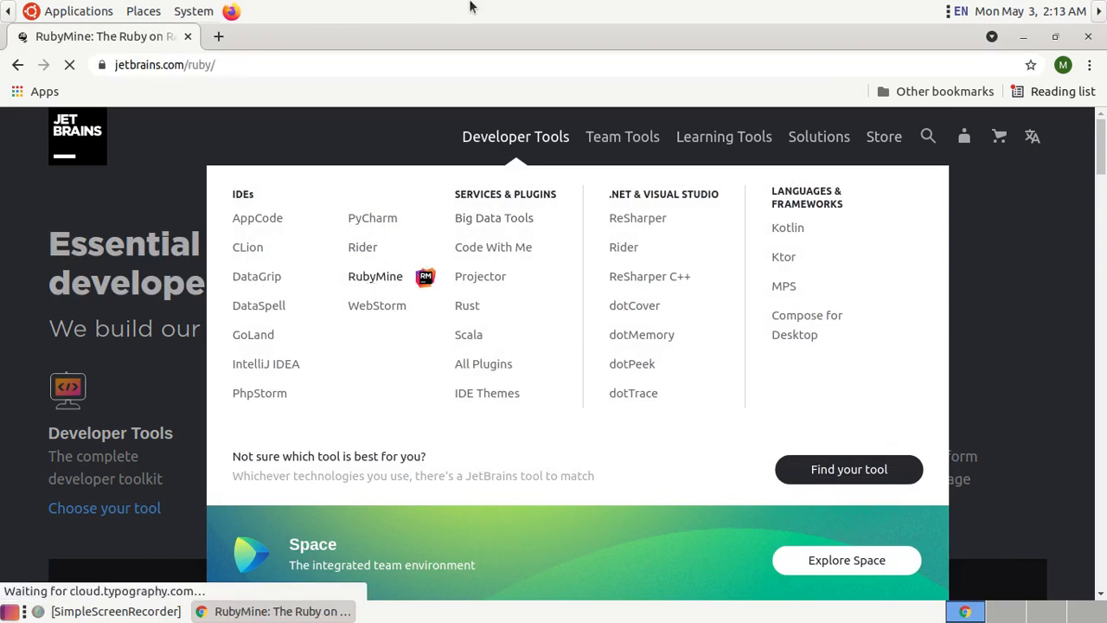
{"action": "left_click", "coordinate": [376, 276]}
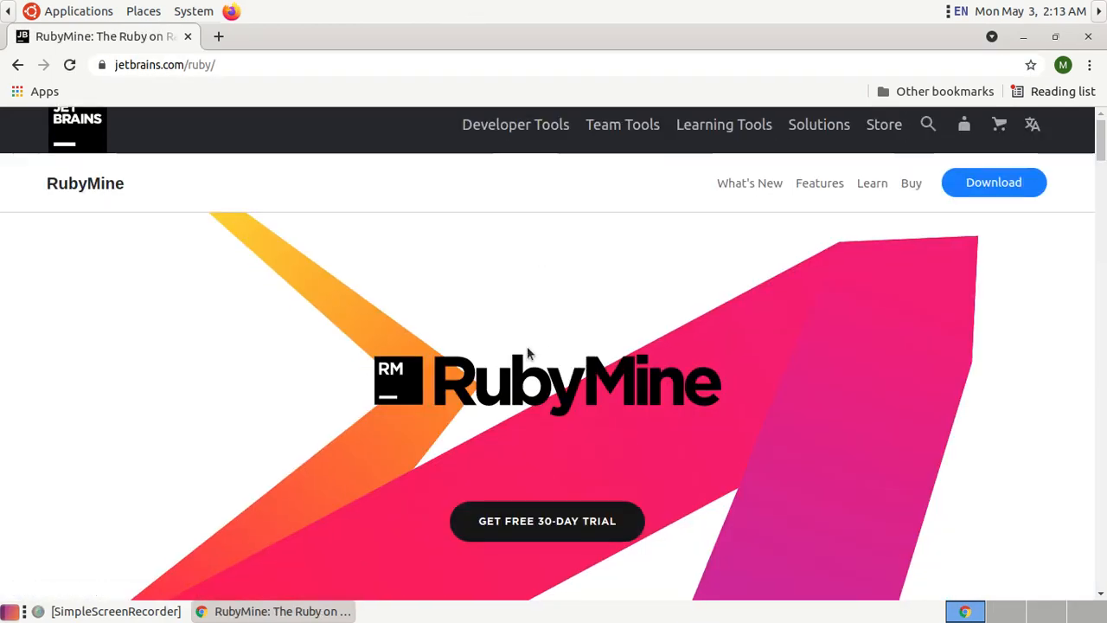
{"action": "scroll", "scroll_direction": "down", "scroll_amount": 3}
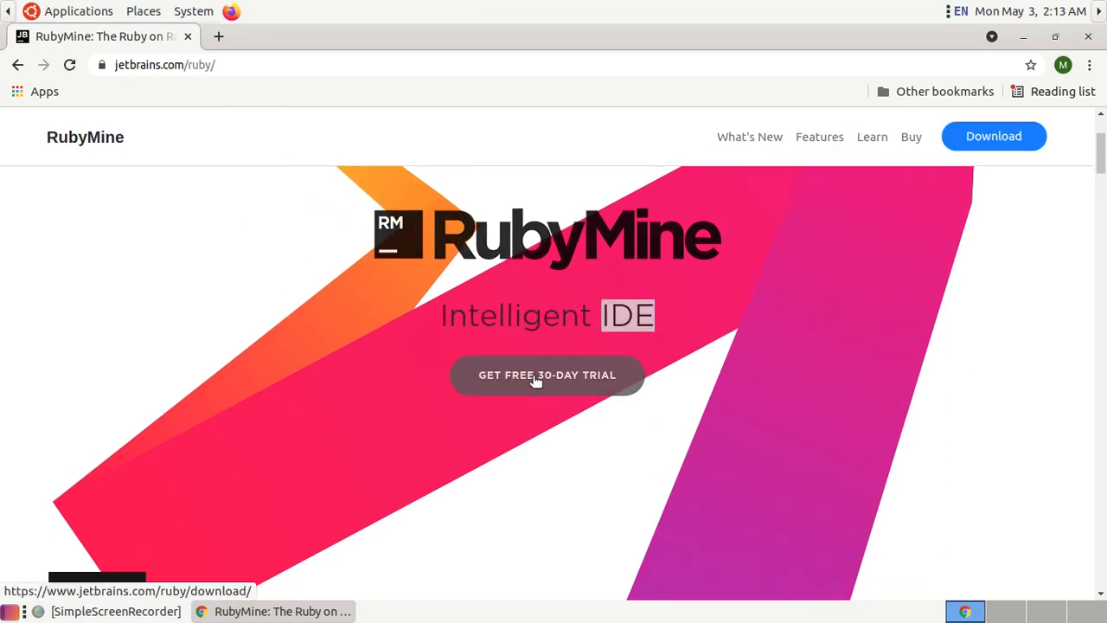
{"action": "left_click", "coordinate": [546, 374]}
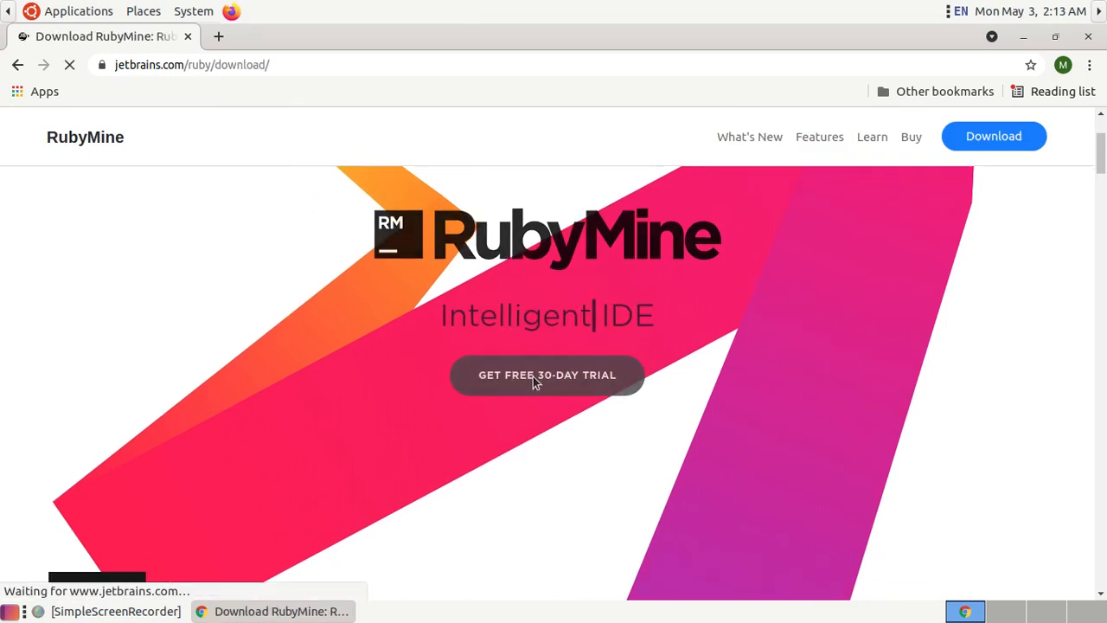
{"action": "left_click", "coordinate": [546, 374]}
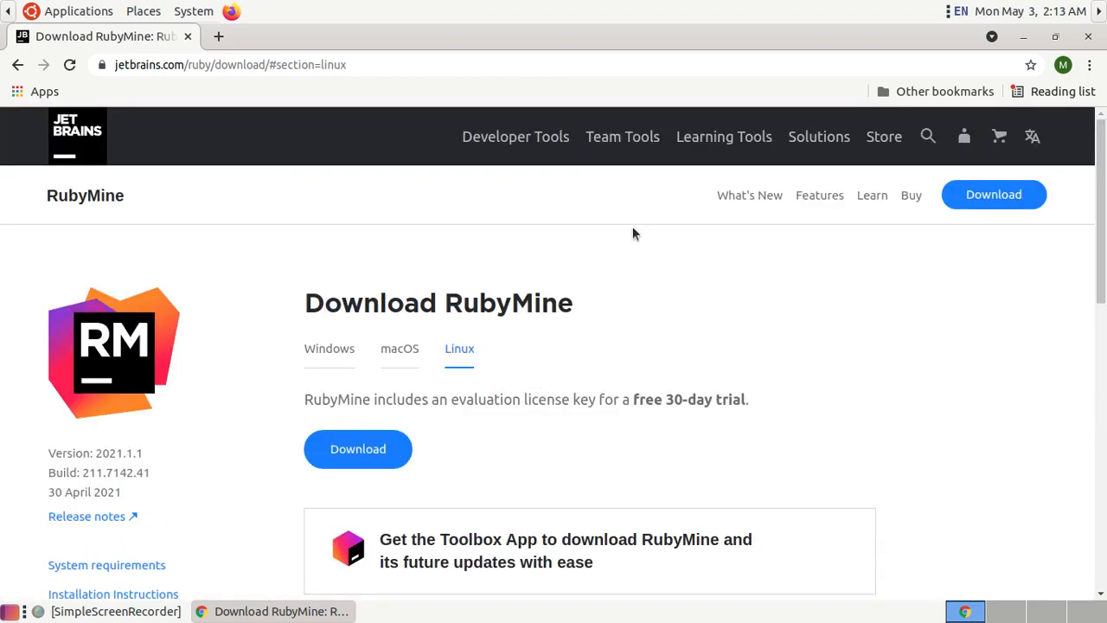
{"action": "scroll", "scroll_direction": "down", "scroll_amount": 3}
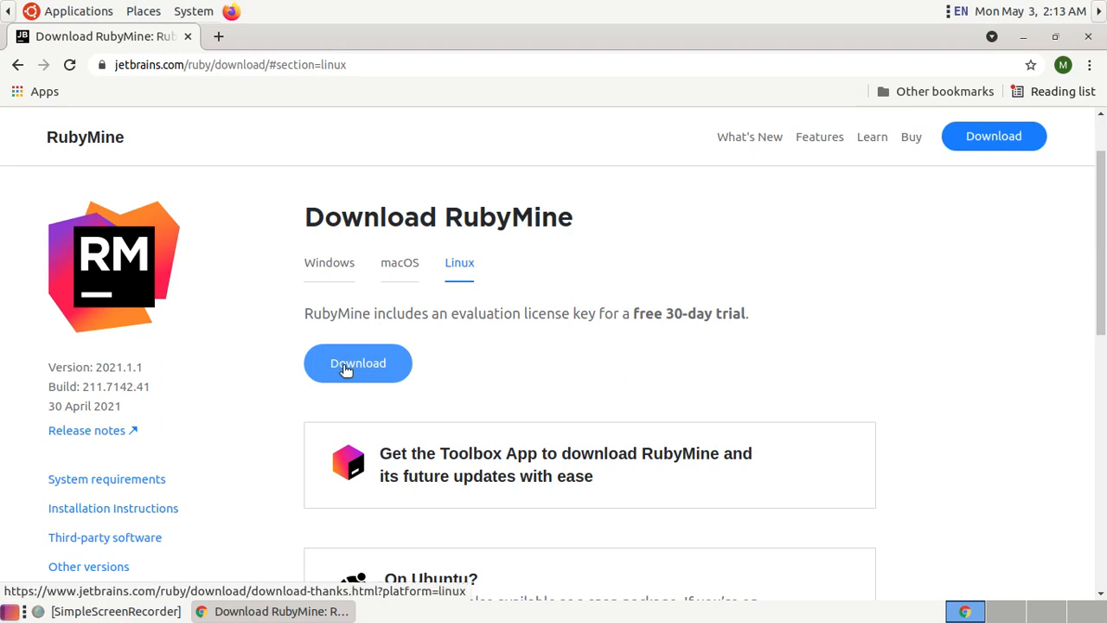
{"action": "mouse_move", "coordinate": [348, 379]}
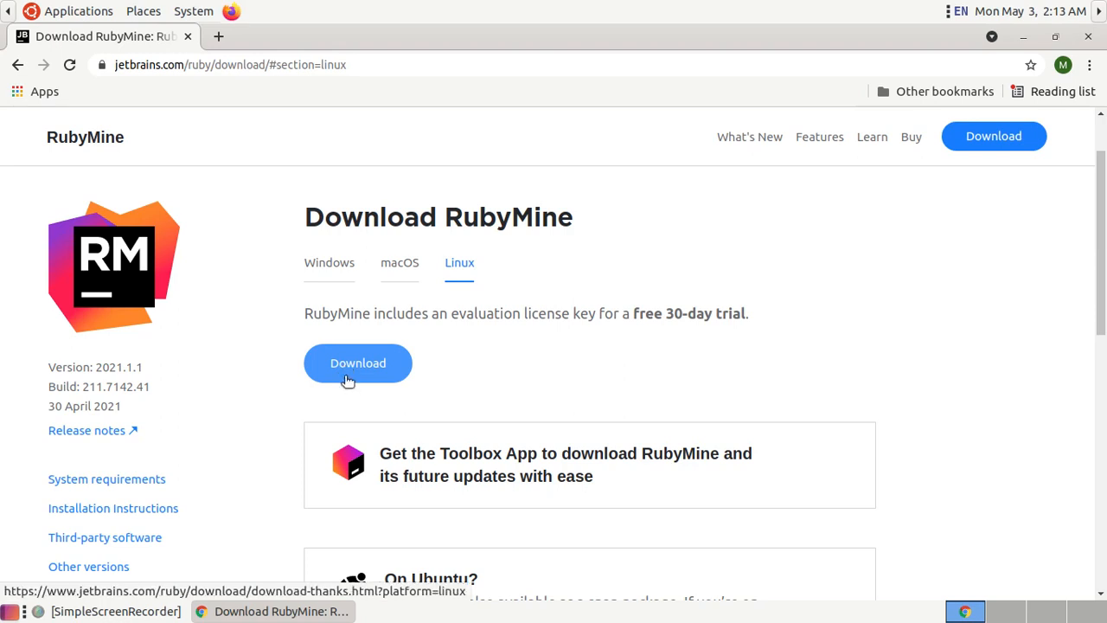
{"action": "mouse_move", "coordinate": [361, 370]}
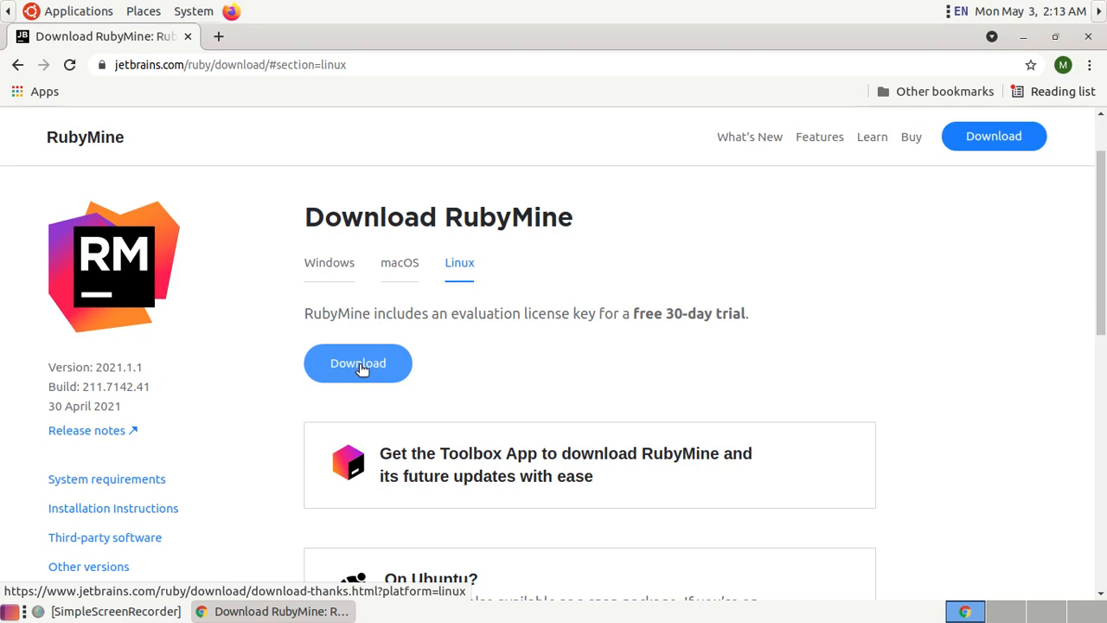
{"action": "mouse_move", "coordinate": [692, 226]}
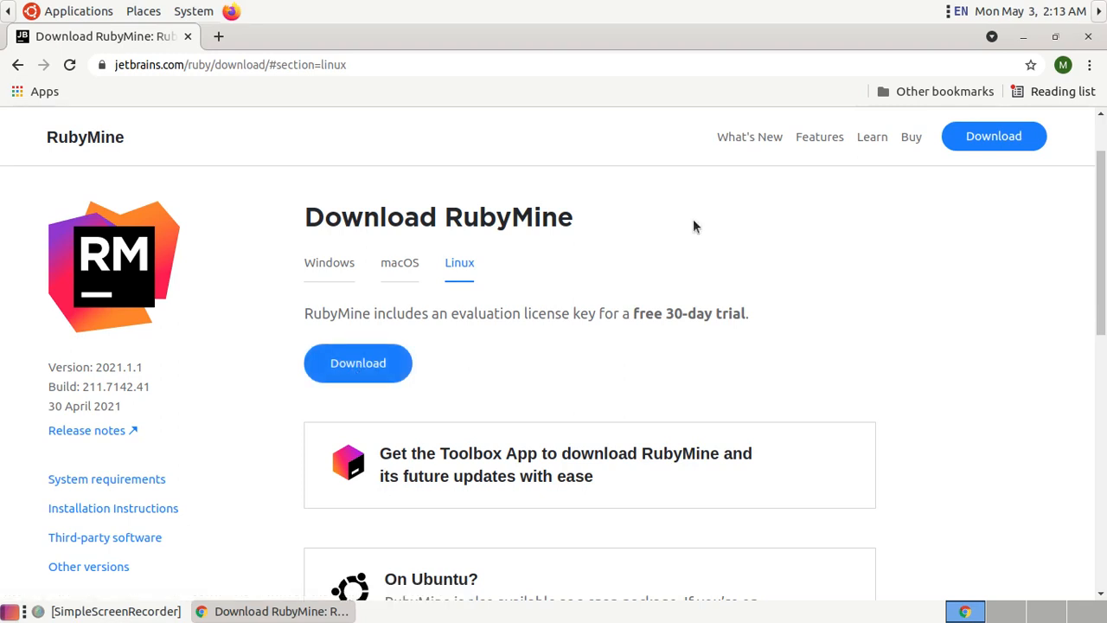
{"action": "mouse_move", "coordinate": [89, 508]}
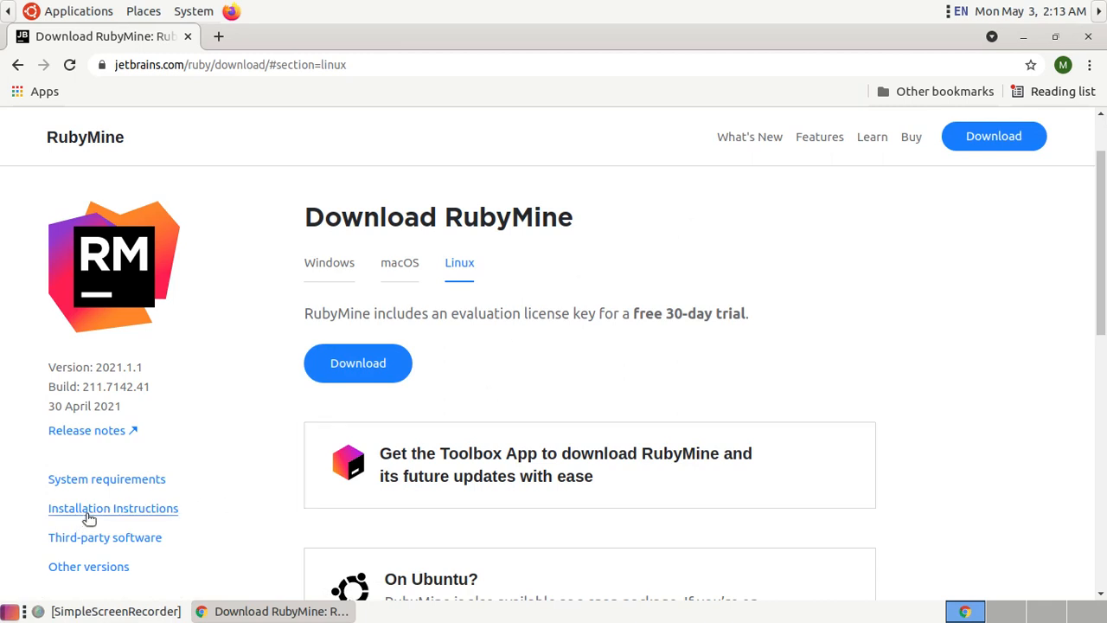
Step: Open the installation instructions, then cd into Downloads and list the RubyMine archive
{"action": "left_click", "coordinate": [112, 508]}
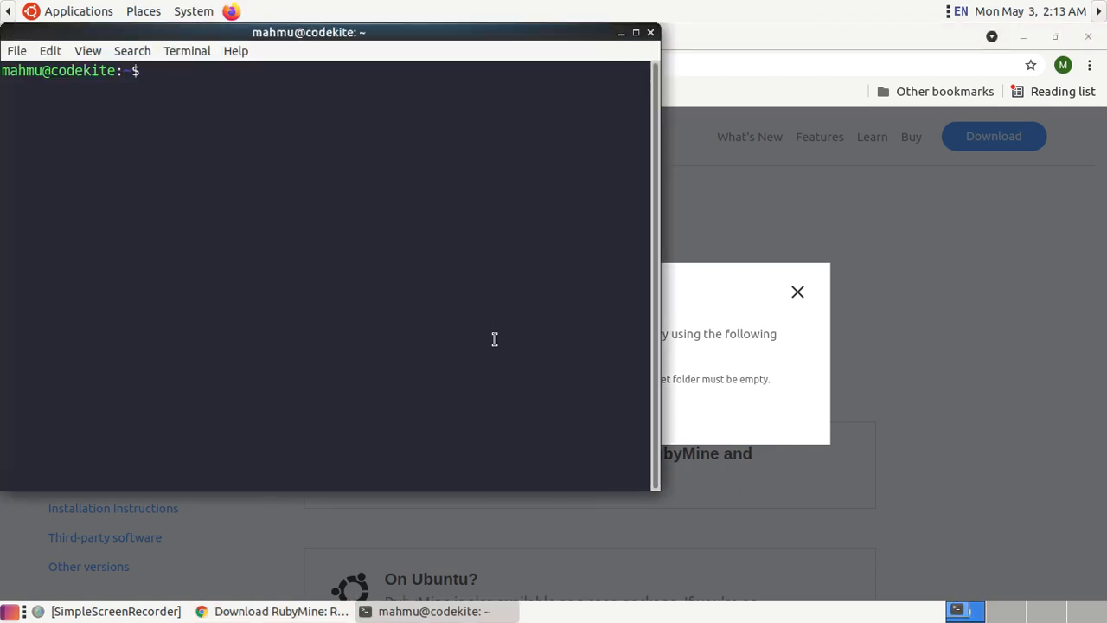
{"action": "type", "text": "cd Do"}
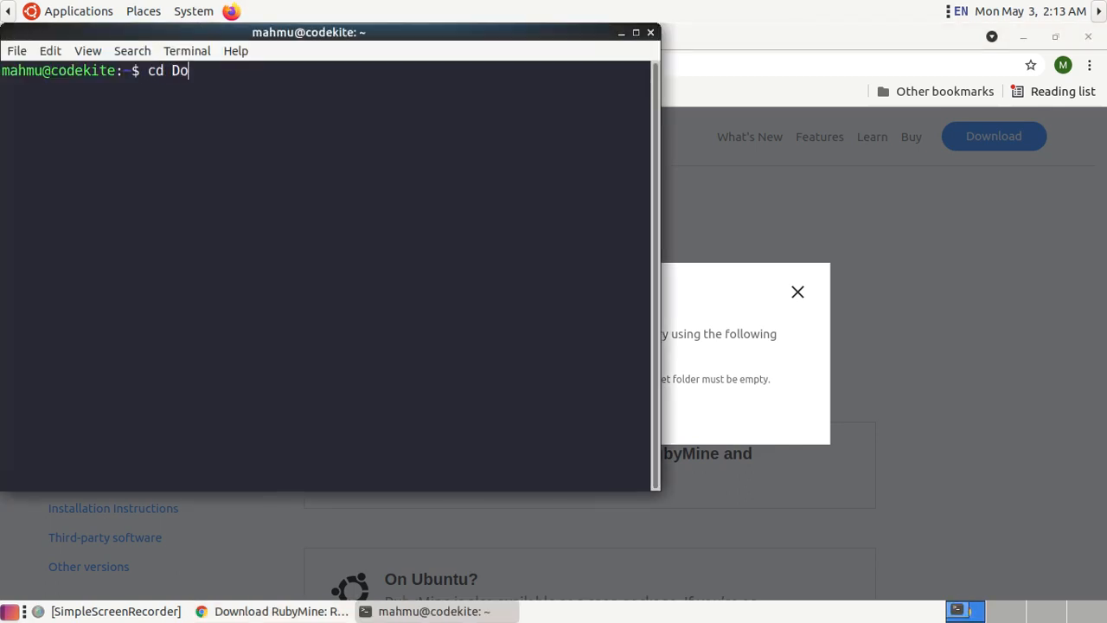
{"action": "key", "text": "Return"}
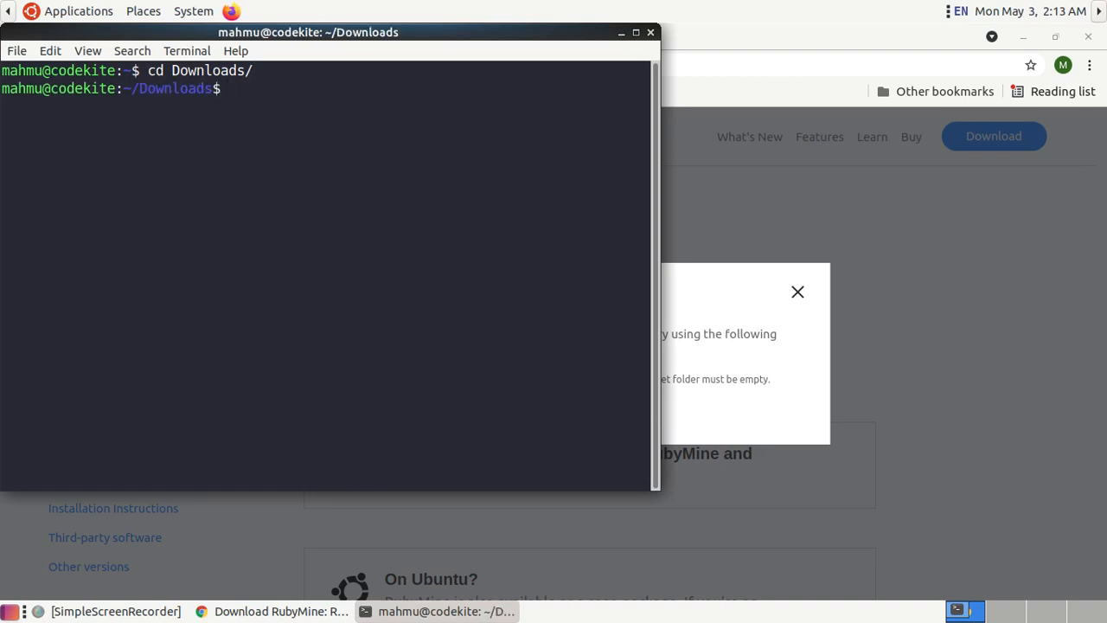
{"action": "type", "text": "ls"}
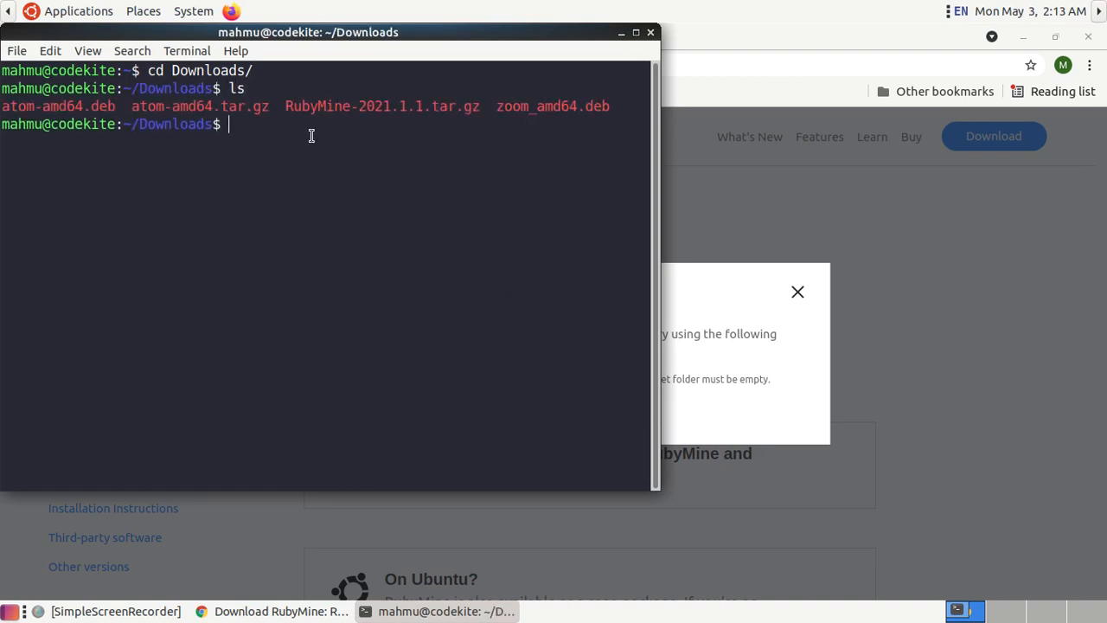
{"action": "double_click", "coordinate": [381, 105]}
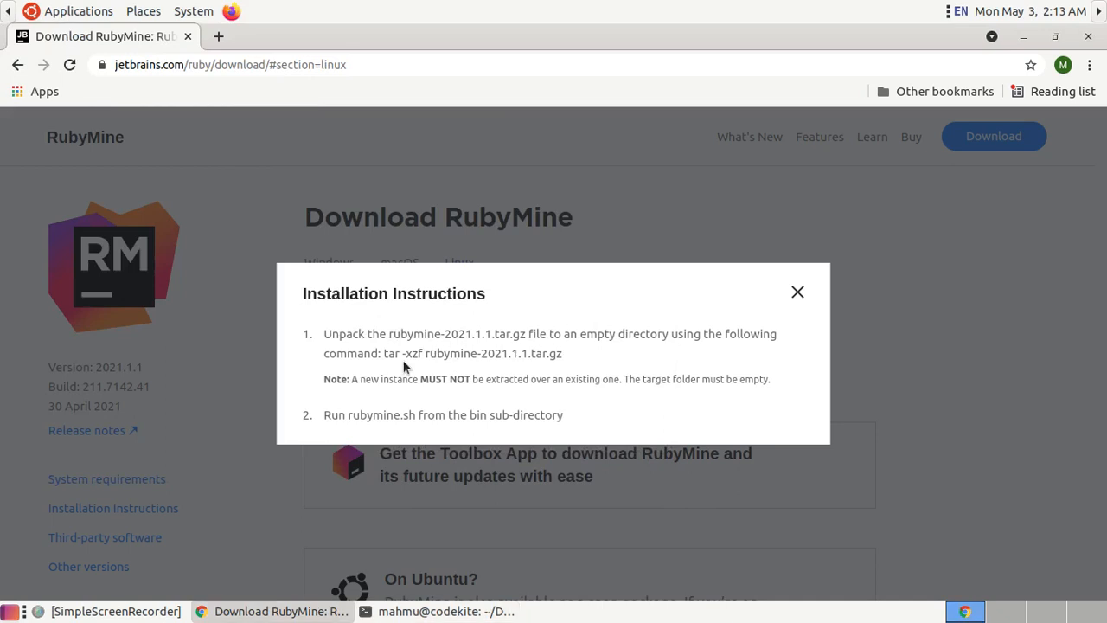
{"action": "double_click", "coordinate": [398, 352]}
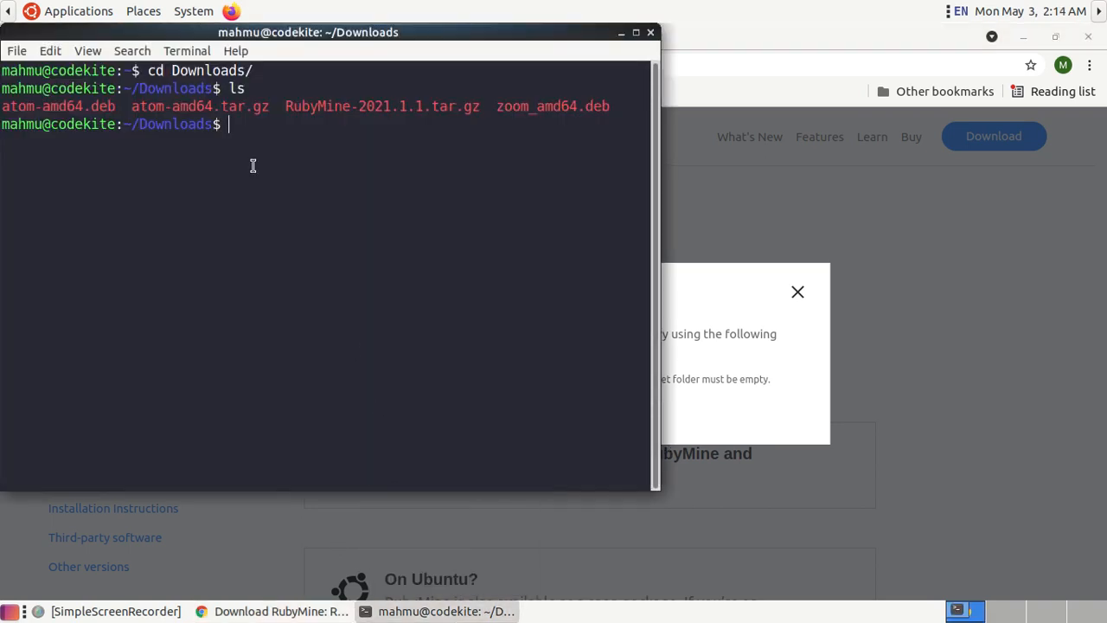
Step: Run sudo tar -xzf RubyMine-2021.1.1.tar.gz -C /opt to extract into /opt
{"action": "type", "text": "sudo"}
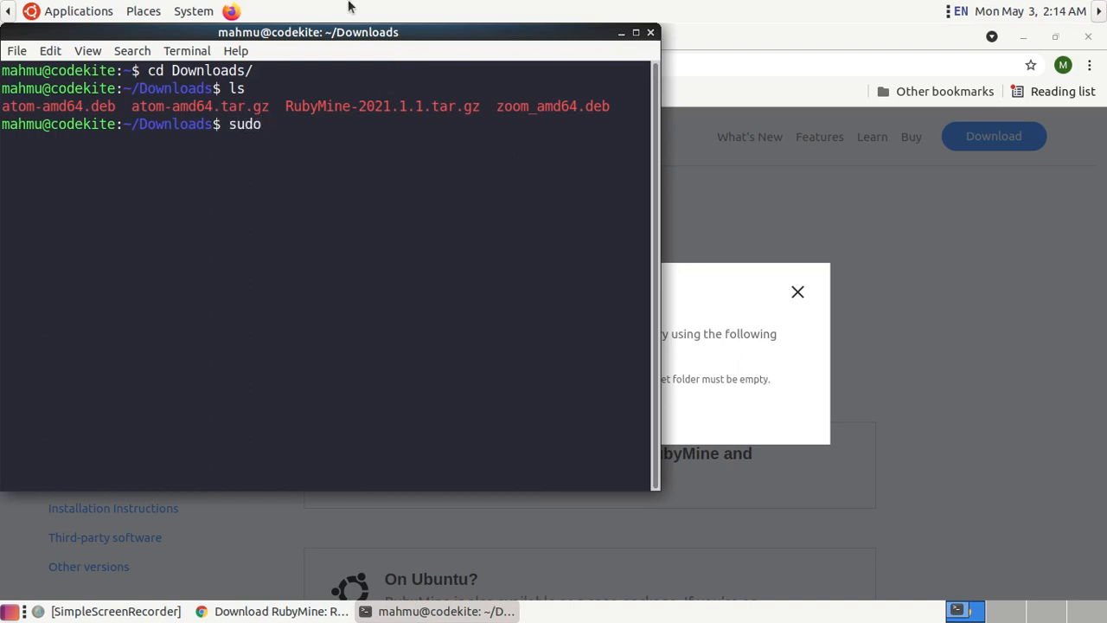
{"action": "type", "text": "tar -xzf"}
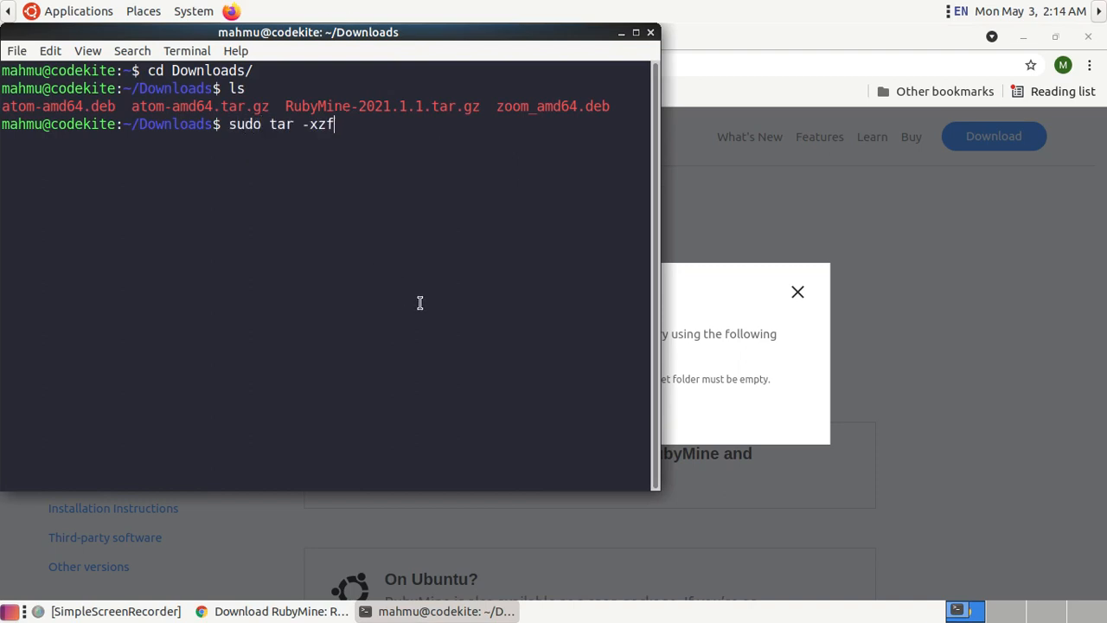
{"action": "type", "text": "RubyMine-2021.1.1.tar.gz"}
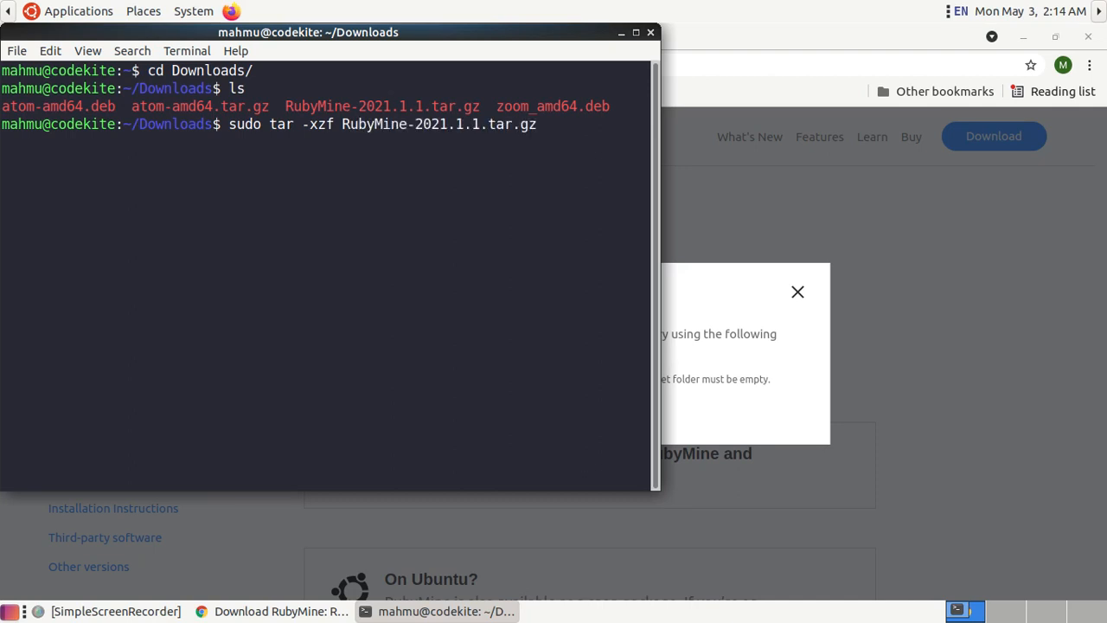
{"action": "type", "text": "-C"}
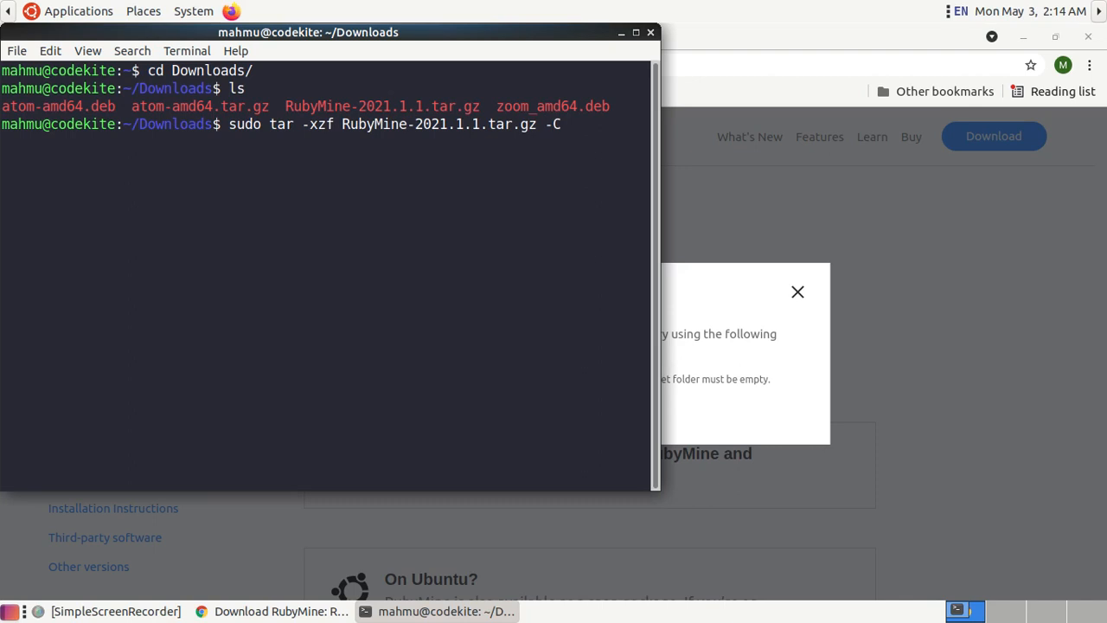
{"action": "type", "text": "/opt"}
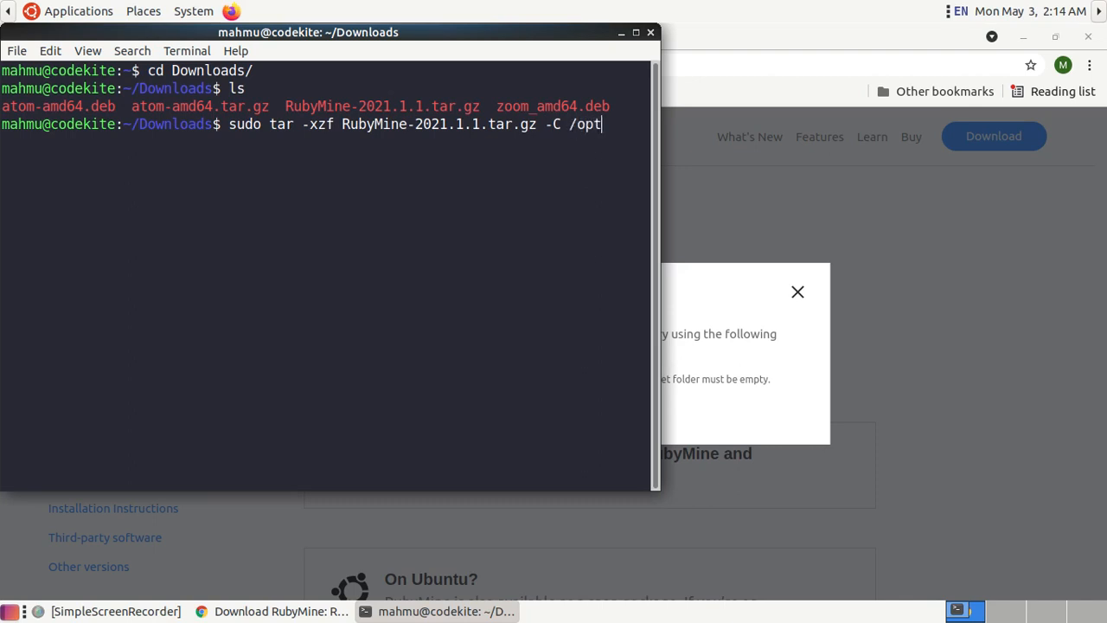
{"action": "key", "text": "Return"}
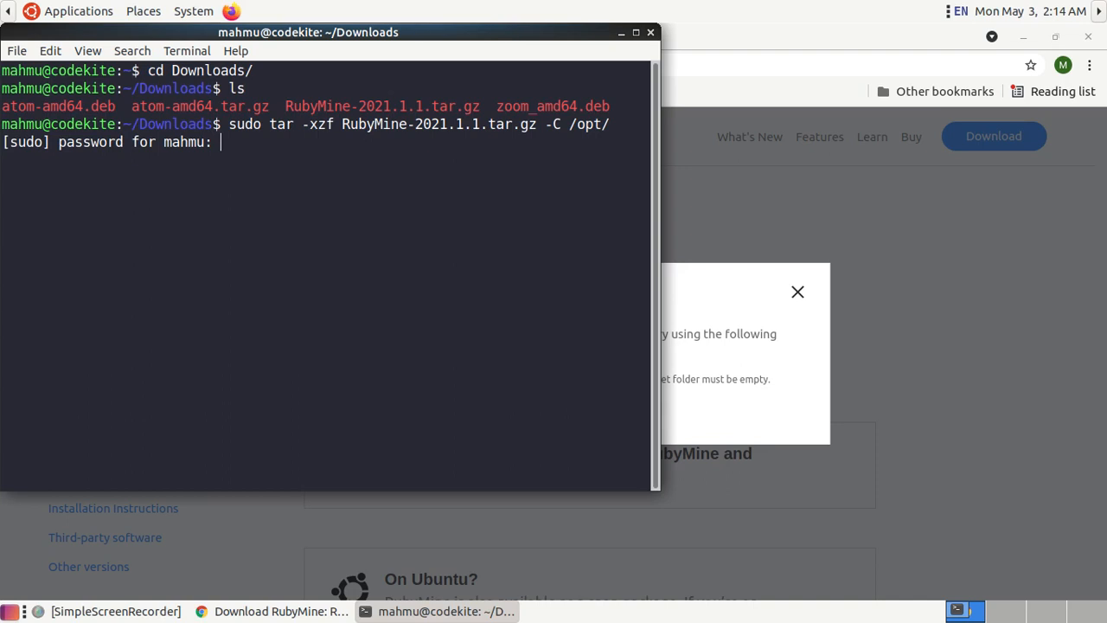
Step: Enter the sudo password, retrying after the first attempt is rejected
{"action": "key", "text": "Return"}
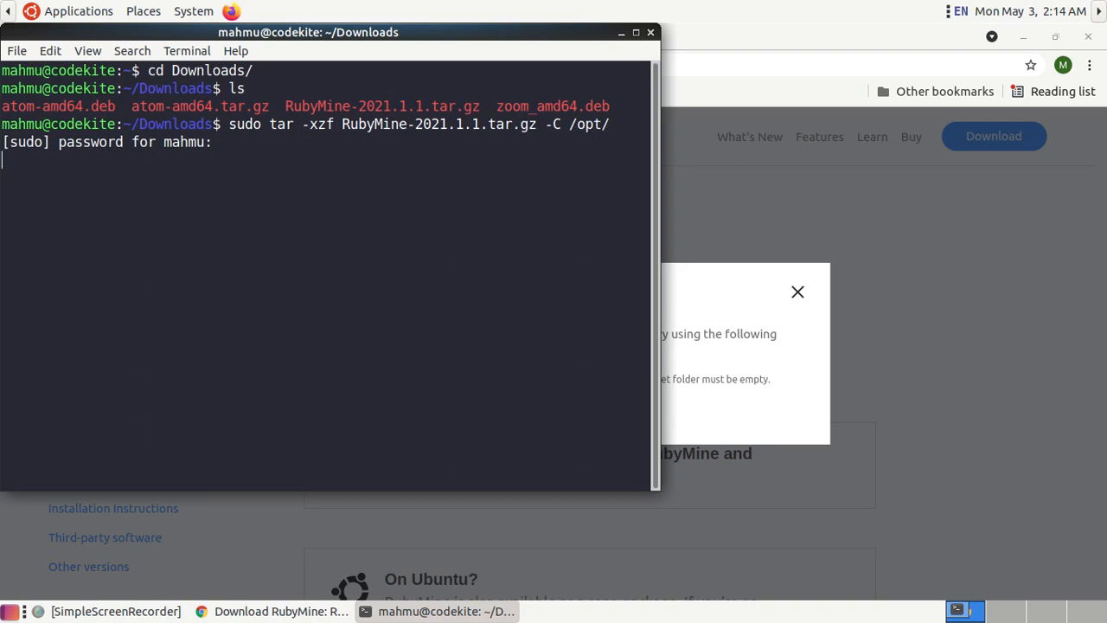
{"action": "key", "text": "Return"}
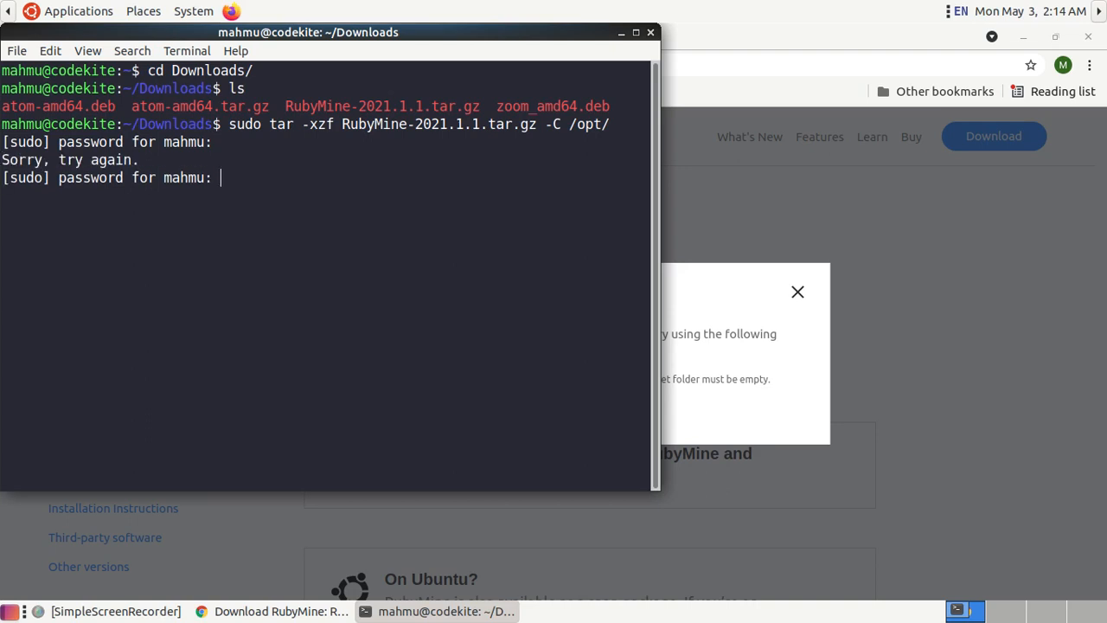
{"action": "key", "text": "Return"}
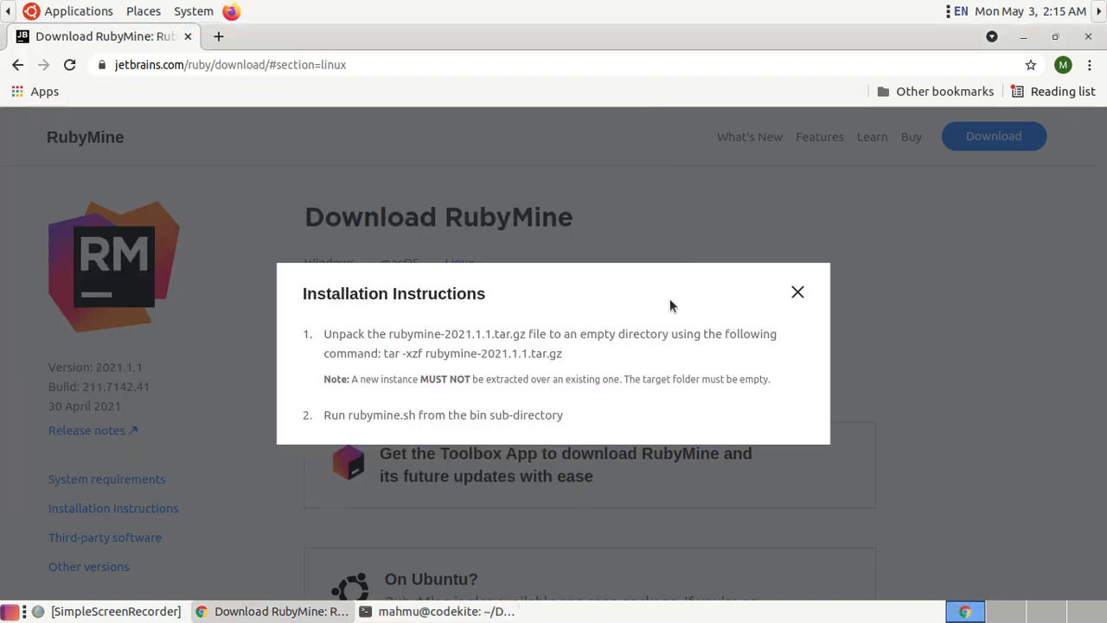
{"action": "mouse_move", "coordinate": [508, 301]}
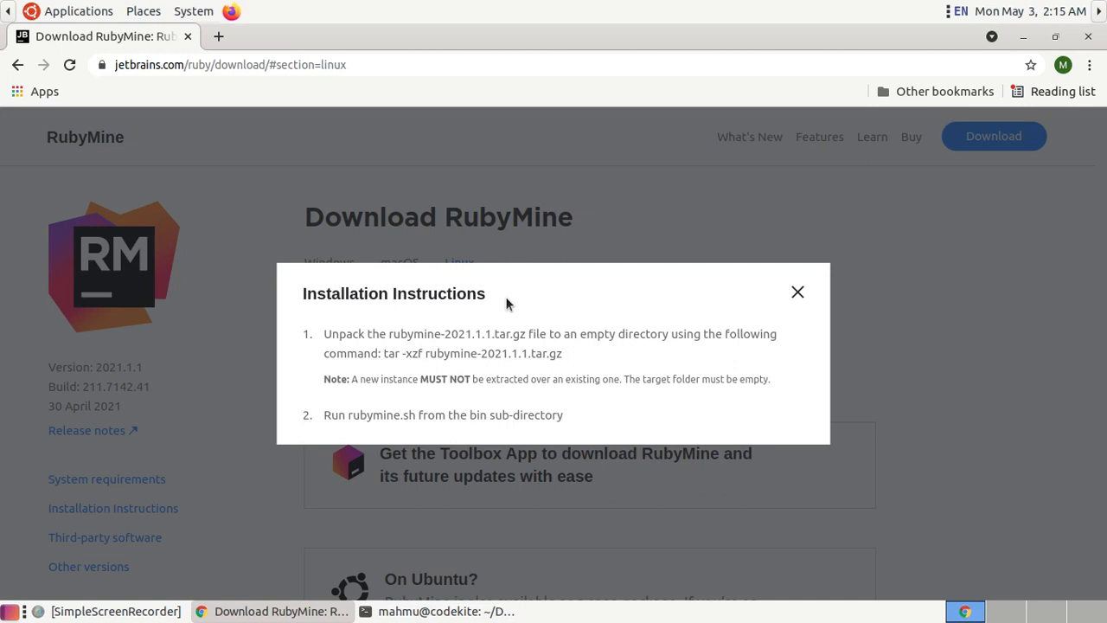
{"action": "mouse_move", "coordinate": [413, 581]}
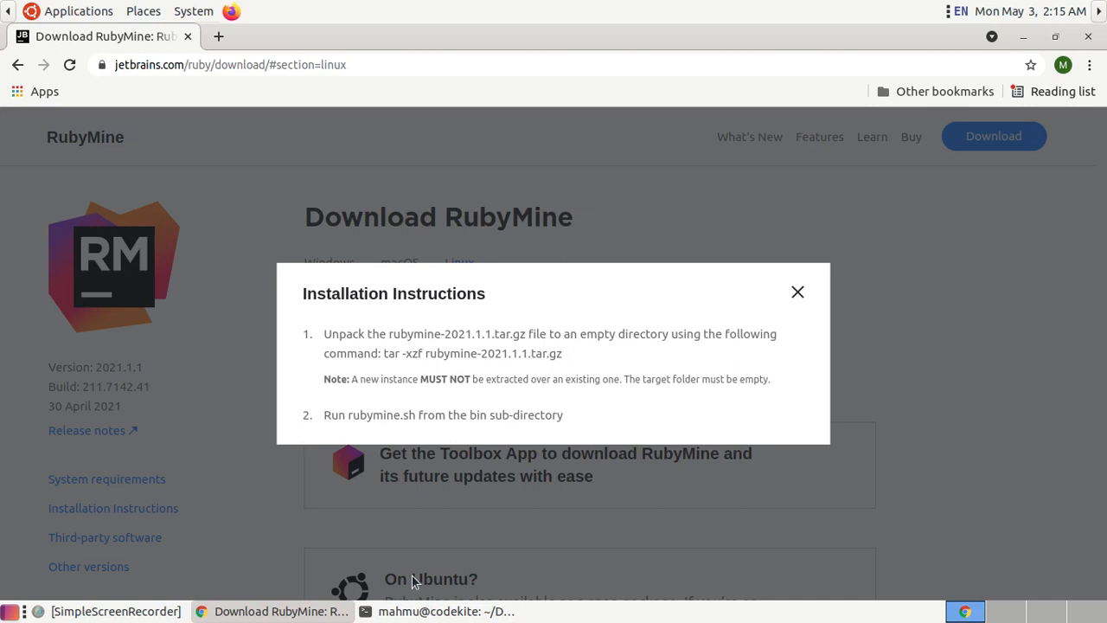
Step: Change the terminal directory to /opt/RubyMine-2021.1.1/bin
{"action": "left_click", "coordinate": [446, 610]}
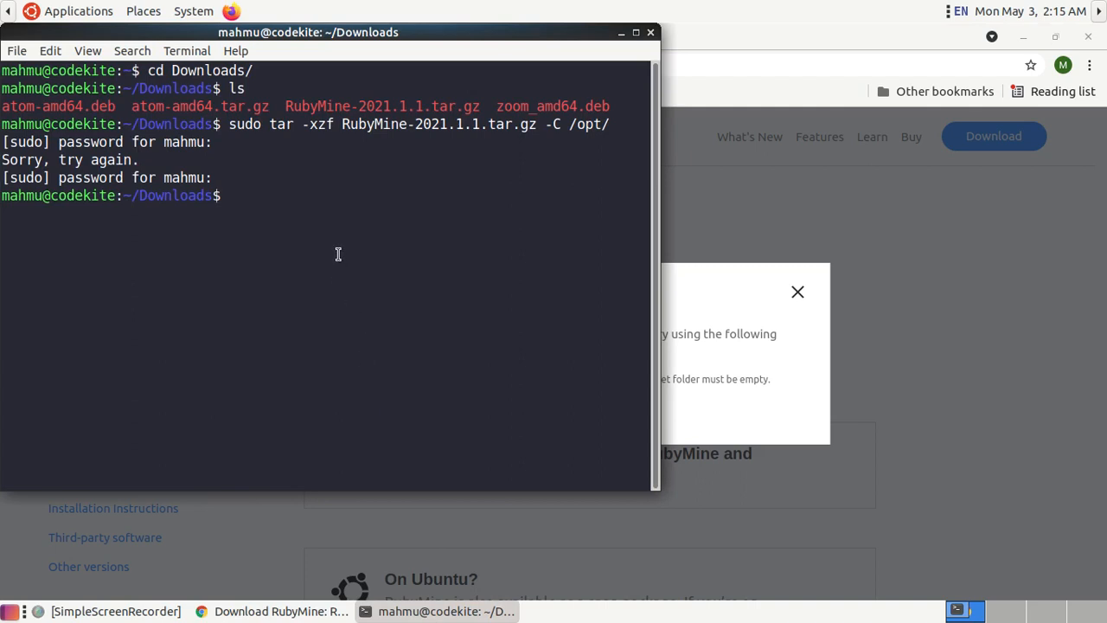
{"action": "type", "text": "cd"}
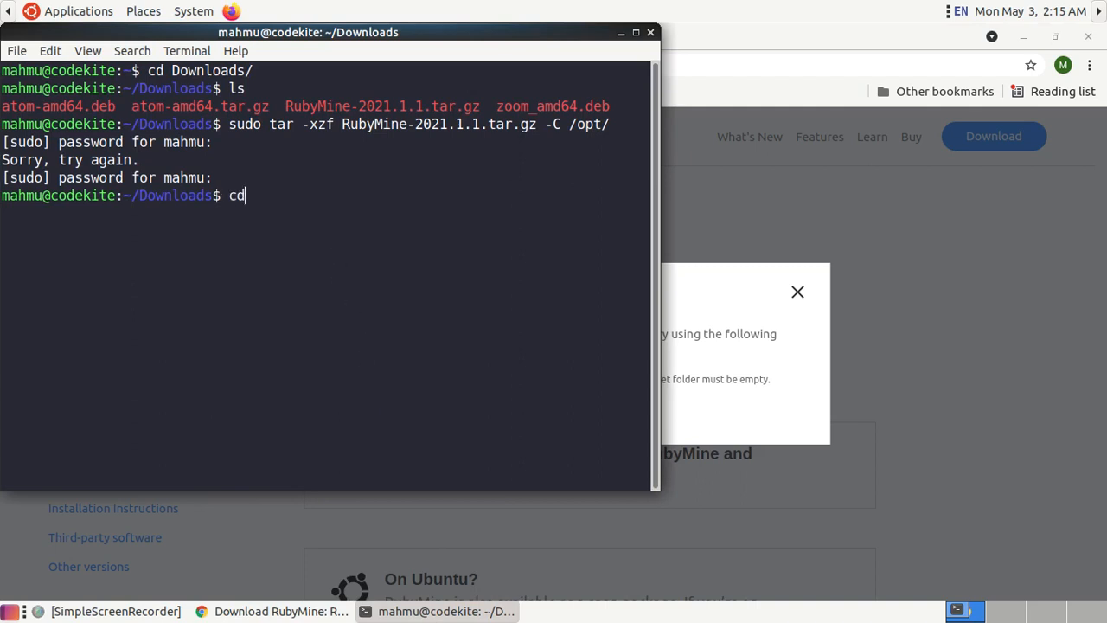
{"action": "key", "text": "Return"}
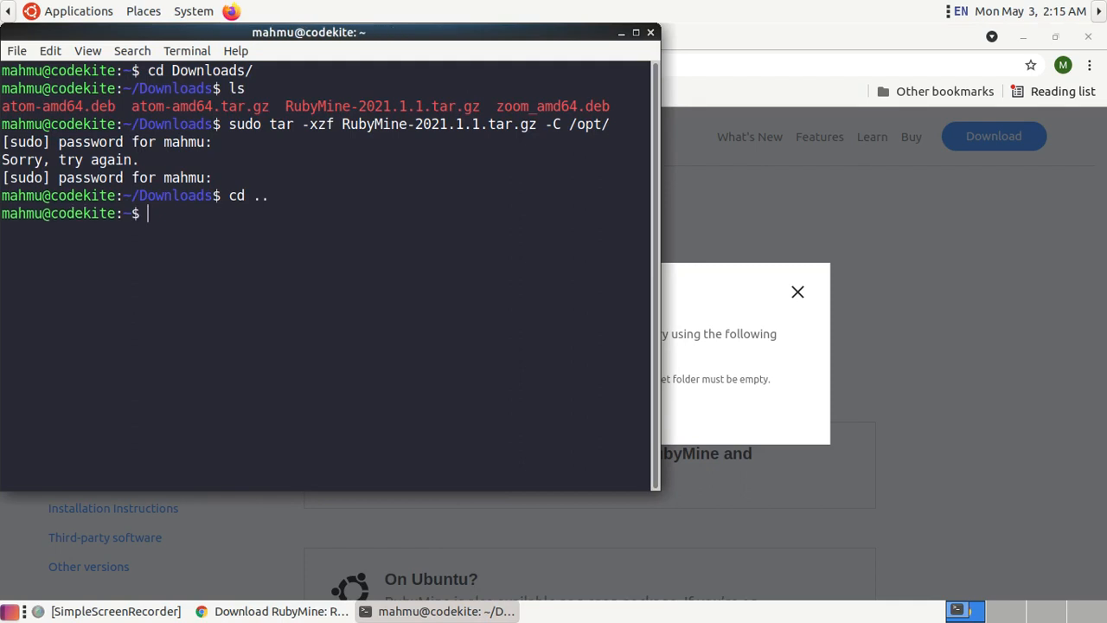
{"action": "type", "text": "cd"}
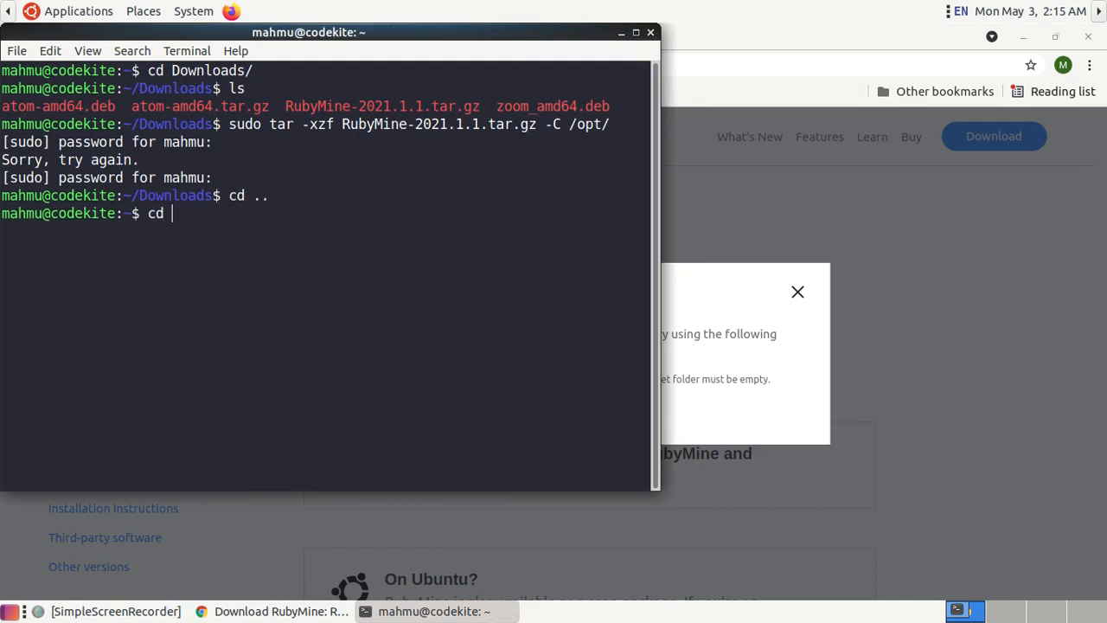
{"action": "type", "text": "Ru"}
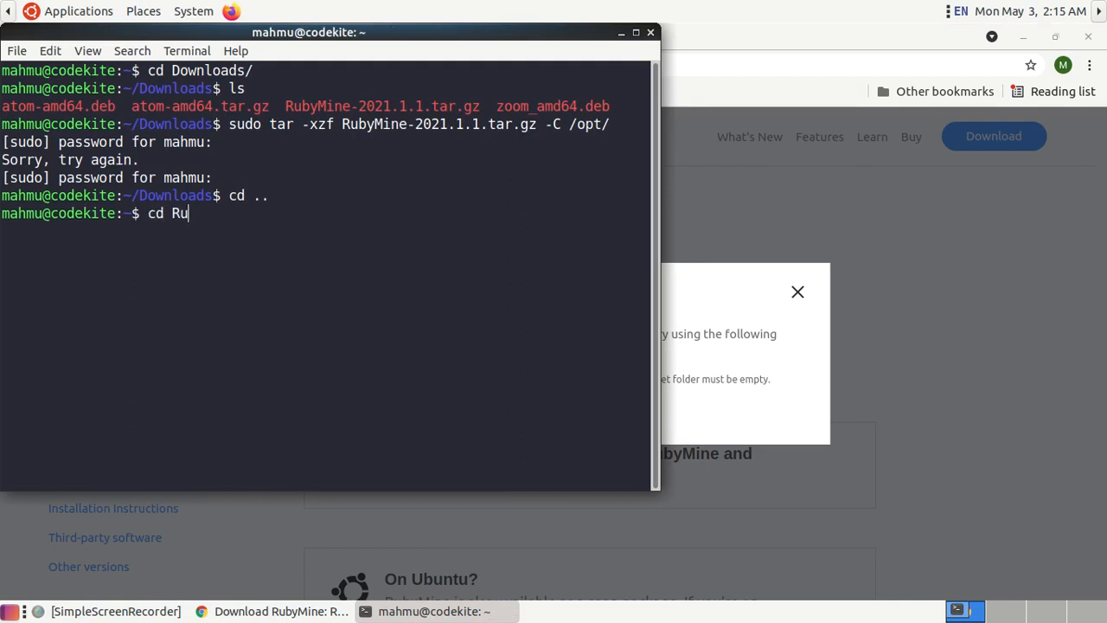
{"action": "key", "text": "BackSpace"}
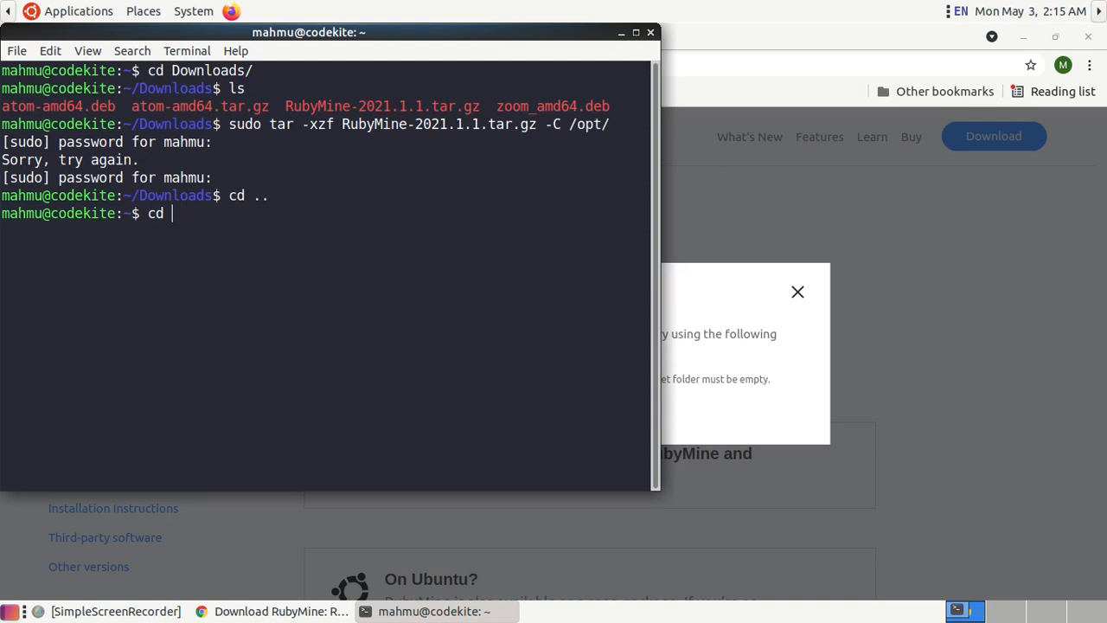
{"action": "type", "text": "/opt/"}
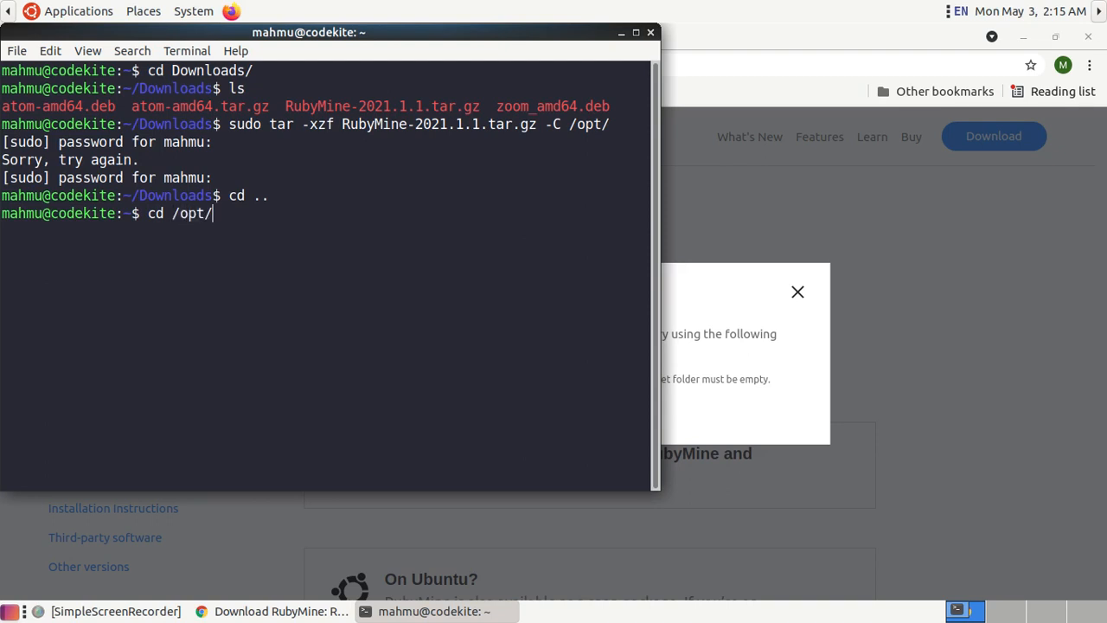
{"action": "type", "text": "RubyMine-2021.1.1/"}
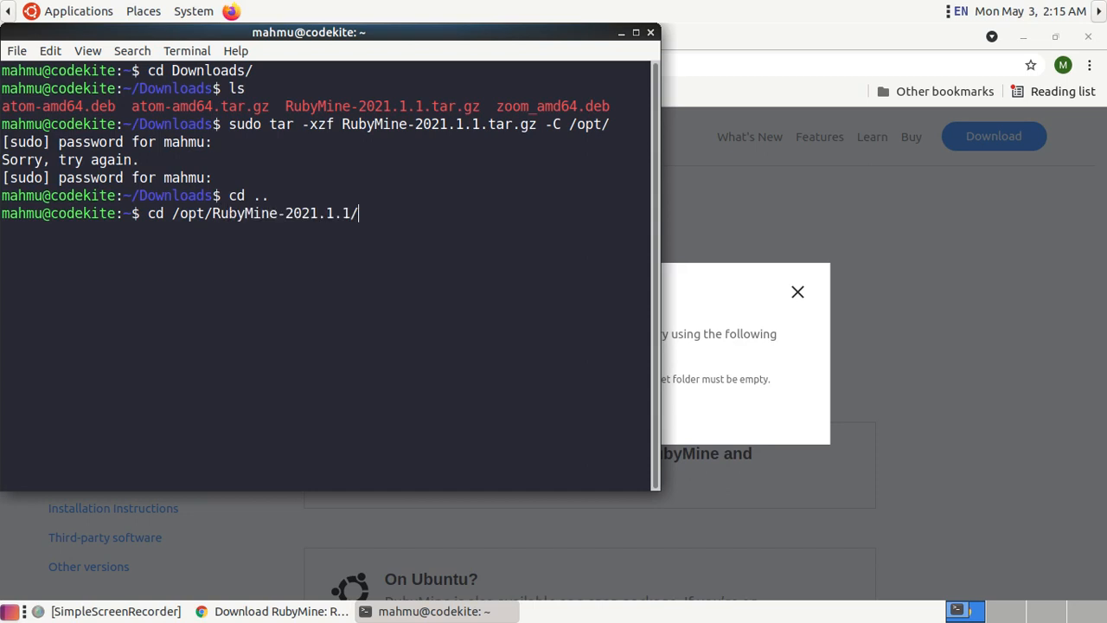
{"action": "type", "text": "bi"}
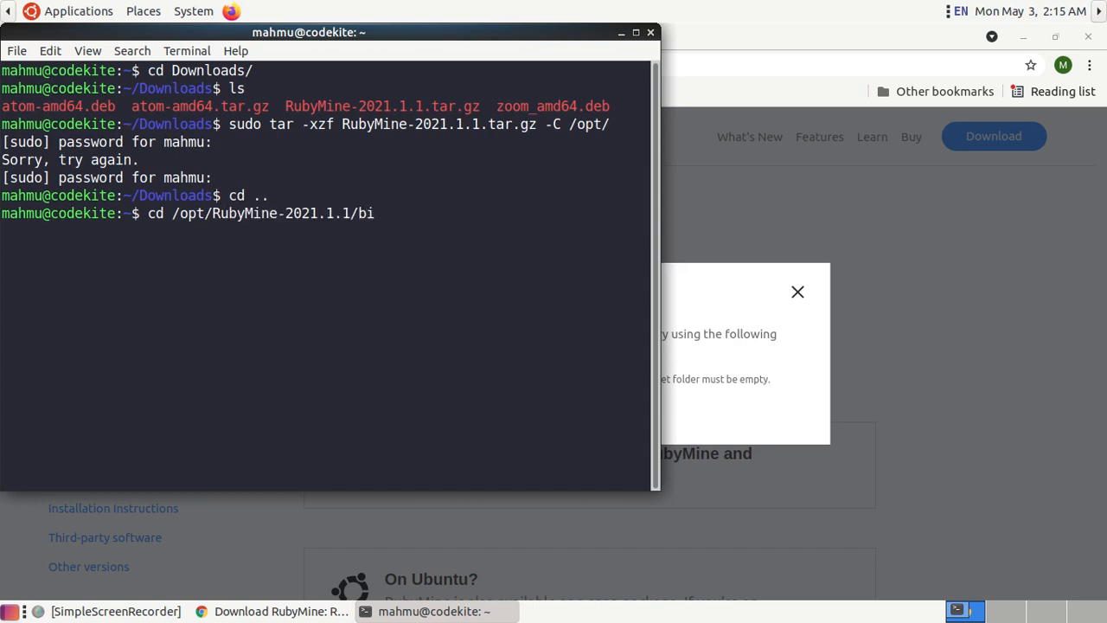
{"action": "key", "text": "Return"}
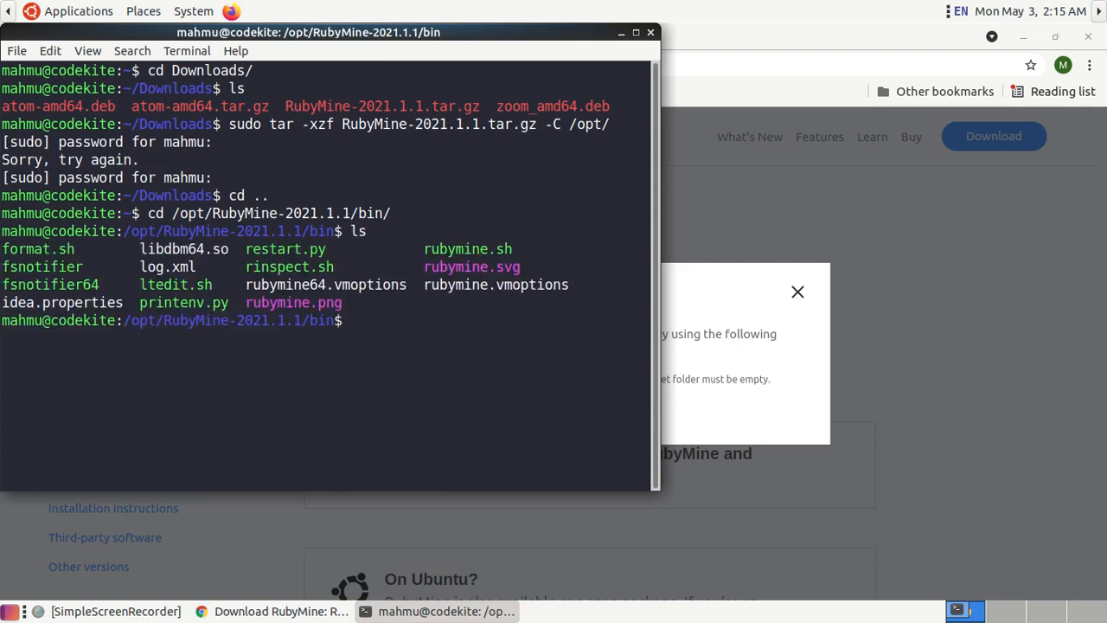
Step: Launch RubyMine by running sh rubymine.sh
{"action": "type", "text": "sh"}
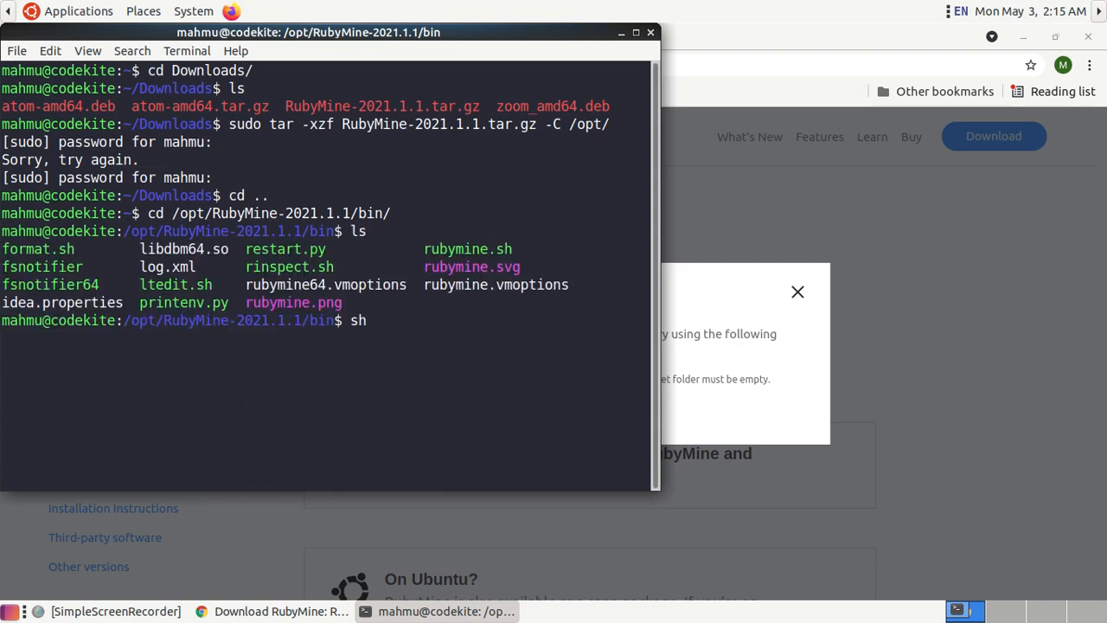
{"action": "type", "text": "ru"}
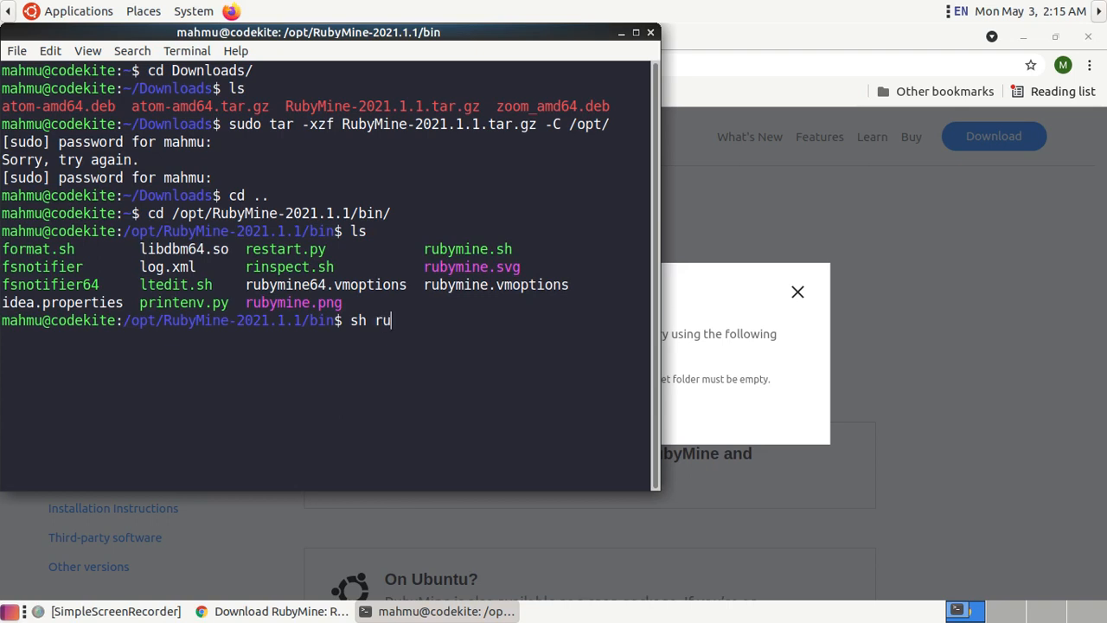
{"action": "type", "text": "bymine.sh"}
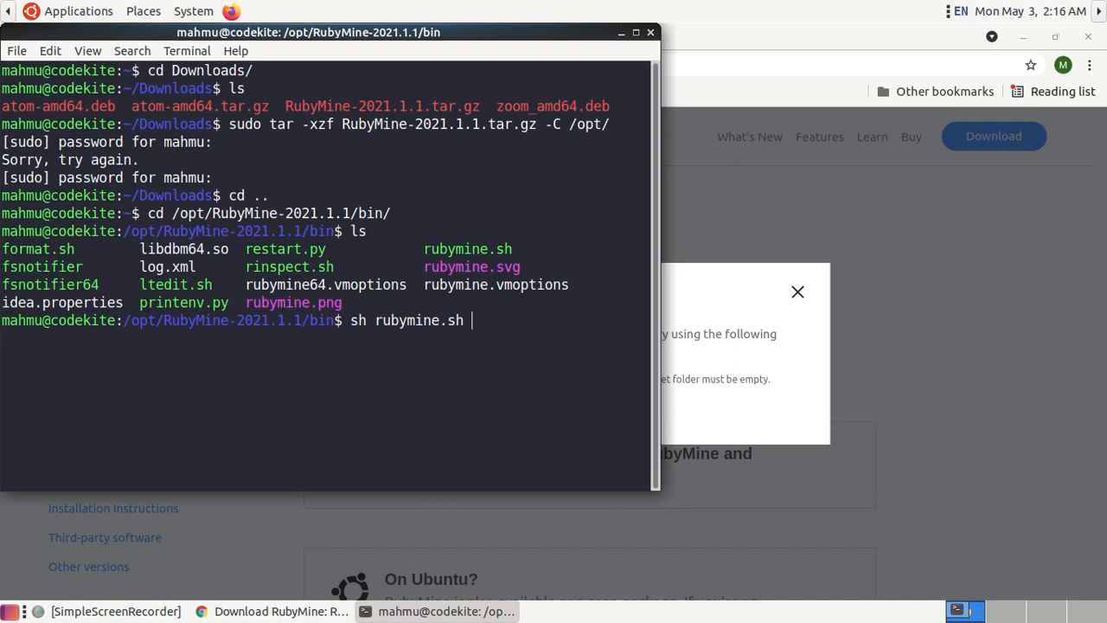
{"action": "key", "text": "Return"}
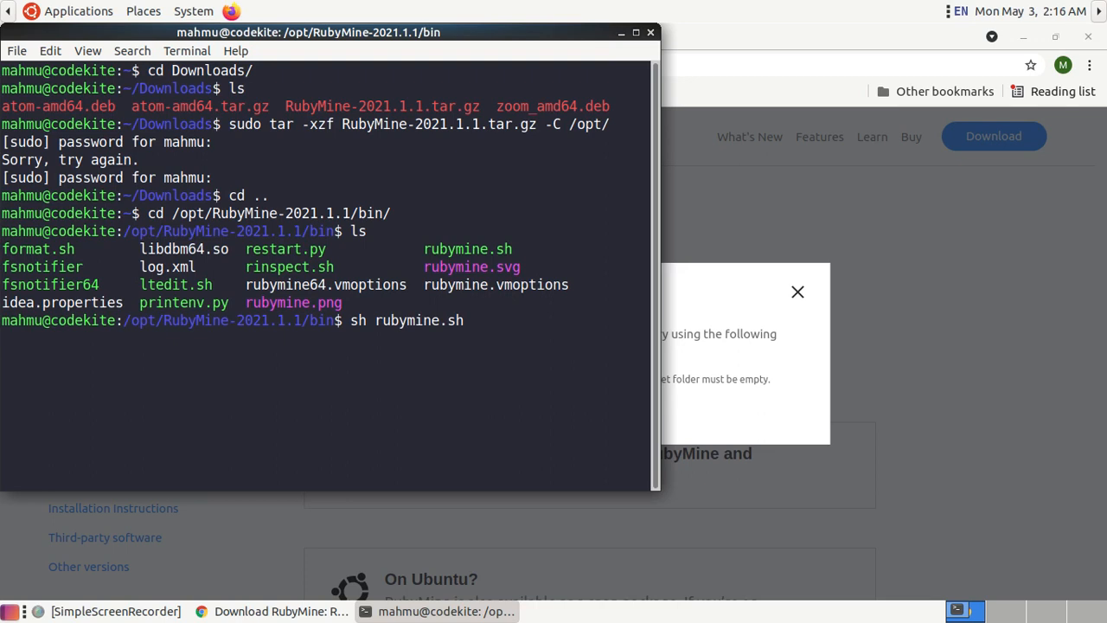
{"action": "key", "text": "Return"}
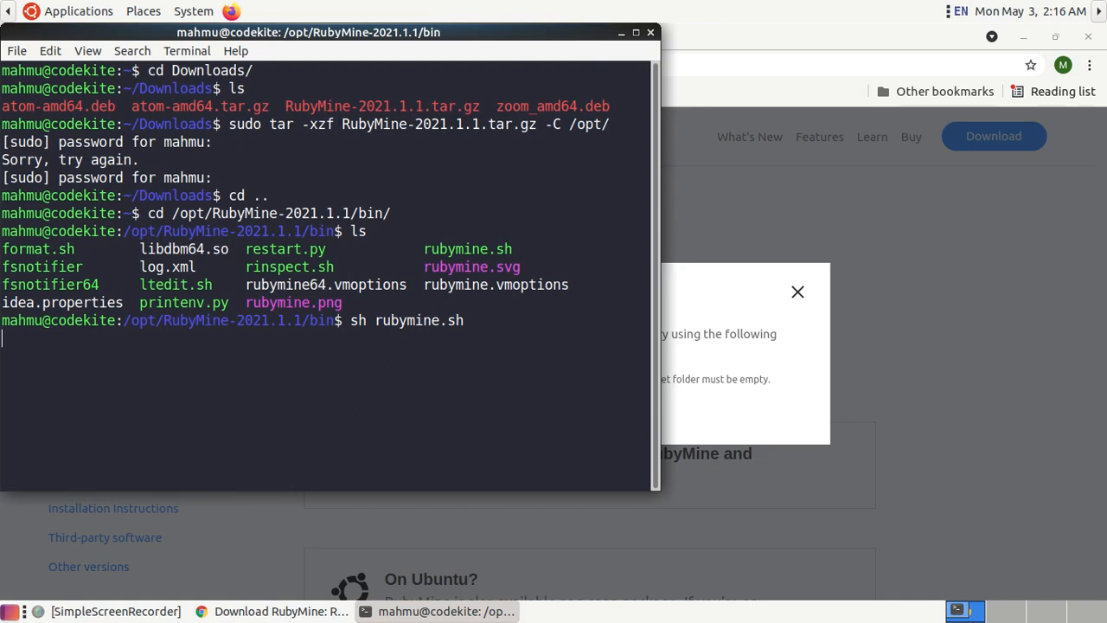
Step: Wait through the RubyMine 2021.1 splash screen until License Activation appears
{"action": "key", "text": "Return"}
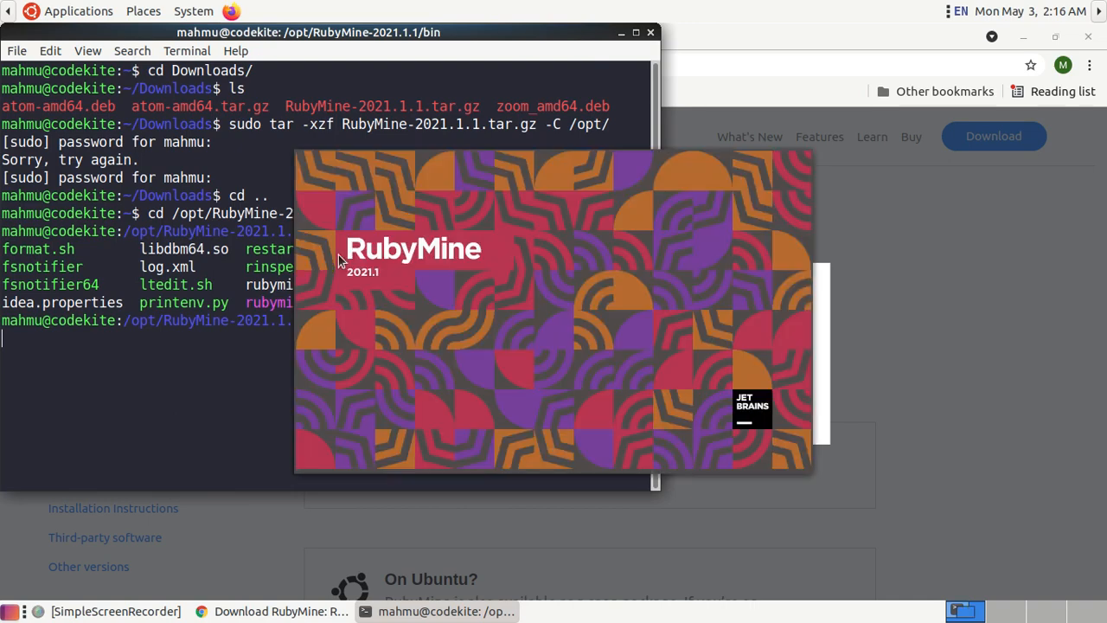
{"action": "mouse_move", "coordinate": [1012, 37]}
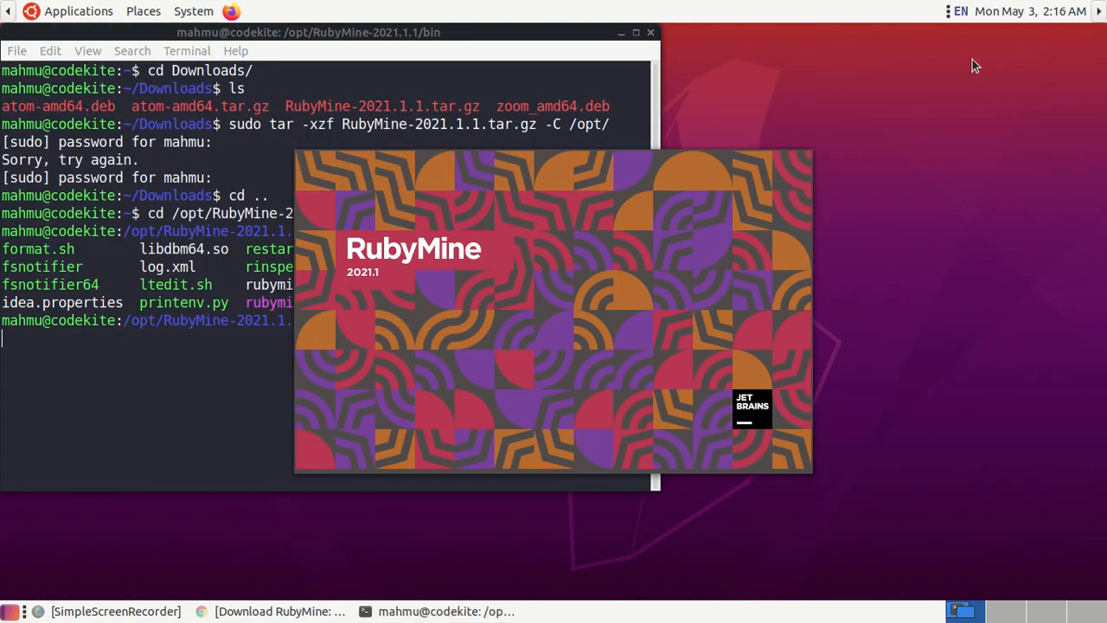
{"action": "left_click", "coordinate": [620, 32]}
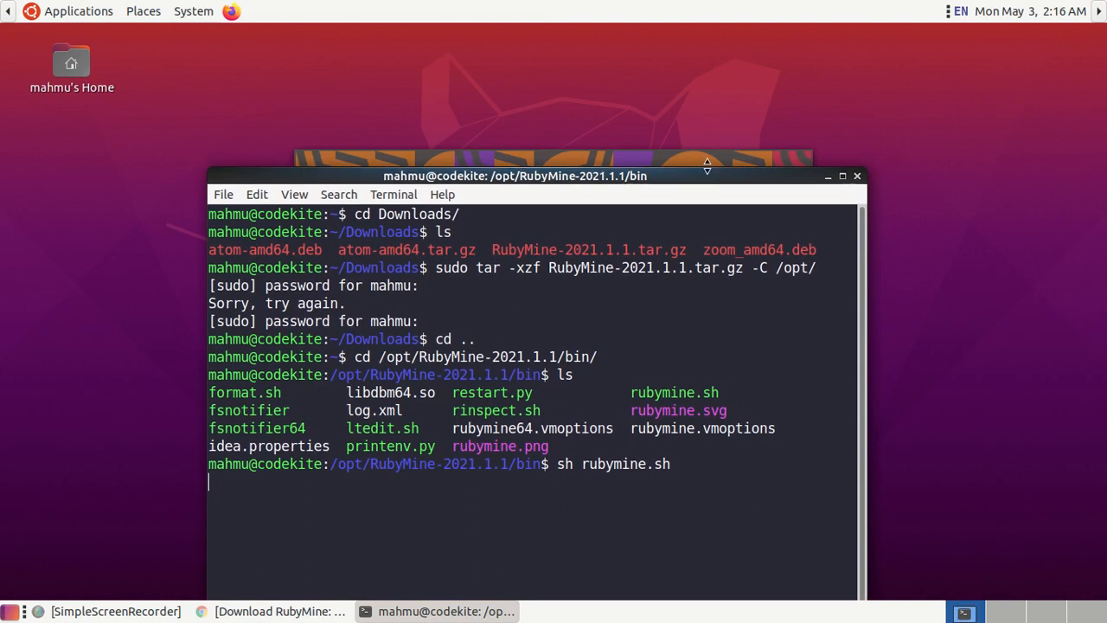
{"action": "key", "text": "Return"}
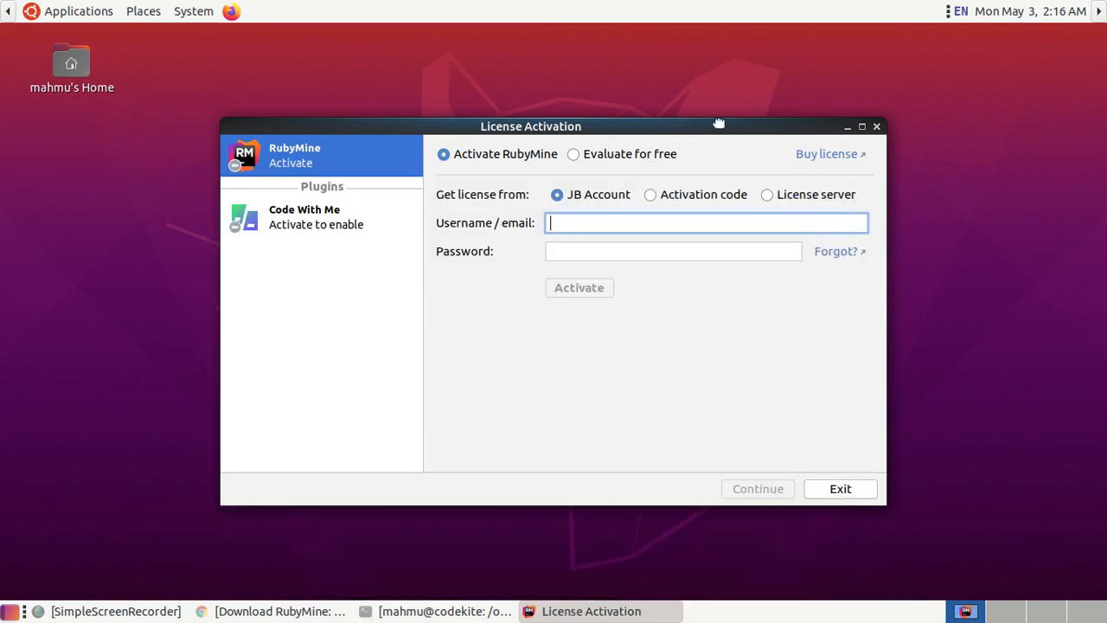
Step: Move the License Activation window and choose Activation code as the license source
{"action": "left_click_drag", "start_coordinate": [531, 126], "coordinate": [492, 102]}
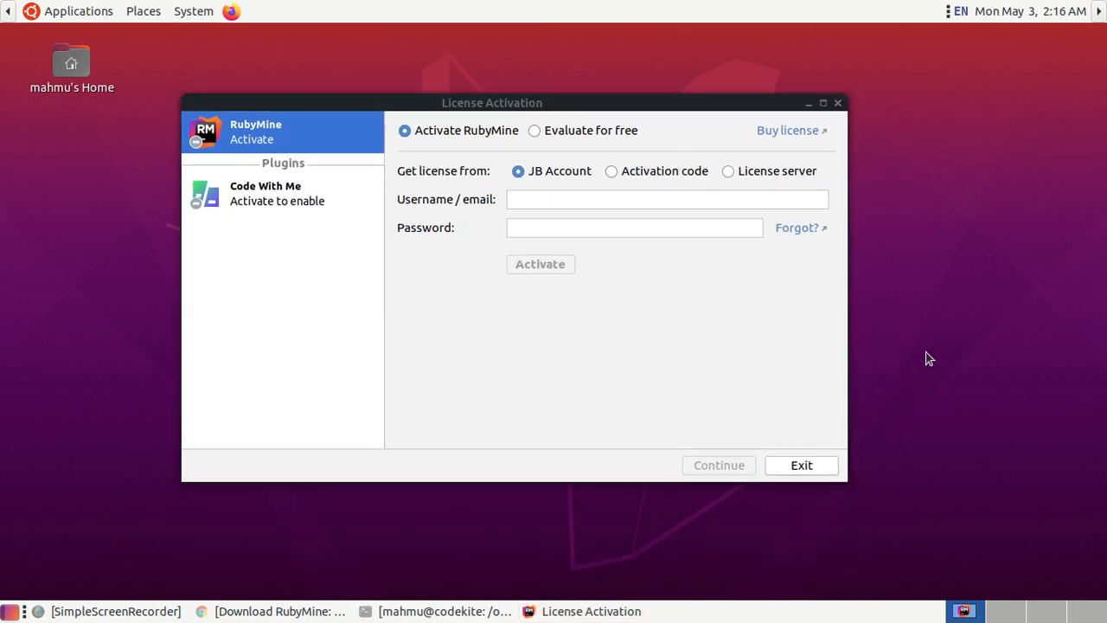
{"action": "mouse_move", "coordinate": [538, 392]}
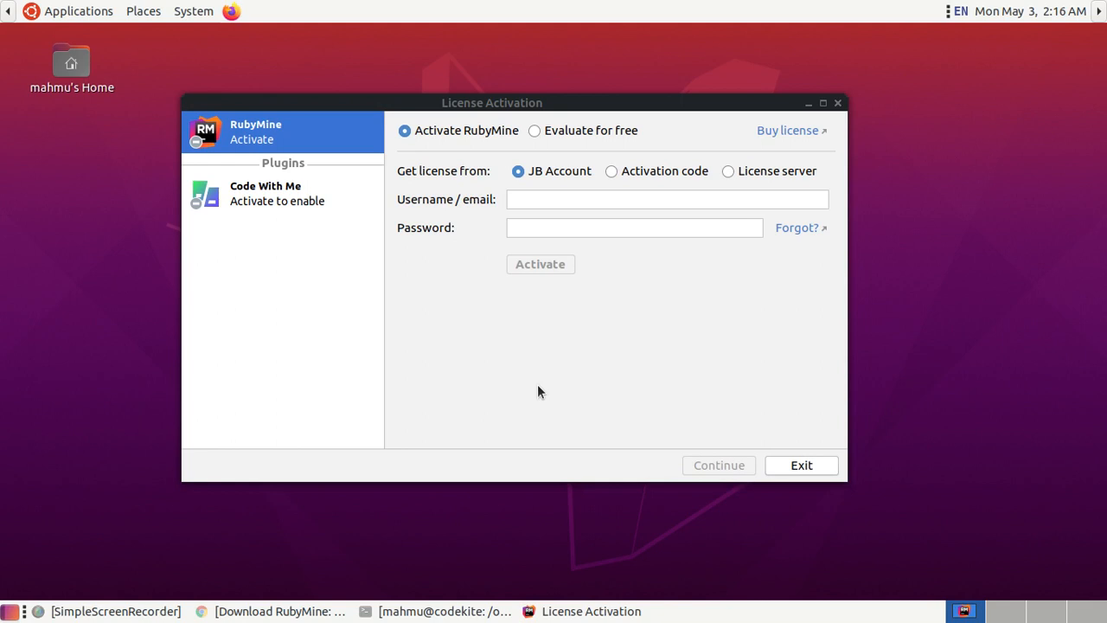
{"action": "mouse_move", "coordinate": [617, 178]}
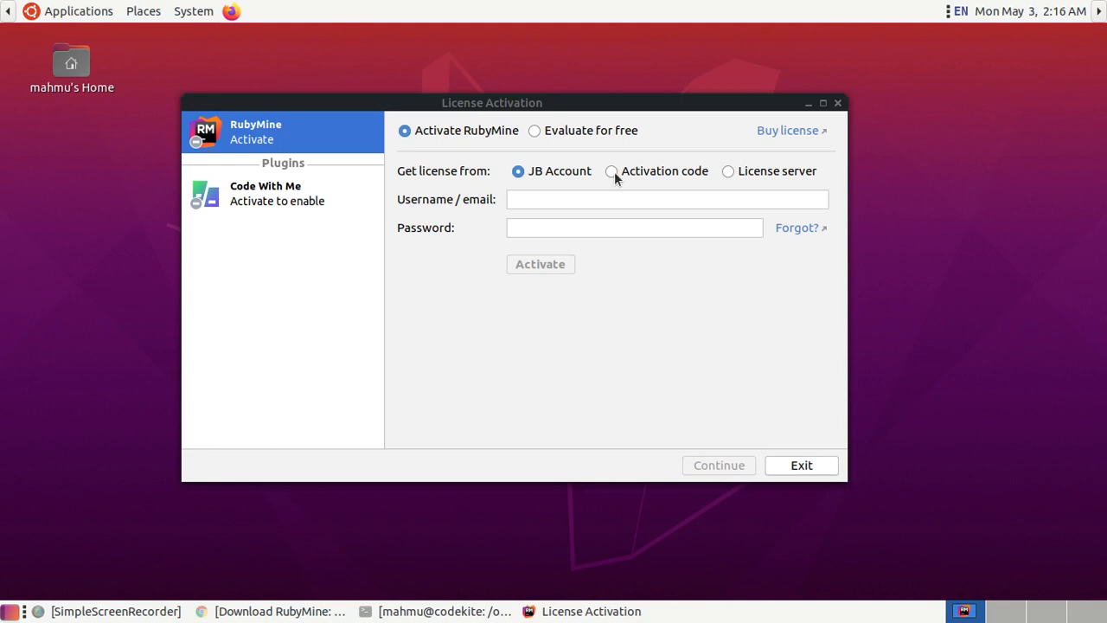
{"action": "left_click", "coordinate": [611, 170]}
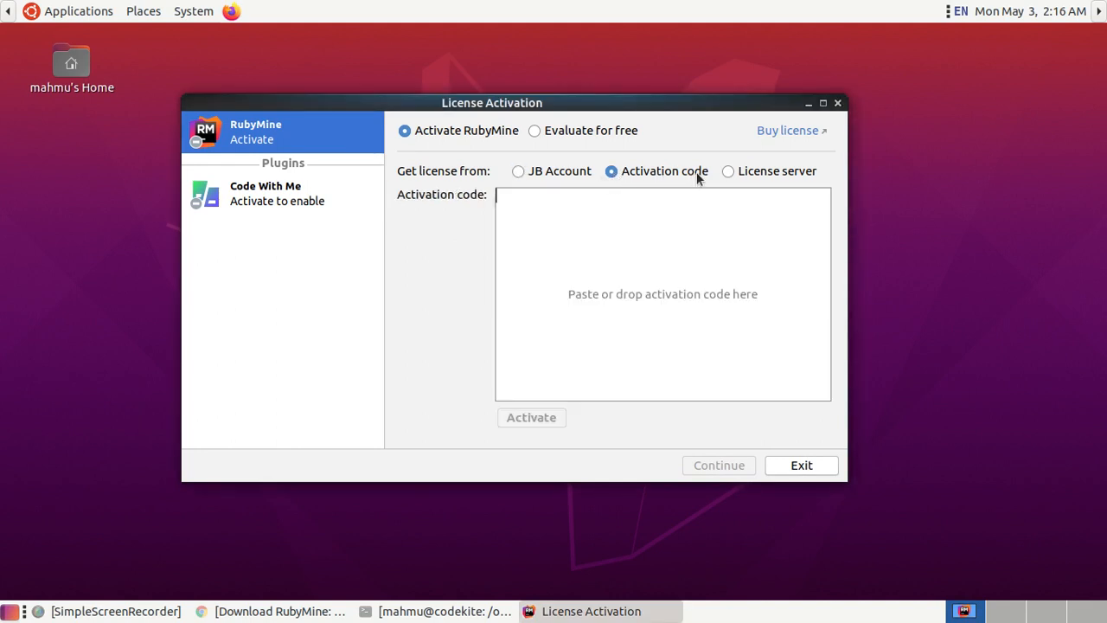
{"action": "mouse_move", "coordinate": [537, 291]}
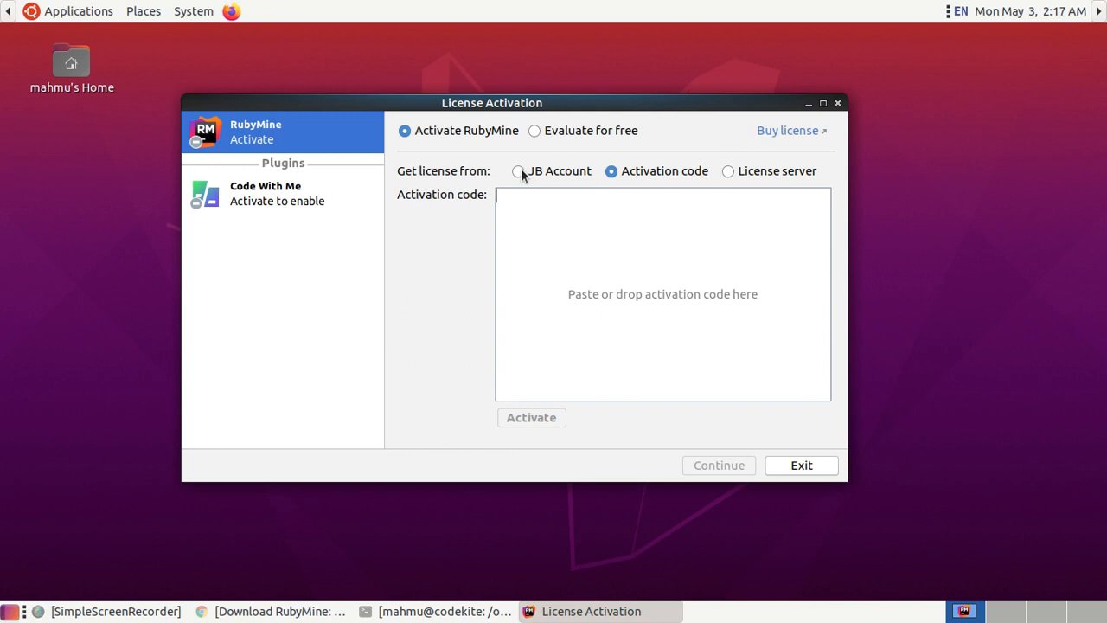
{"action": "mouse_move", "coordinate": [539, 136]}
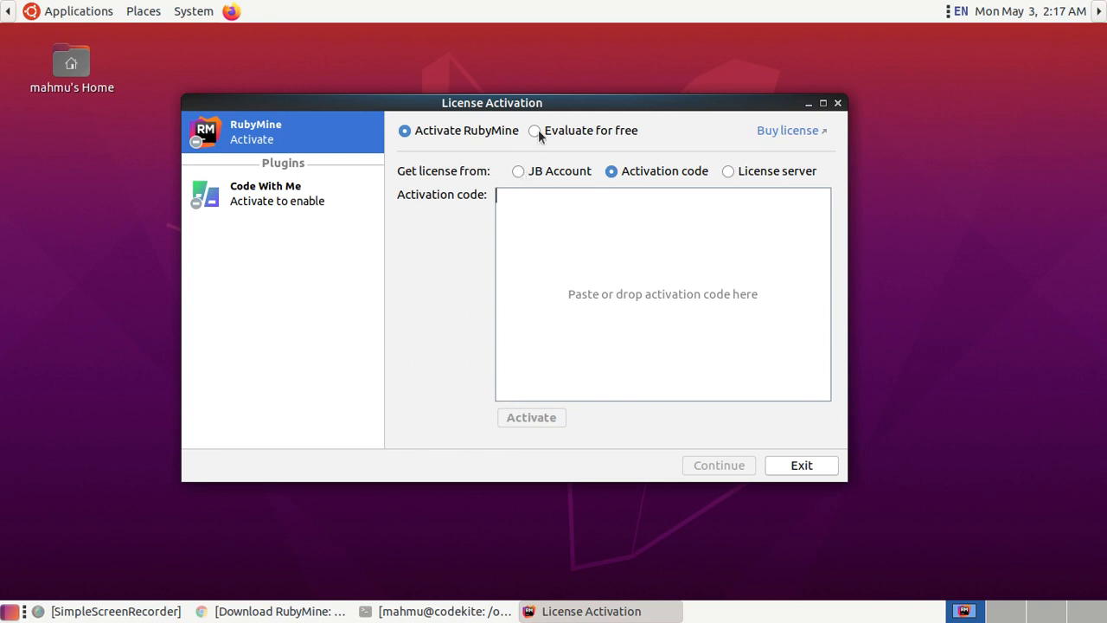
Step: Choose Evaluate for free, start the 30-day trial, and continue past activation
{"action": "left_click", "coordinate": [534, 131]}
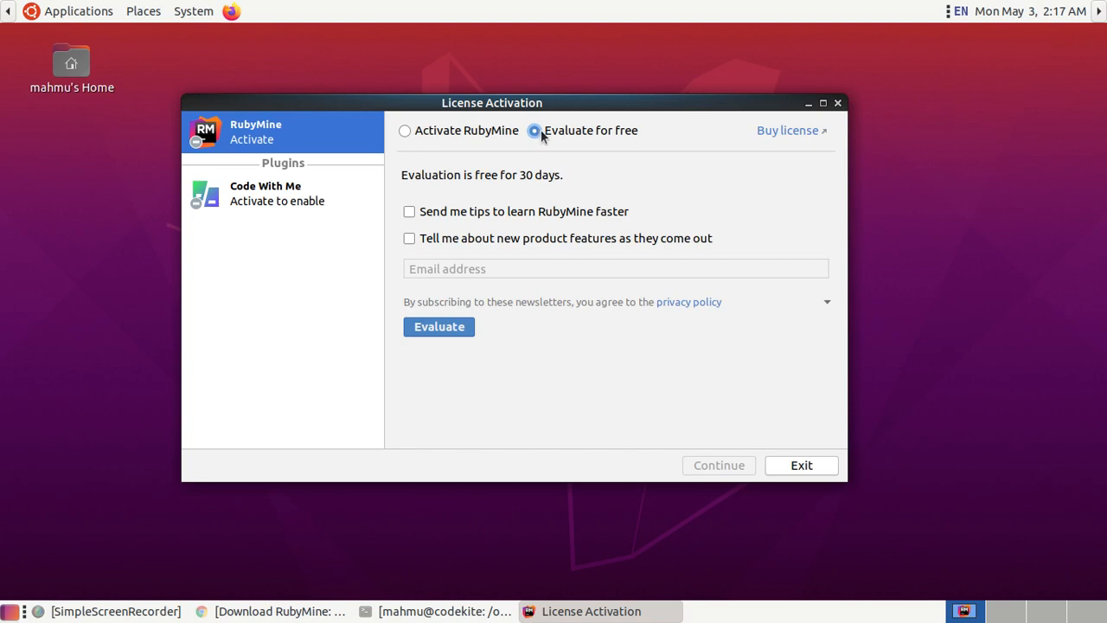
{"action": "mouse_move", "coordinate": [594, 140]}
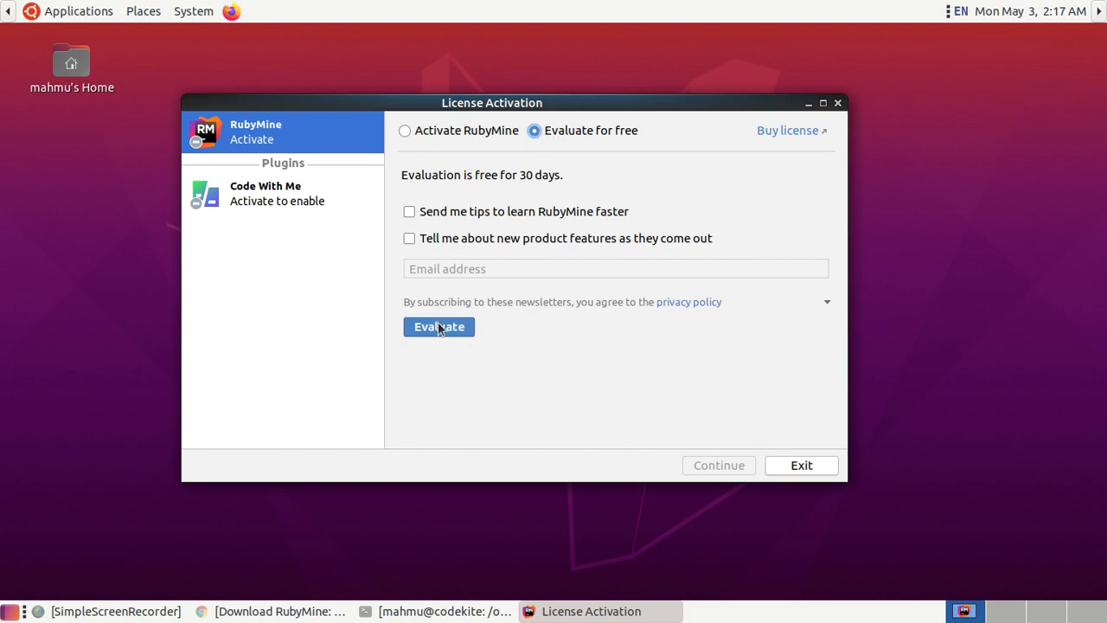
{"action": "mouse_move", "coordinate": [424, 331]}
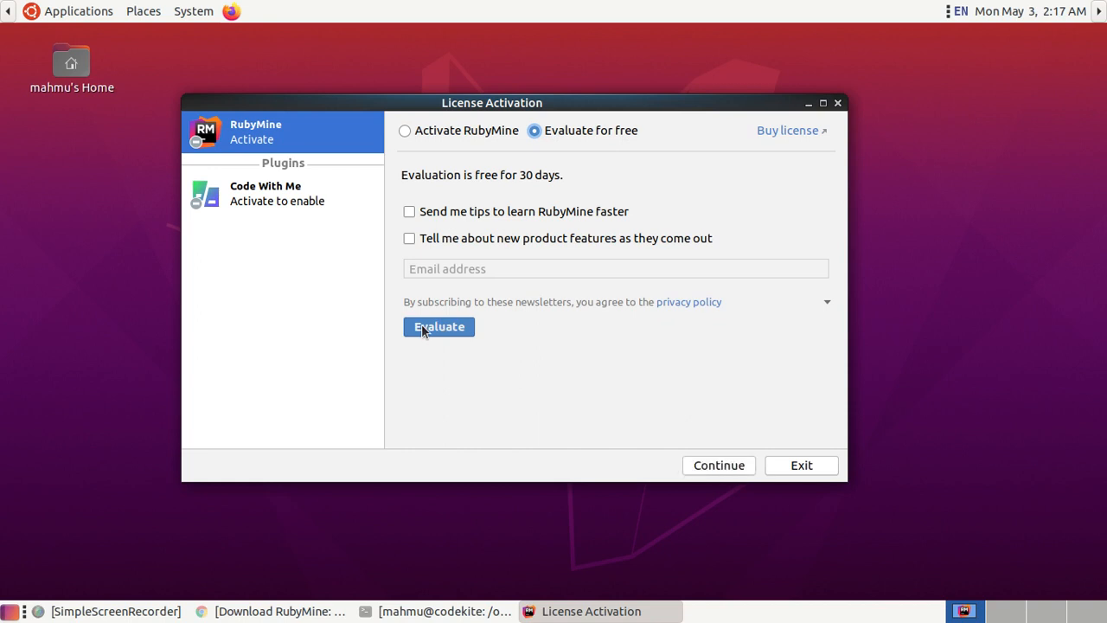
{"action": "left_click", "coordinate": [439, 326]}
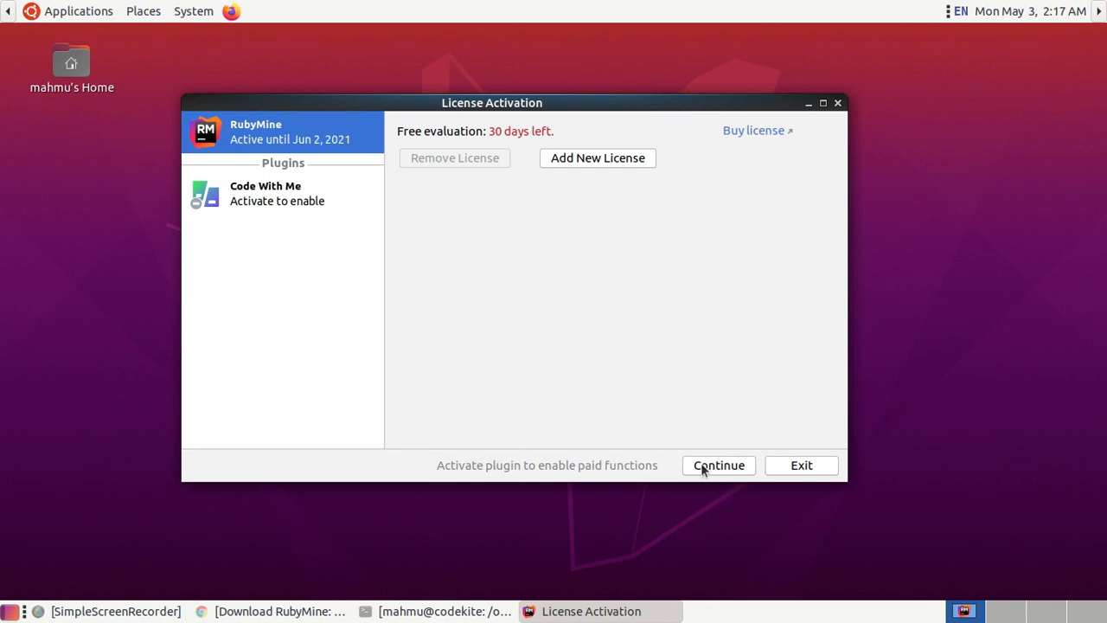
{"action": "left_click", "coordinate": [719, 464]}
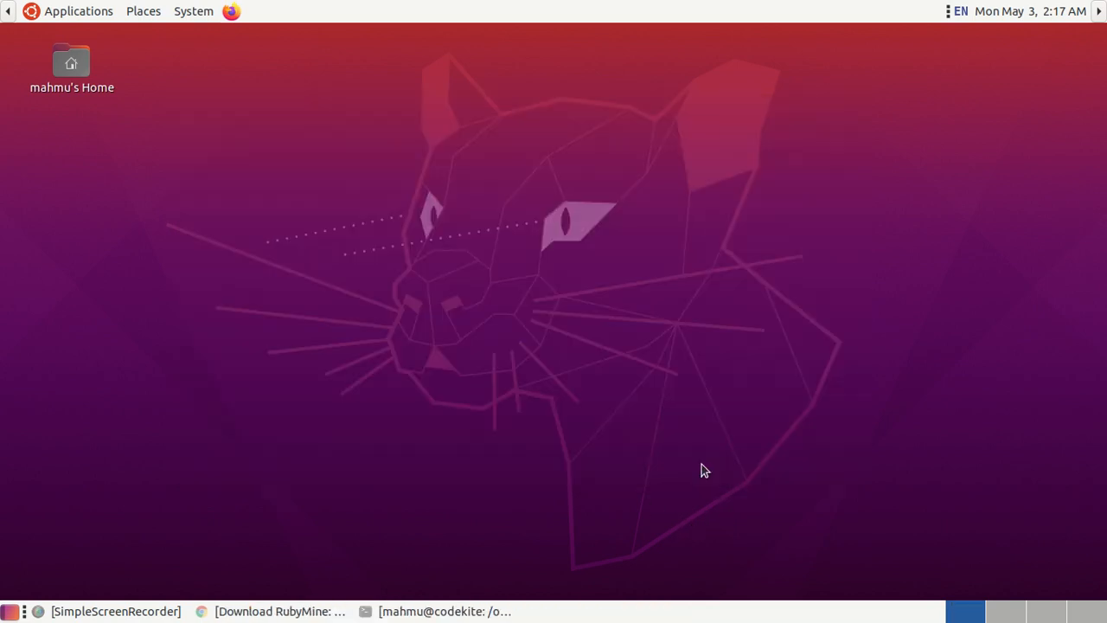
{"action": "mouse_move", "coordinate": [534, 248]}
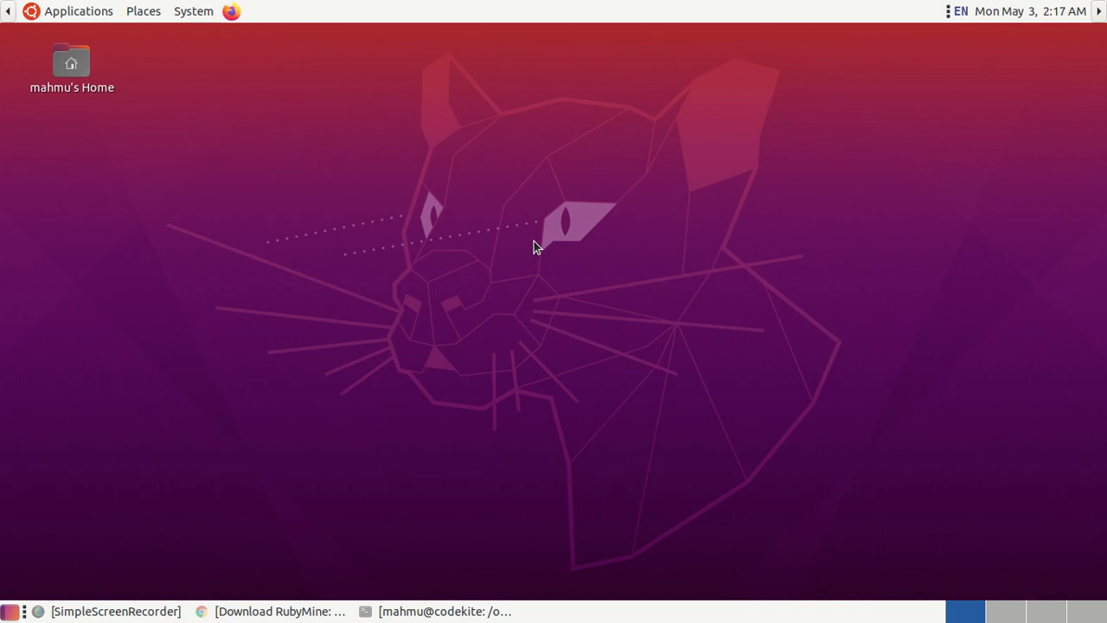
Step: Rerun the rubymine.sh launcher in the terminal, then minimize the terminal window
{"action": "left_click", "coordinate": [445, 610]}
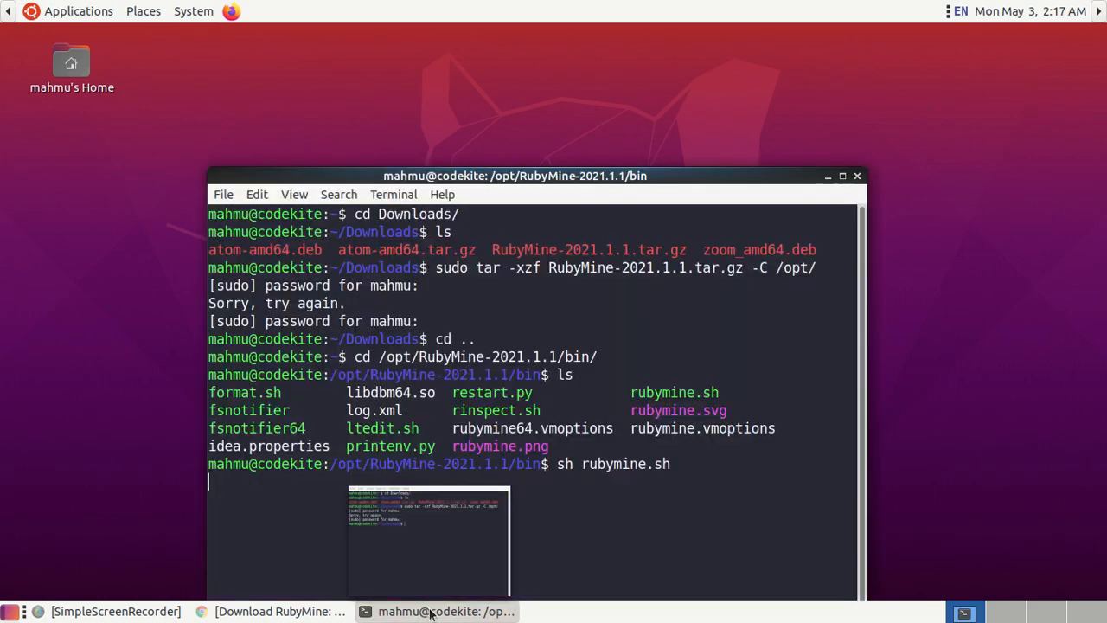
{"action": "mouse_move", "coordinate": [446, 610]}
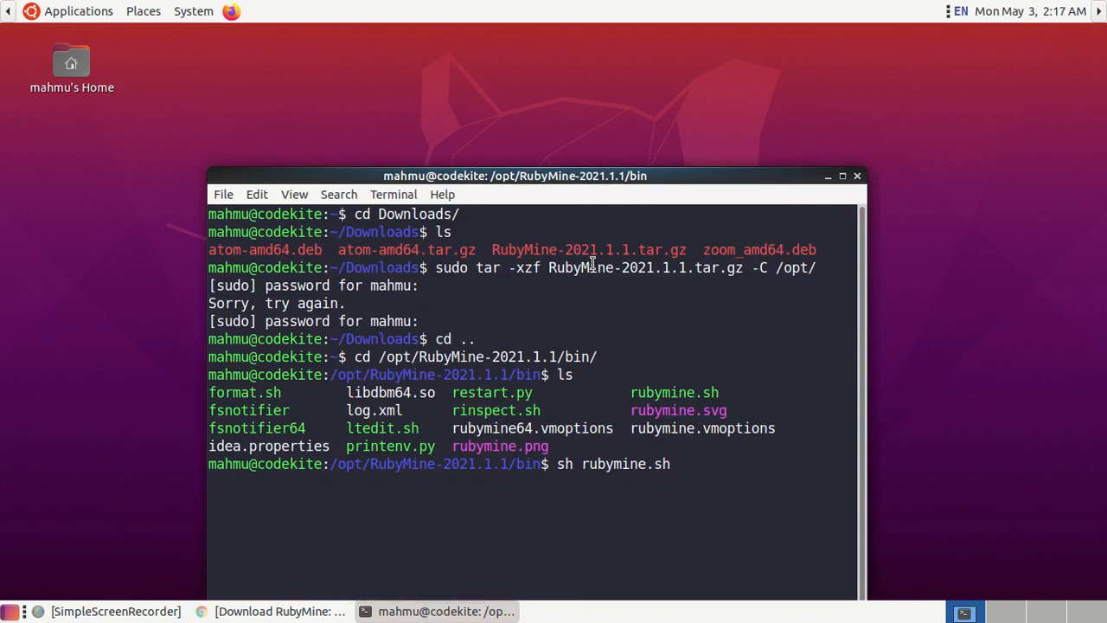
{"action": "left_click_drag", "start_coordinate": [515, 176], "coordinate": [508, 71]}
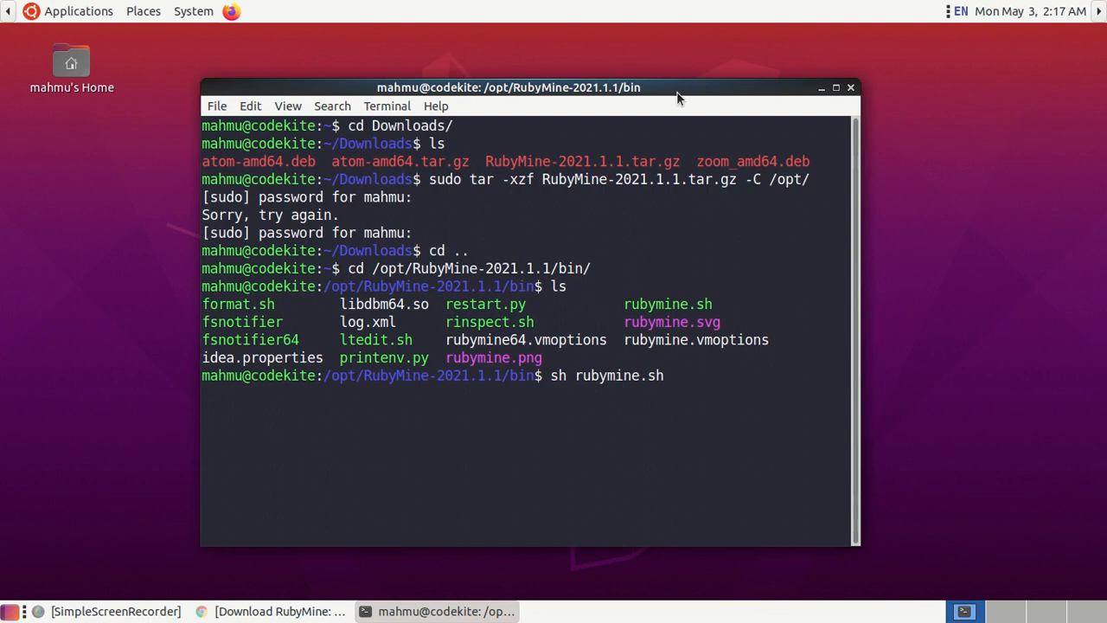
{"action": "key", "text": "Return"}
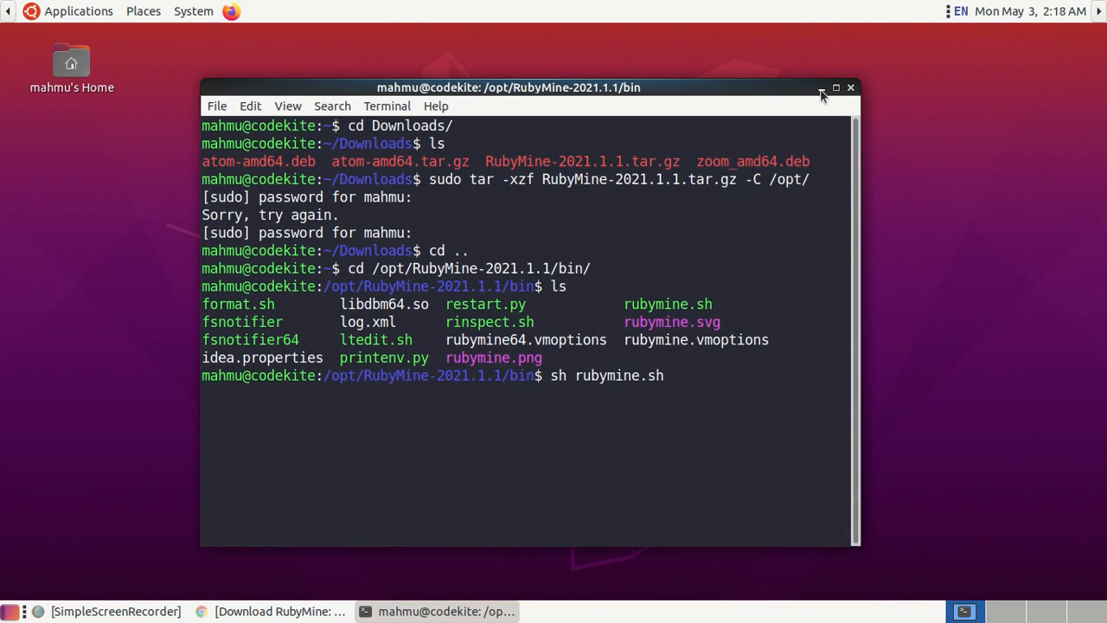
{"action": "mouse_move", "coordinate": [822, 88]}
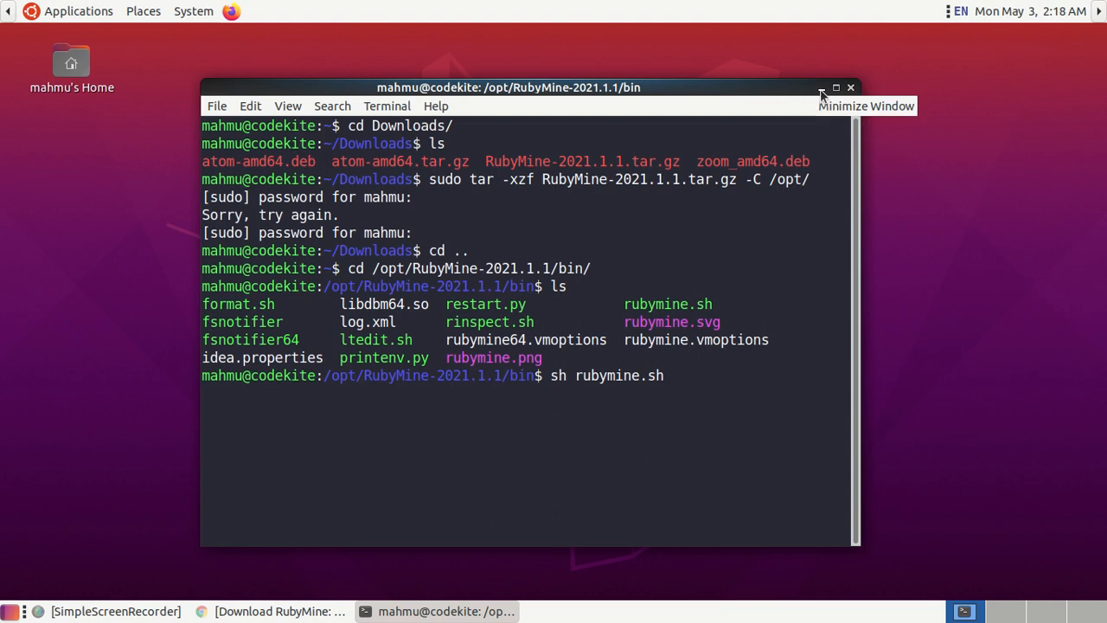
{"action": "key", "text": "Return"}
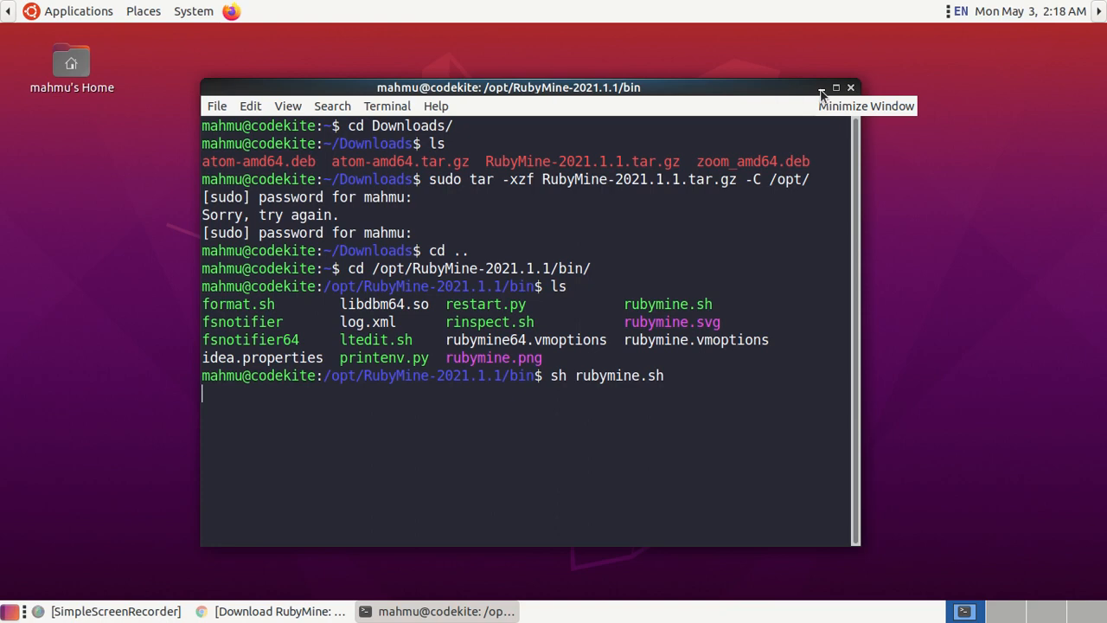
{"action": "left_click", "coordinate": [821, 87]}
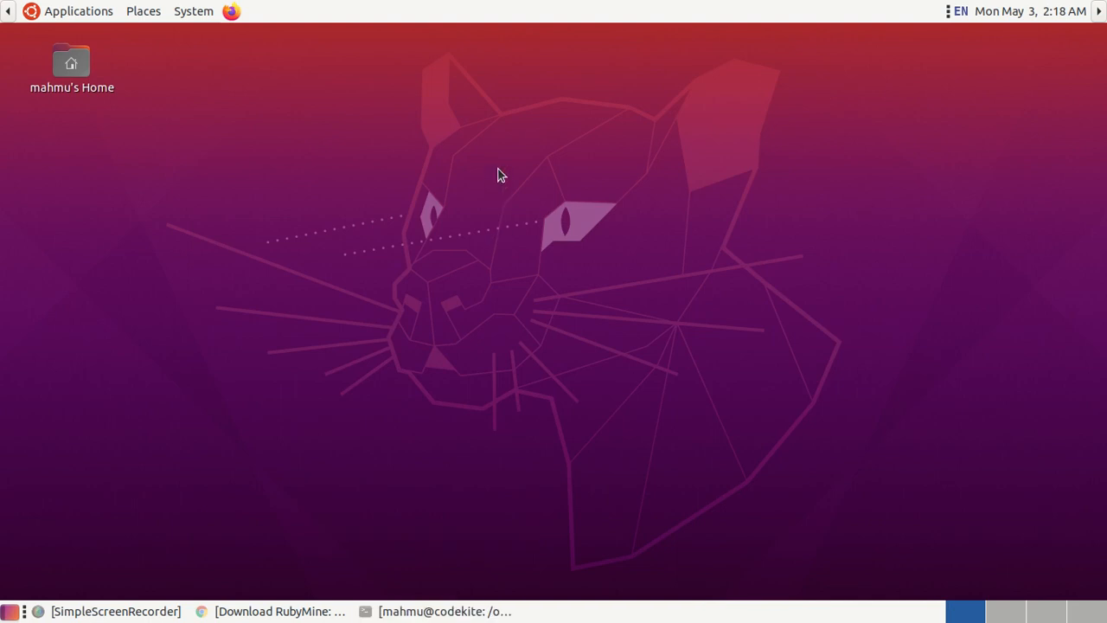
Step: Focus the Welcome to RubyMine window and drag it slightly down
{"action": "left_click", "coordinate": [279, 611]}
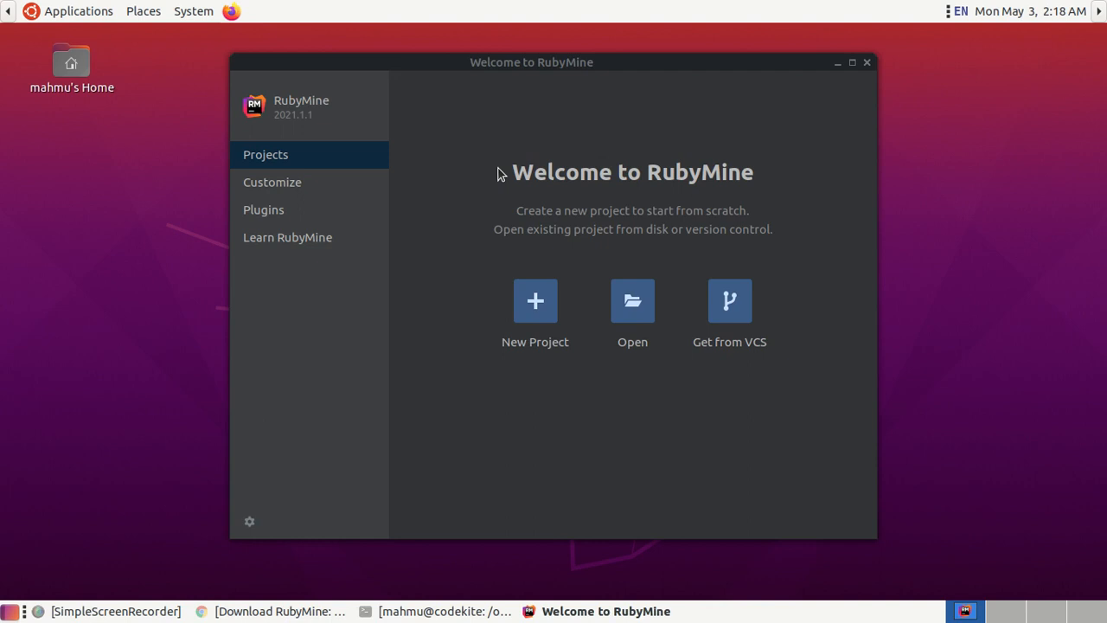
{"action": "left_click", "coordinate": [534, 300]}
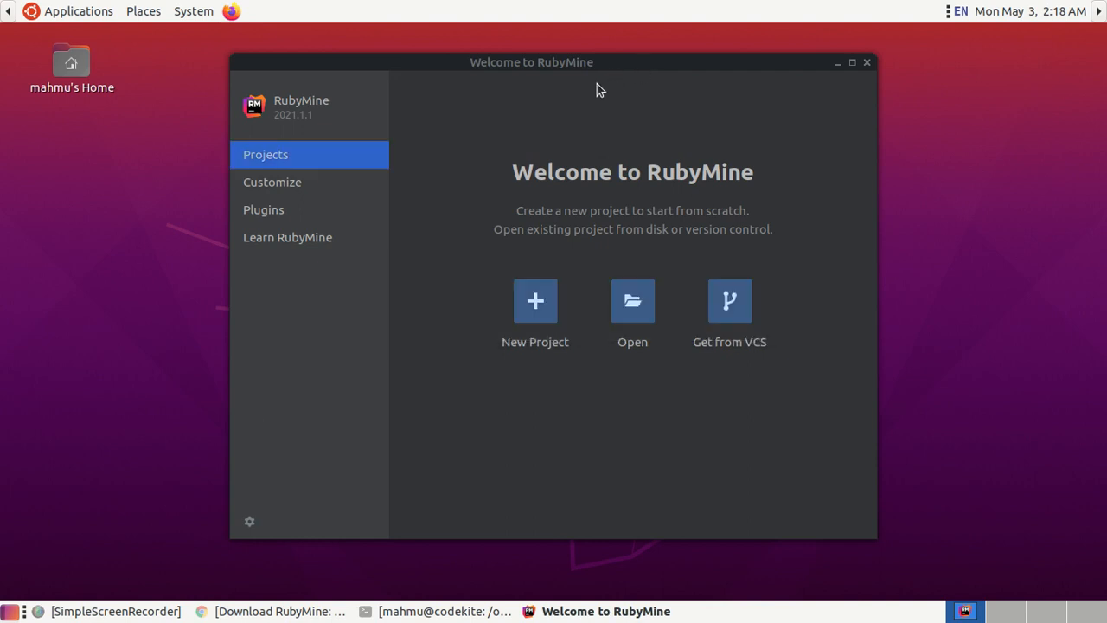
{"action": "left_click_drag", "start_coordinate": [531, 62], "coordinate": [531, 70]}
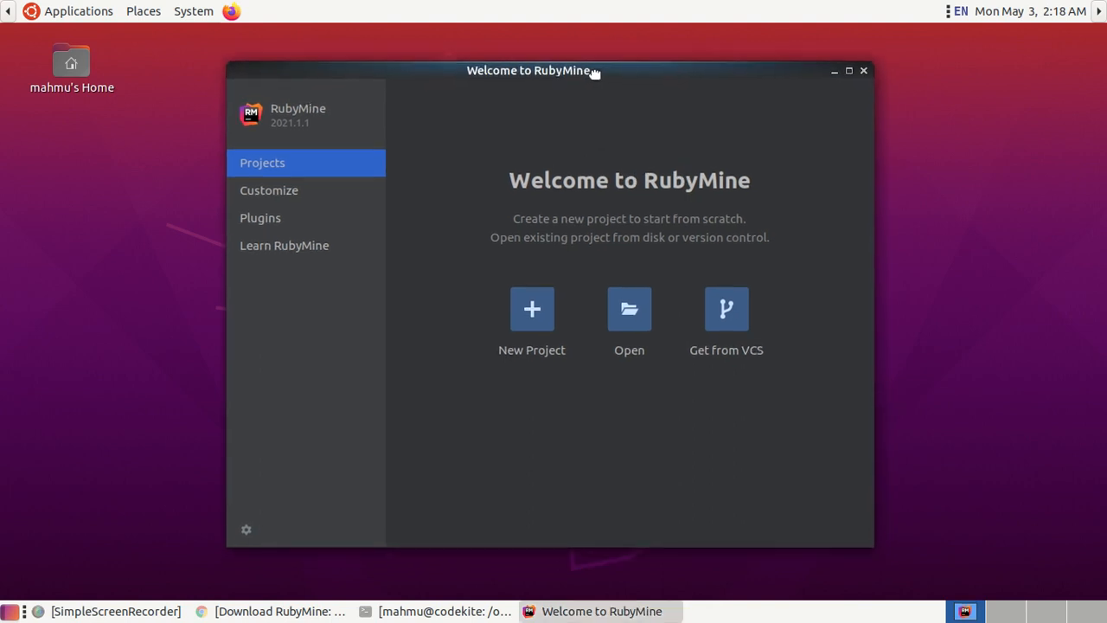
{"action": "mouse_move", "coordinate": [595, 78]}
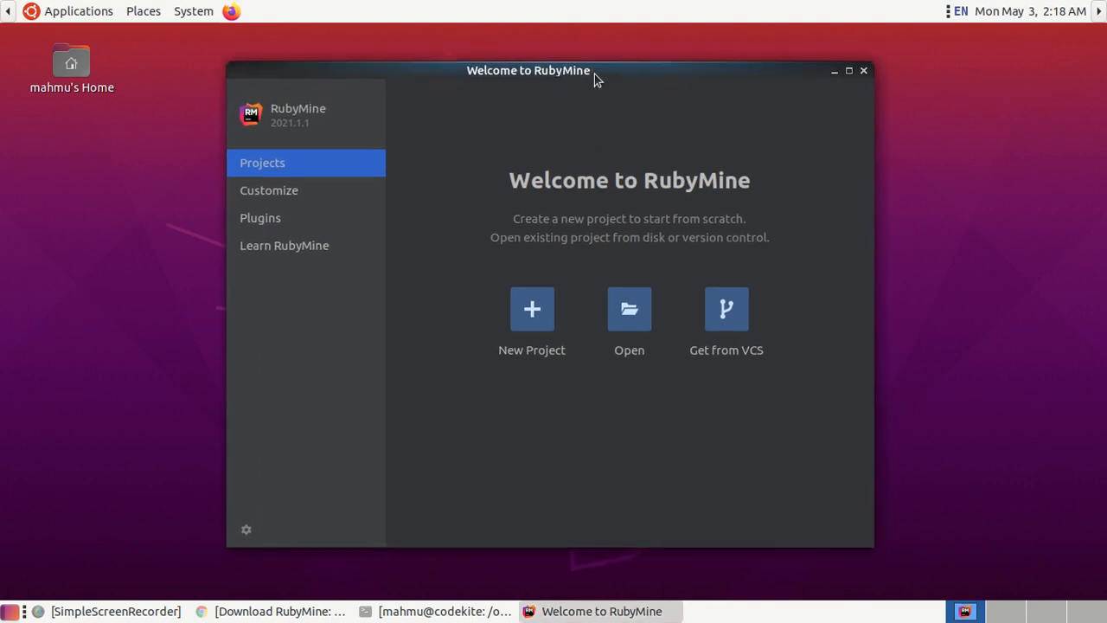
{"action": "mouse_move", "coordinate": [273, 483]}
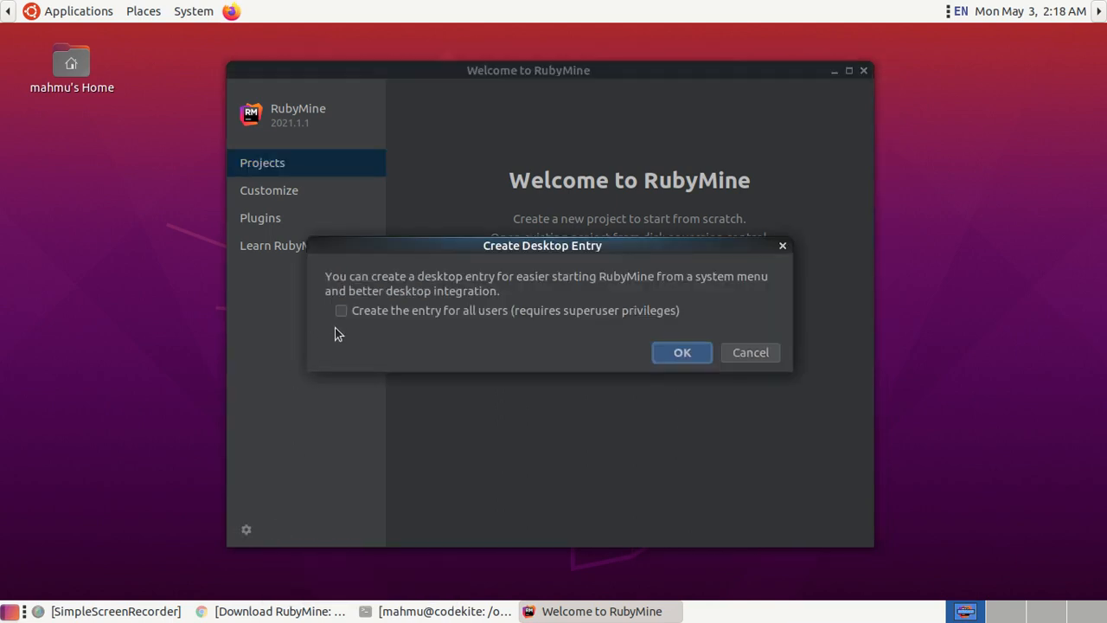
Step: Tick 'Create the entry for all users', confirm, and authenticate with the admin password
{"action": "left_click", "coordinate": [340, 311]}
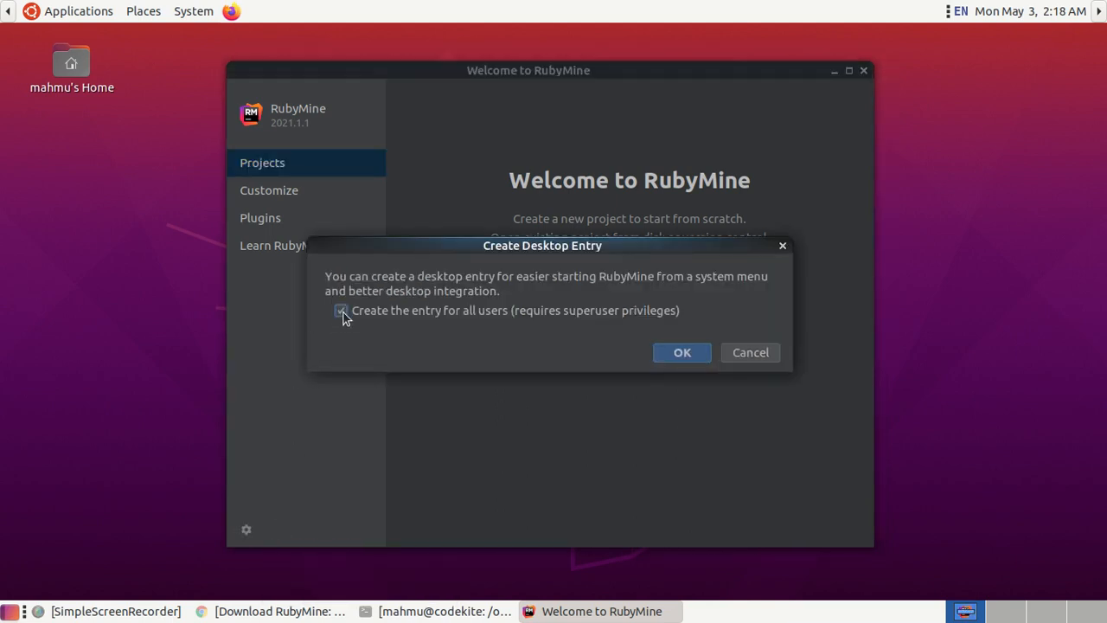
{"action": "left_click", "coordinate": [340, 310]}
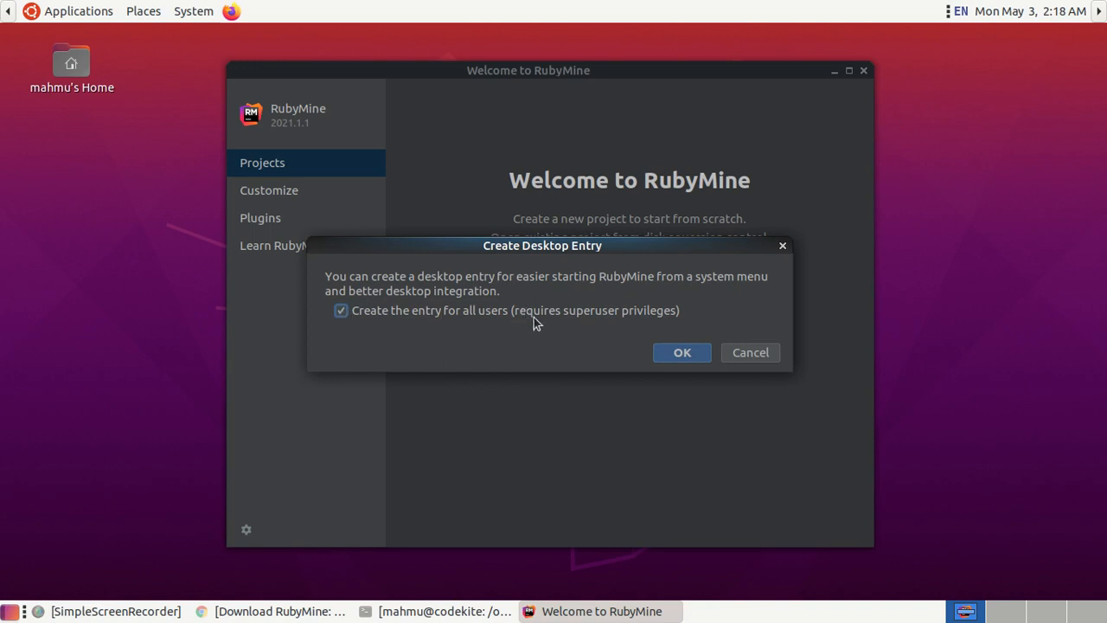
{"action": "left_click", "coordinate": [681, 352]}
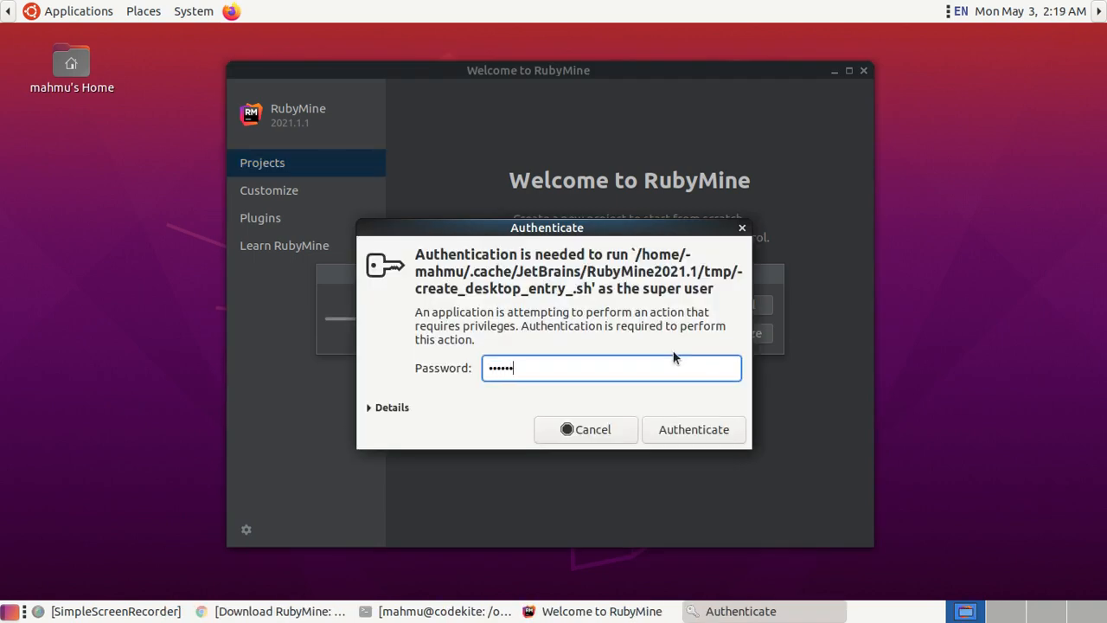
{"action": "left_click", "coordinate": [693, 429]}
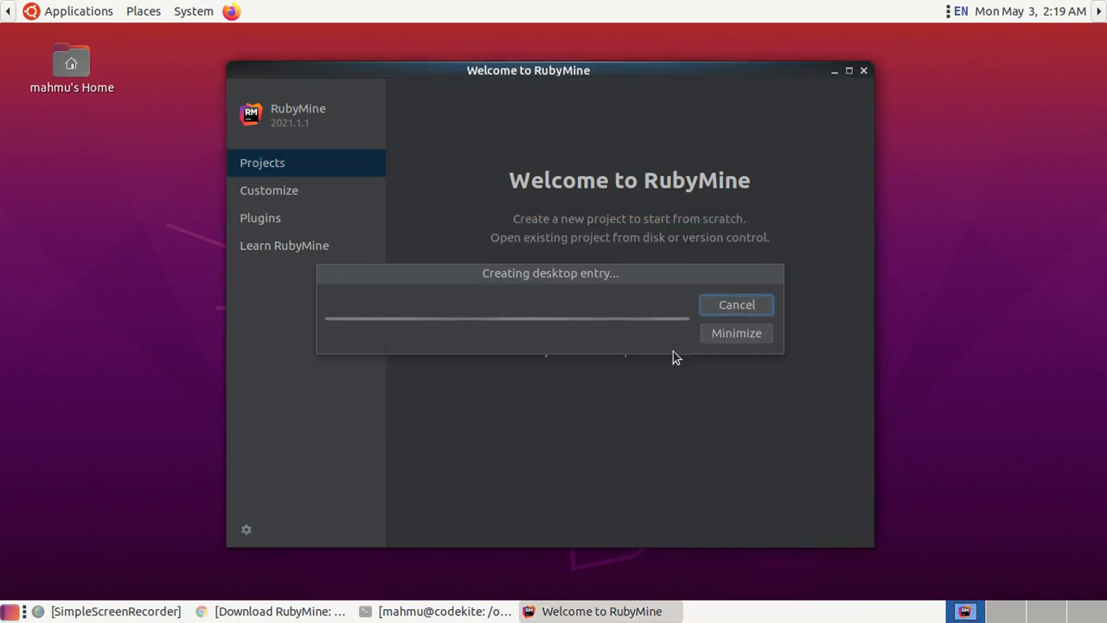
{"action": "mouse_move", "coordinate": [570, 475]}
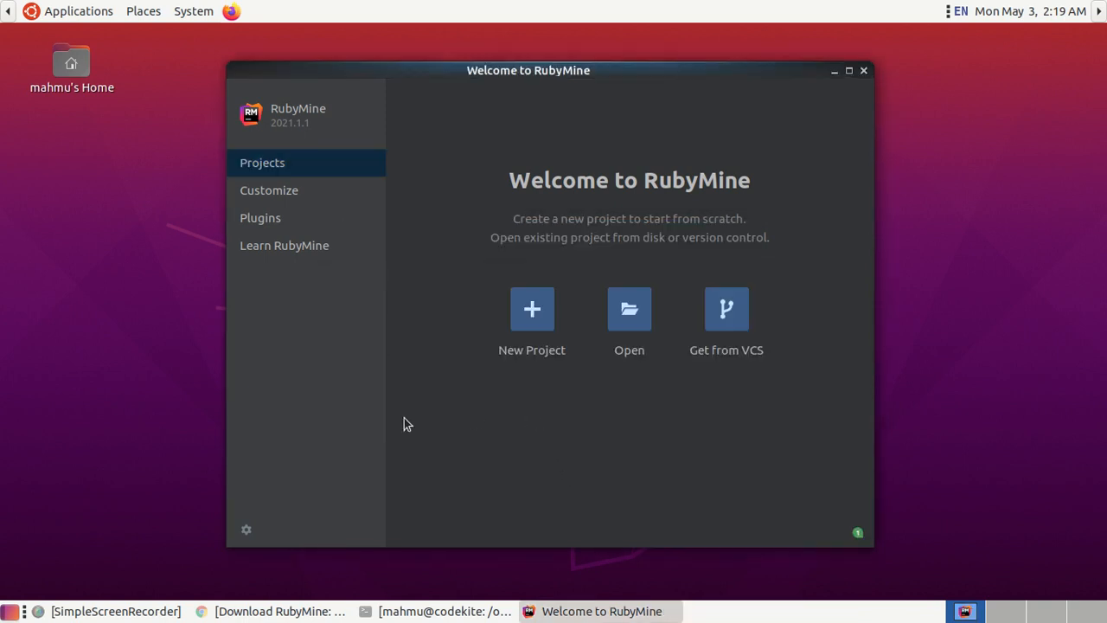
{"action": "left_click", "coordinate": [78, 10]}
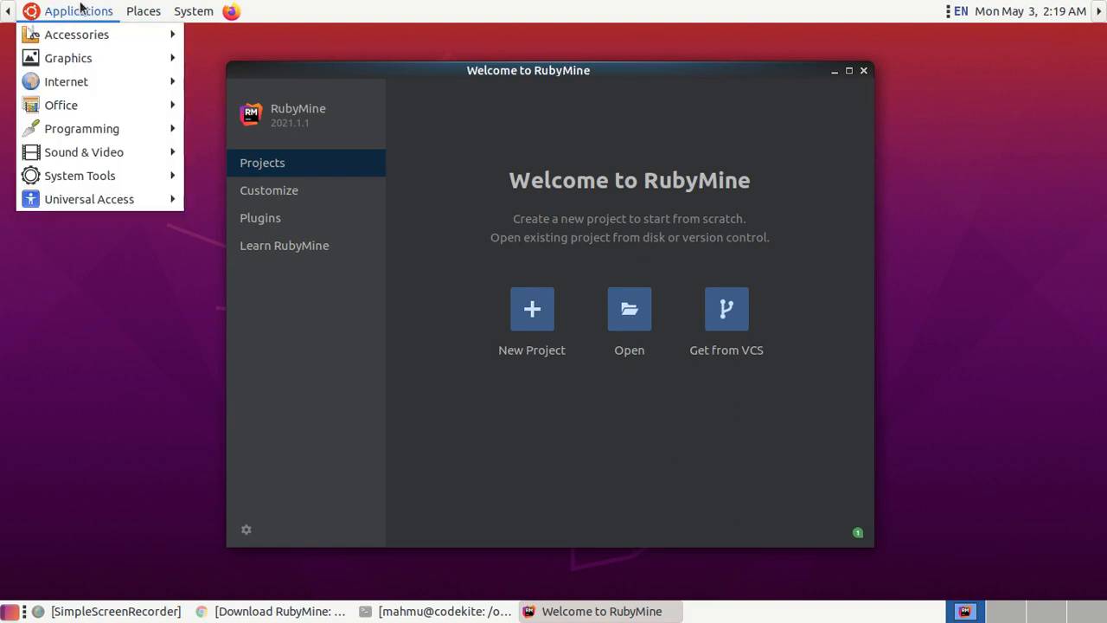
{"action": "mouse_move", "coordinate": [81, 128]}
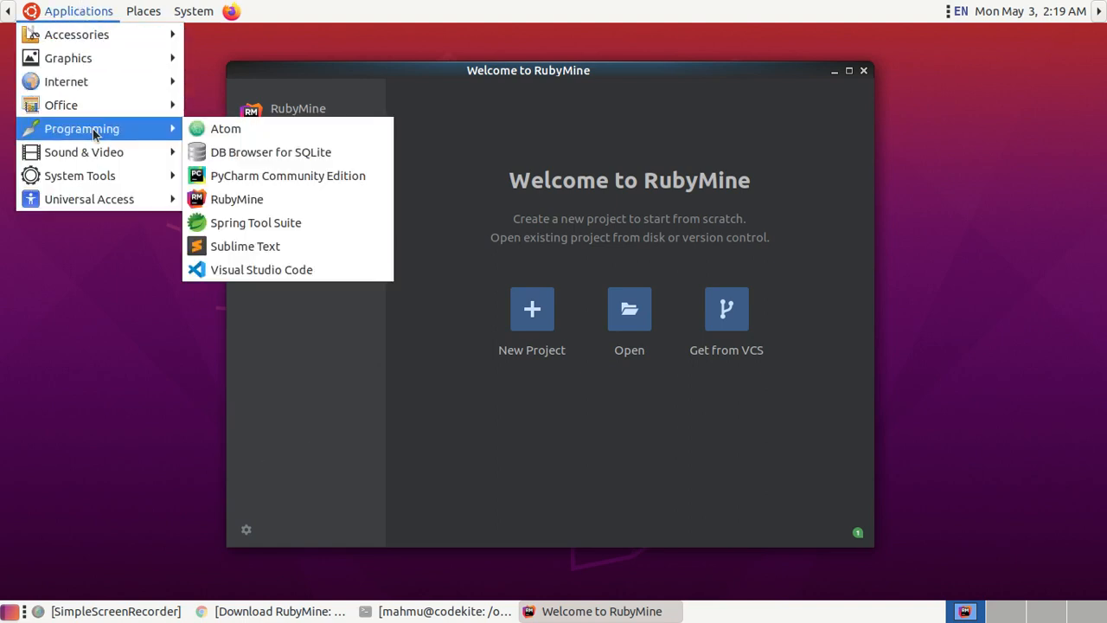
{"action": "mouse_move", "coordinate": [236, 199]}
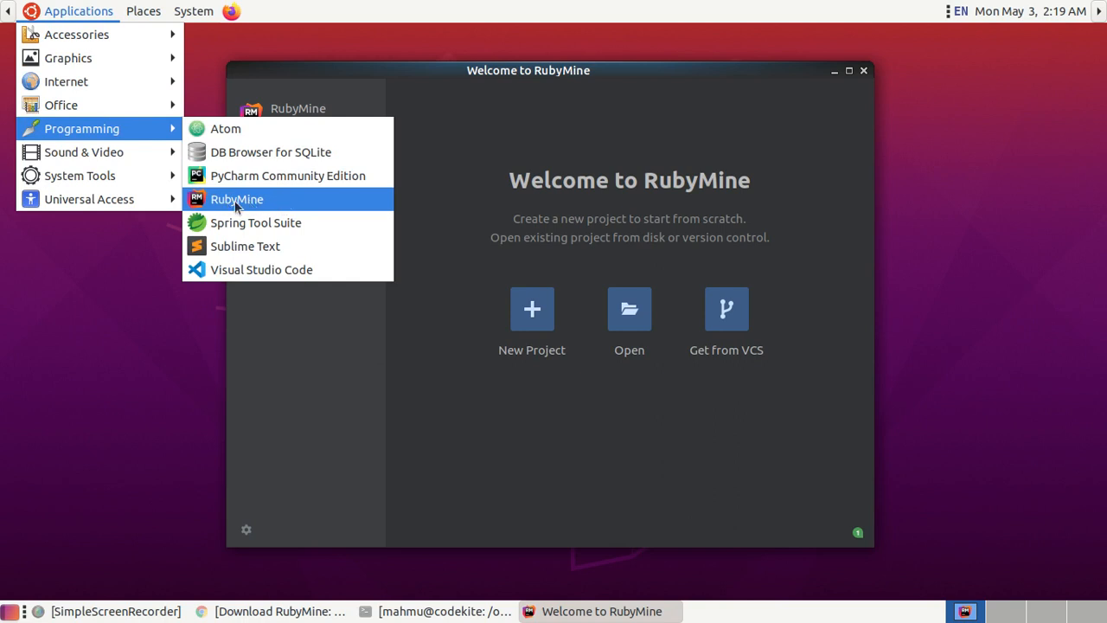
{"action": "mouse_move", "coordinate": [624, 79]}
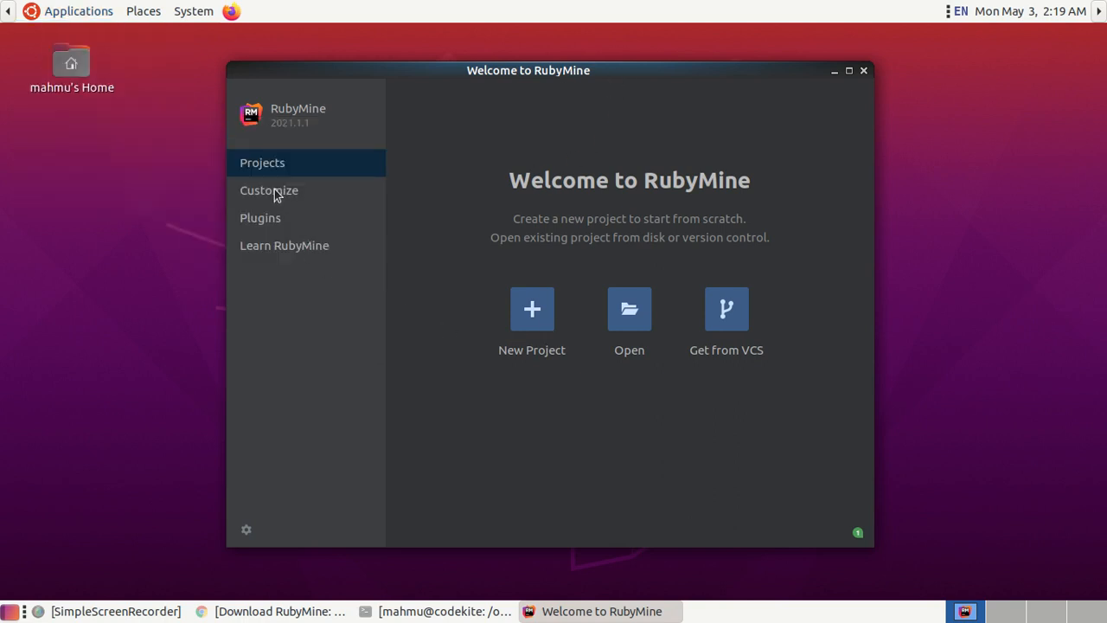
{"action": "mouse_move", "coordinate": [263, 199]}
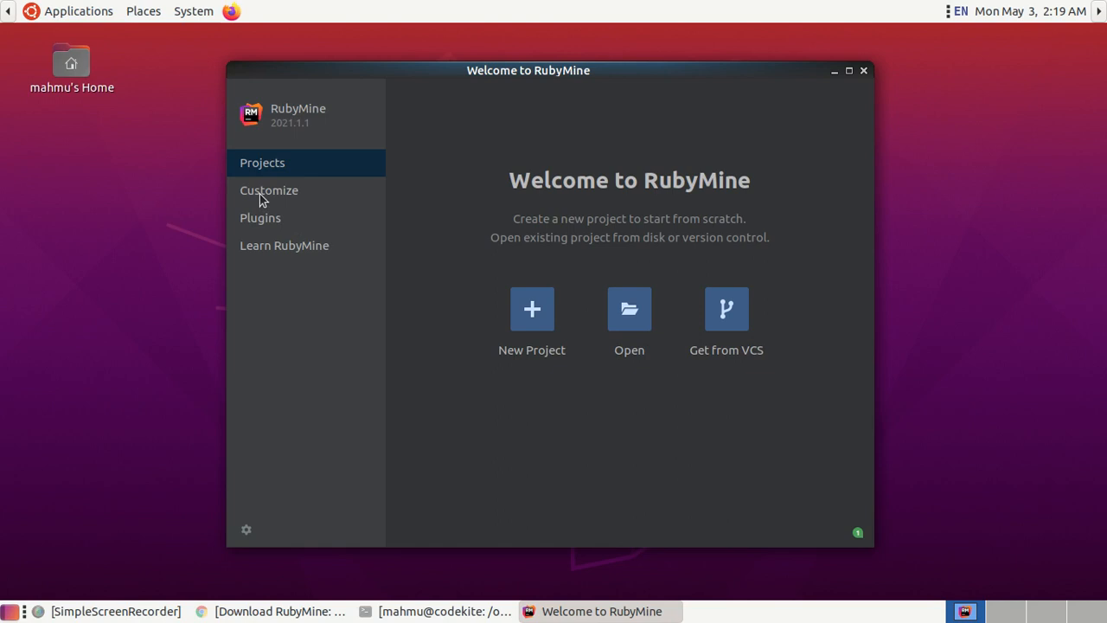
Step: Open the Keymap configuration from the Customize page of the welcome screen
{"action": "left_click", "coordinate": [269, 189]}
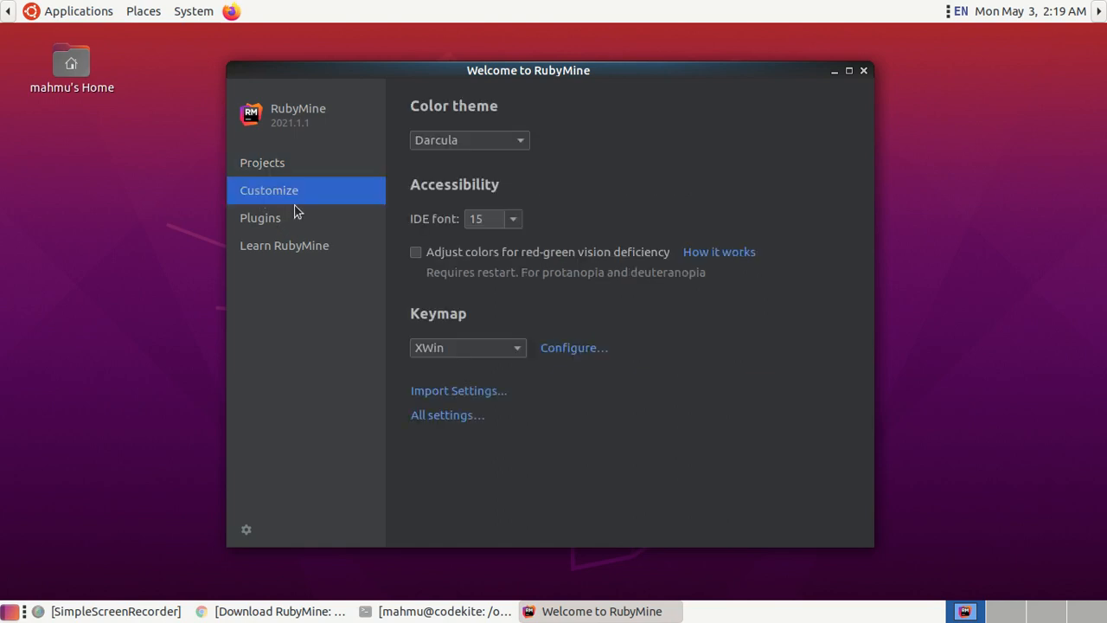
{"action": "mouse_move", "coordinate": [574, 347]}
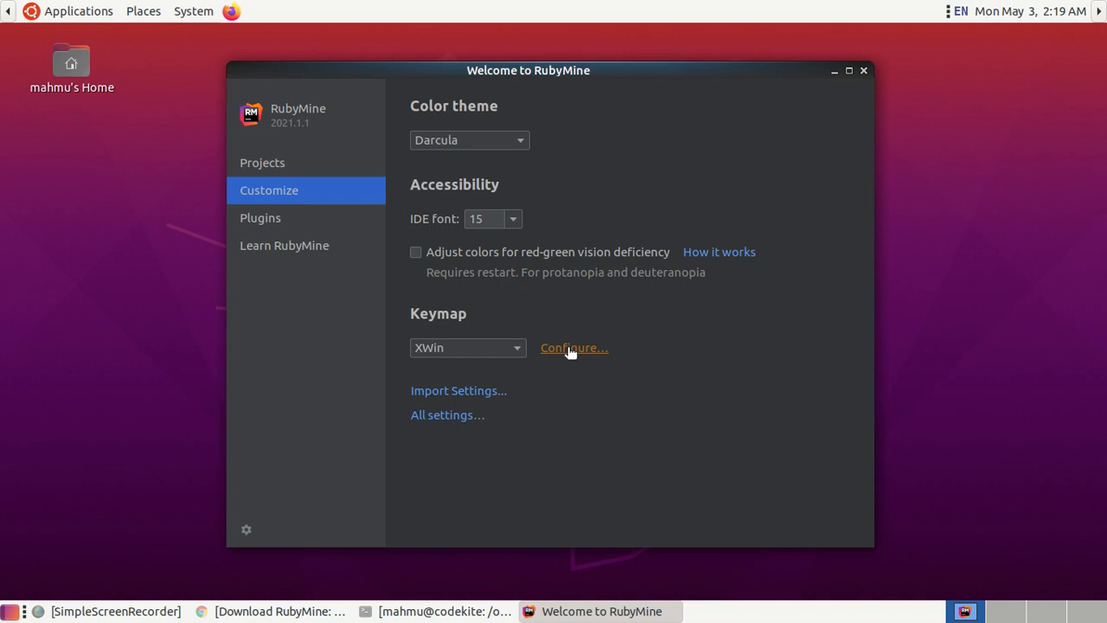
{"action": "left_click", "coordinate": [573, 347]}
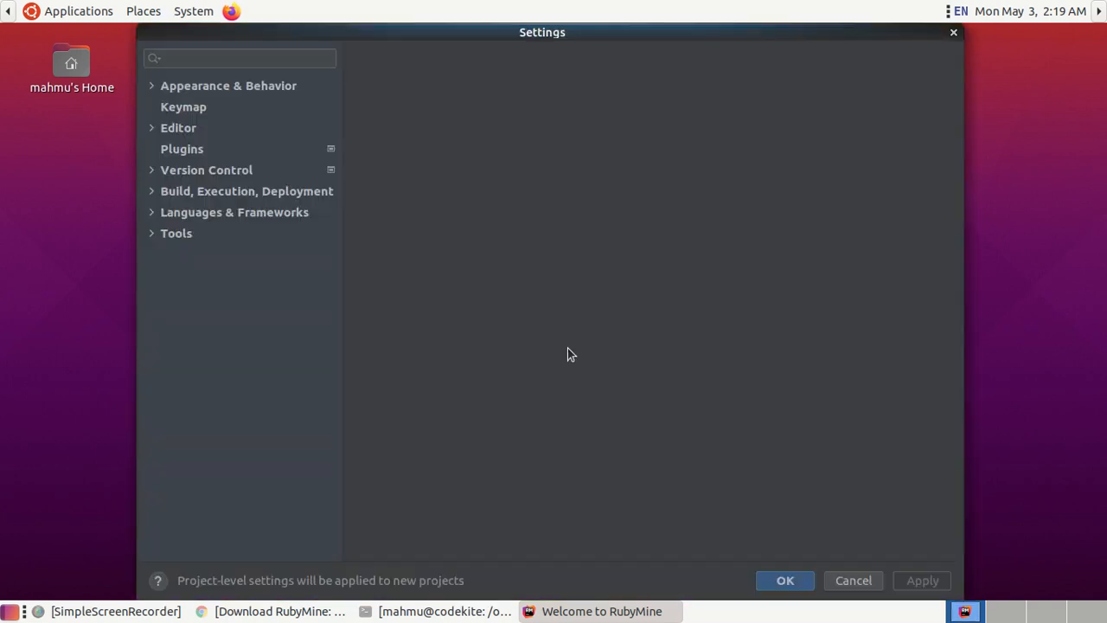
Step: Search Settings for 'interpreter' and view the FTP/SFTP Connectivity plugin under Plugins
{"action": "left_click", "coordinate": [183, 106]}
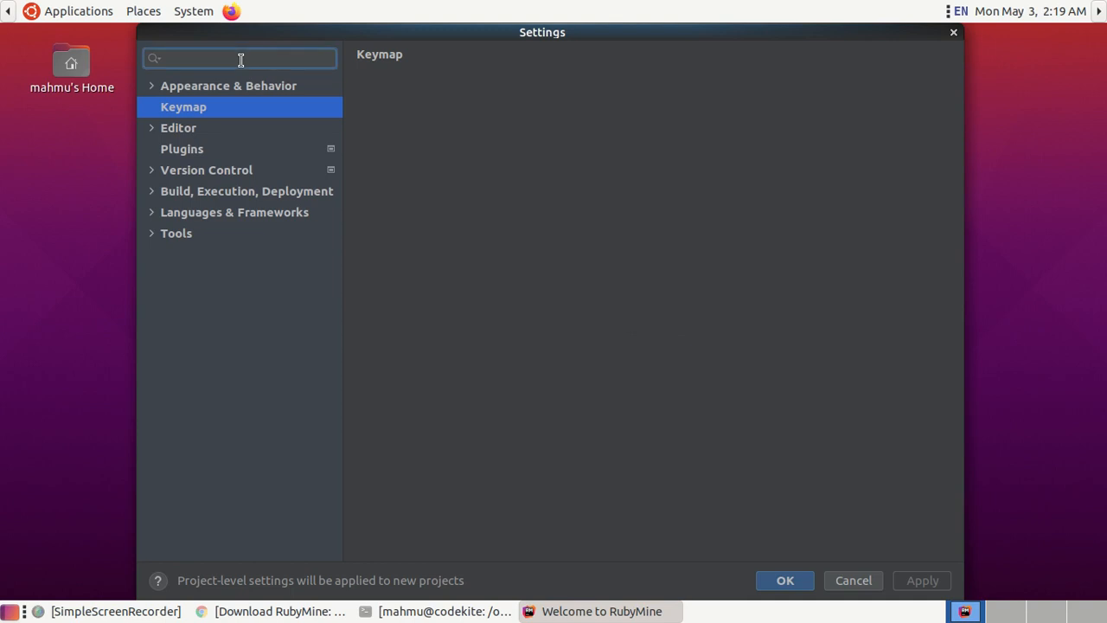
{"action": "type", "text": "inte"}
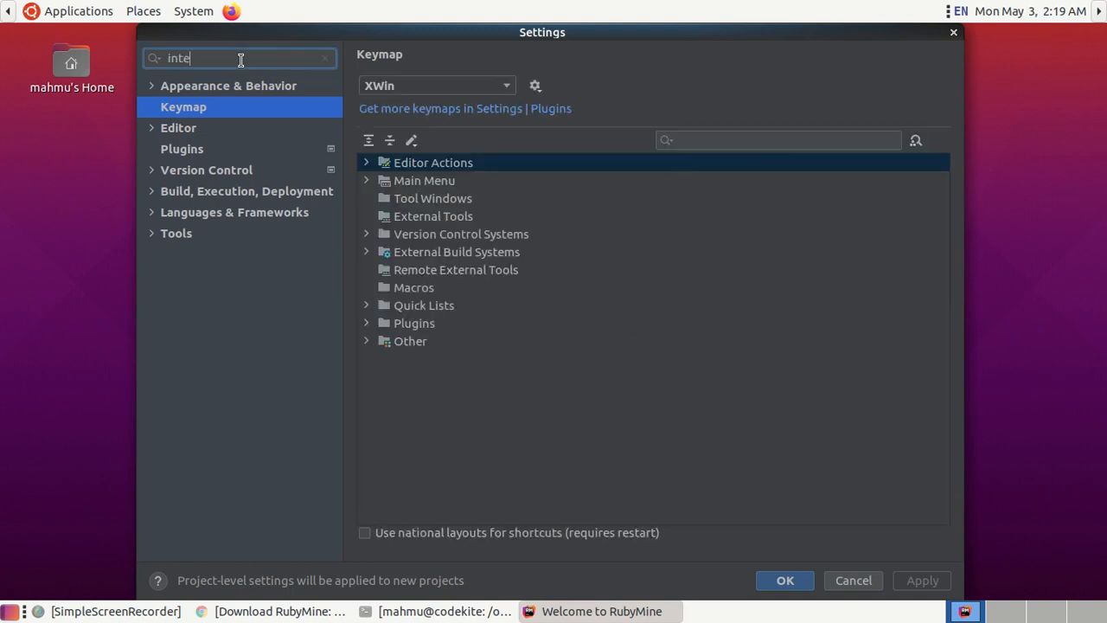
{"action": "type", "text": "r"}
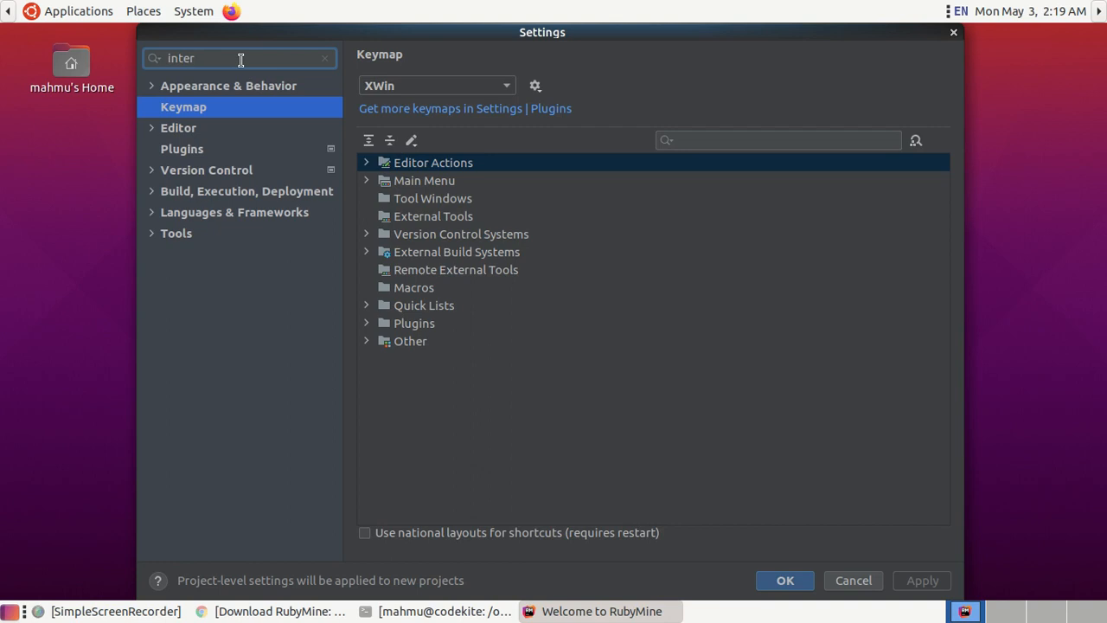
{"action": "type", "text": "pr"}
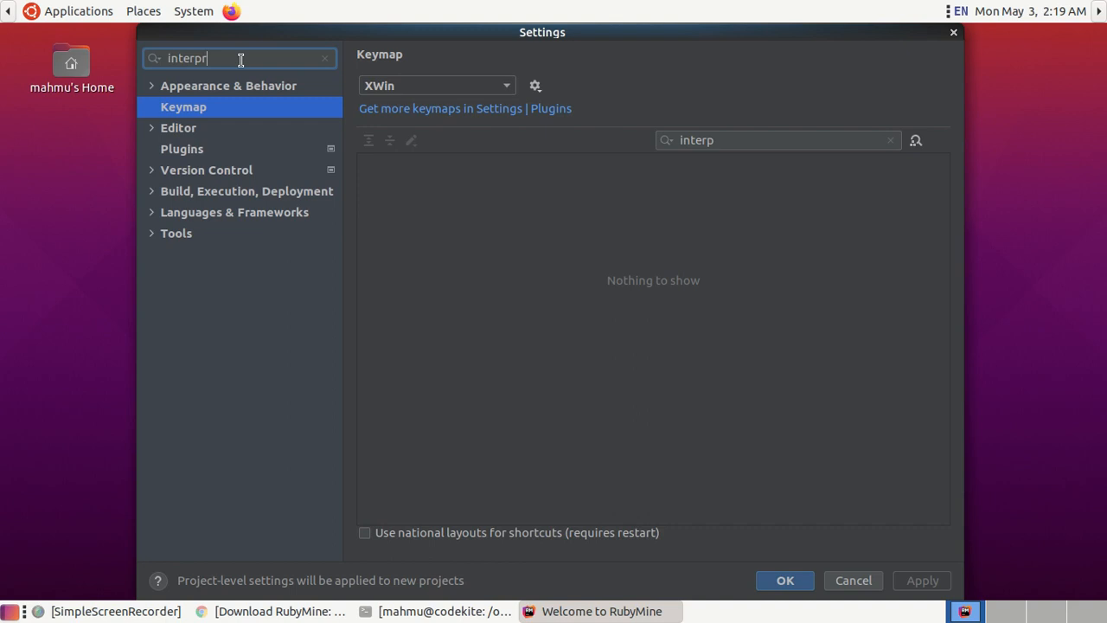
{"action": "type", "text": "eeter"}
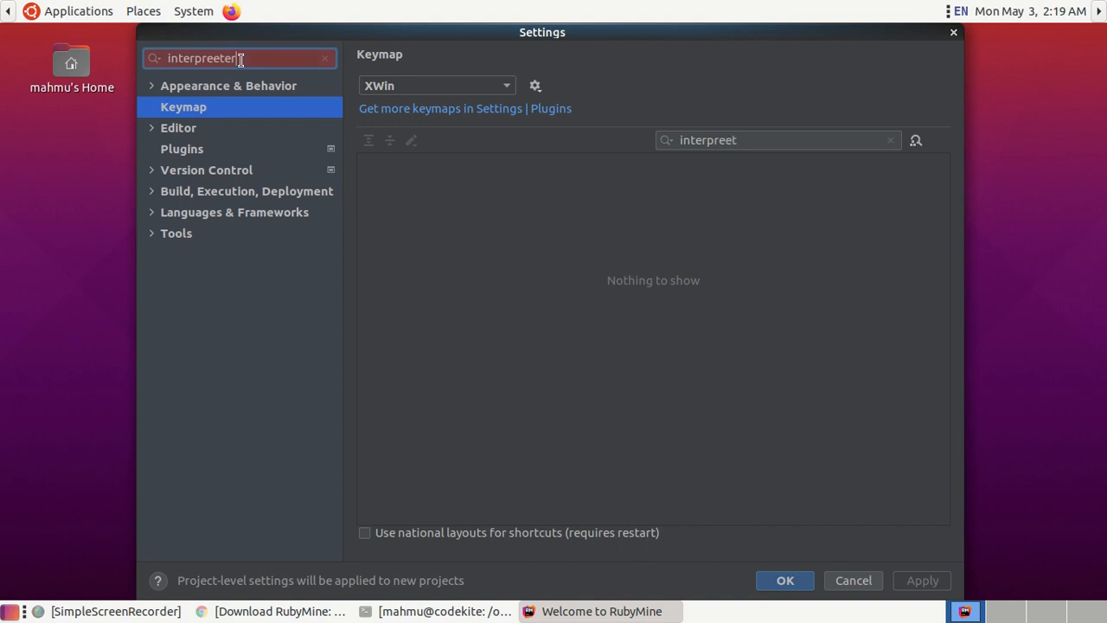
{"action": "key", "text": "BackSpace"}
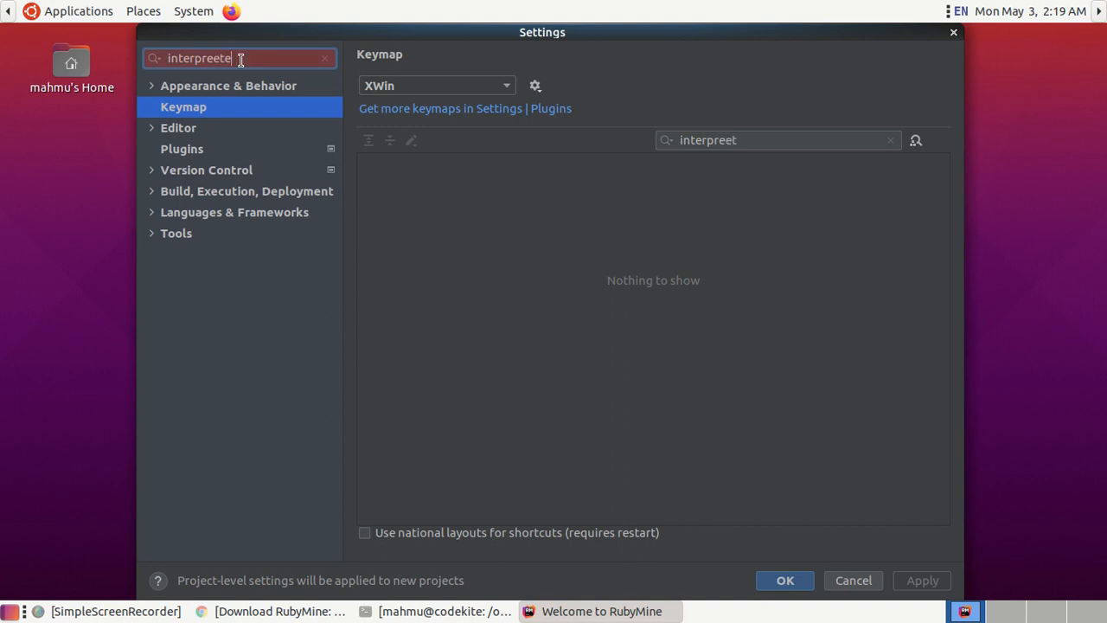
{"action": "key", "text": "BackSpace"}
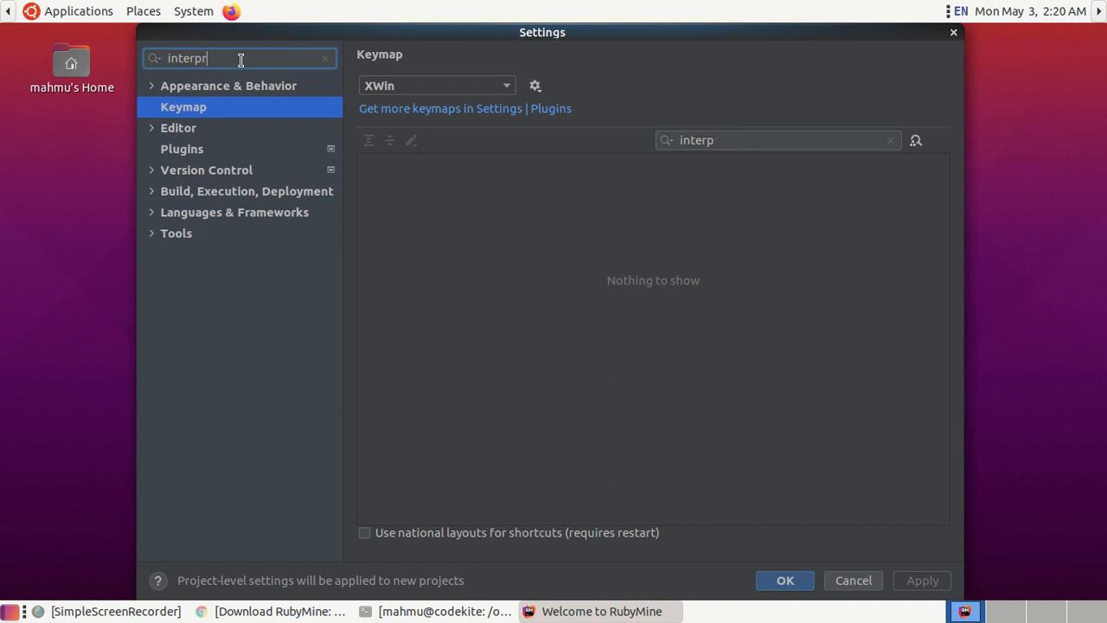
{"action": "type", "text": "eter"}
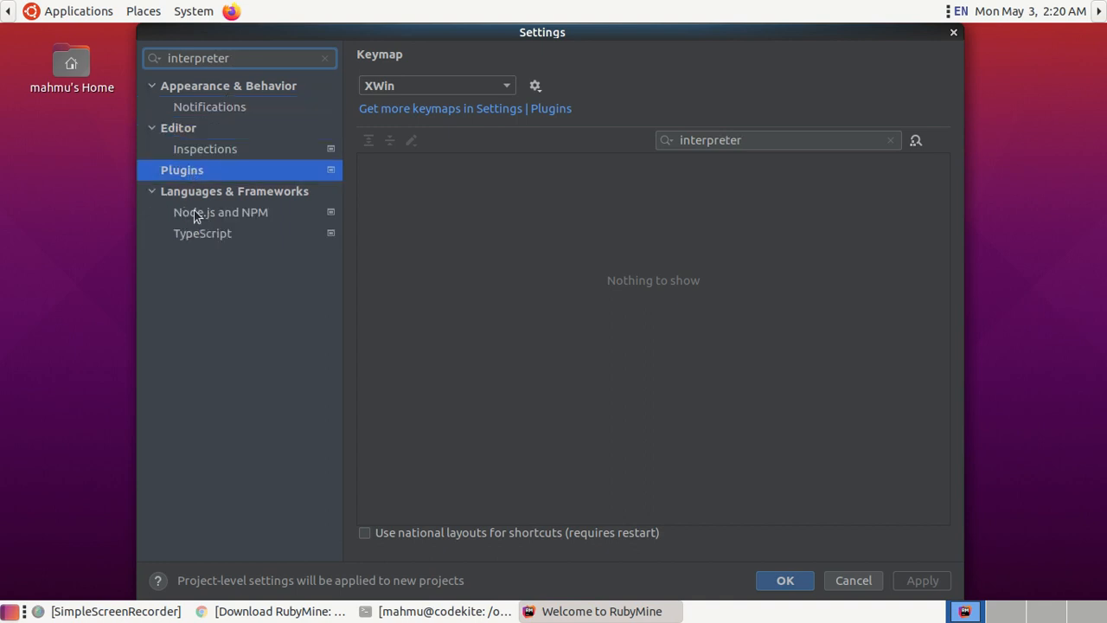
{"action": "mouse_move", "coordinate": [205, 254]}
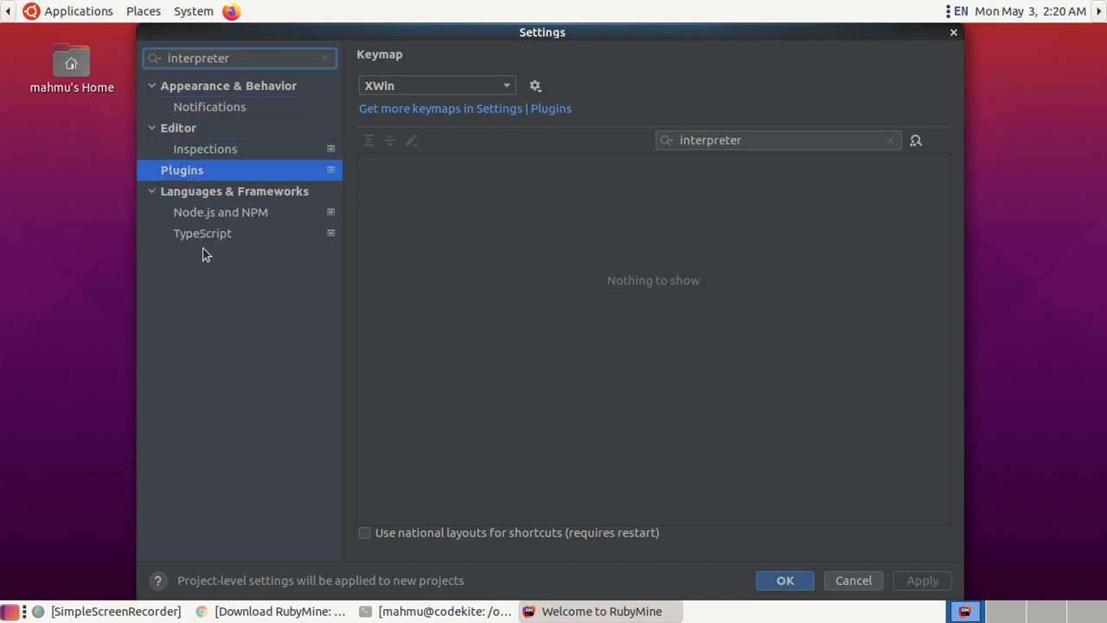
{"action": "left_click", "coordinate": [182, 169]}
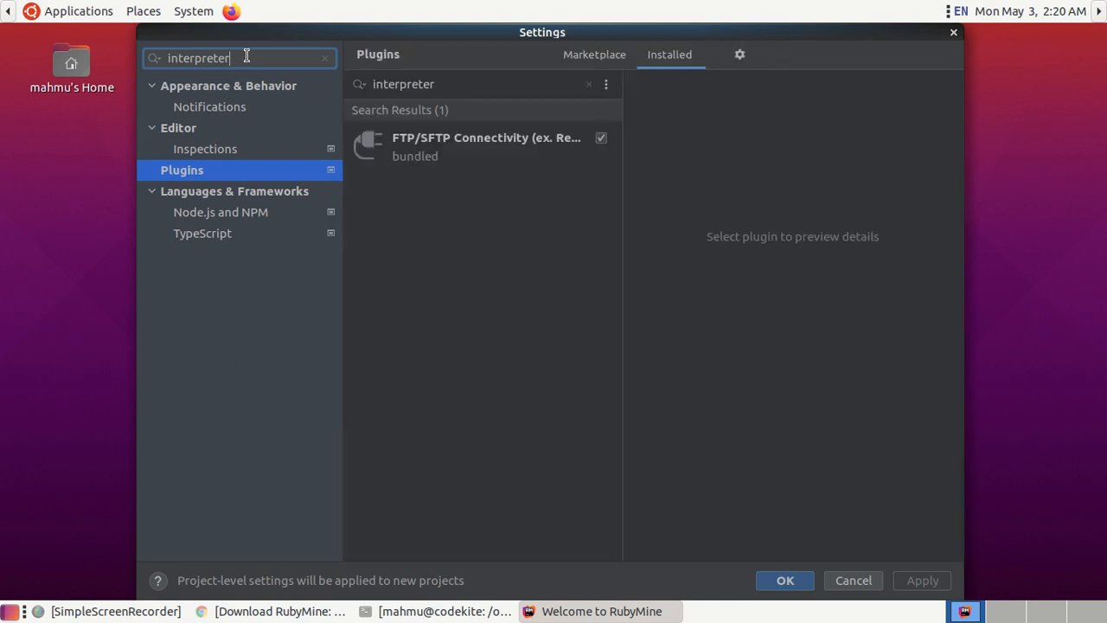
{"action": "left_click", "coordinate": [485, 146]}
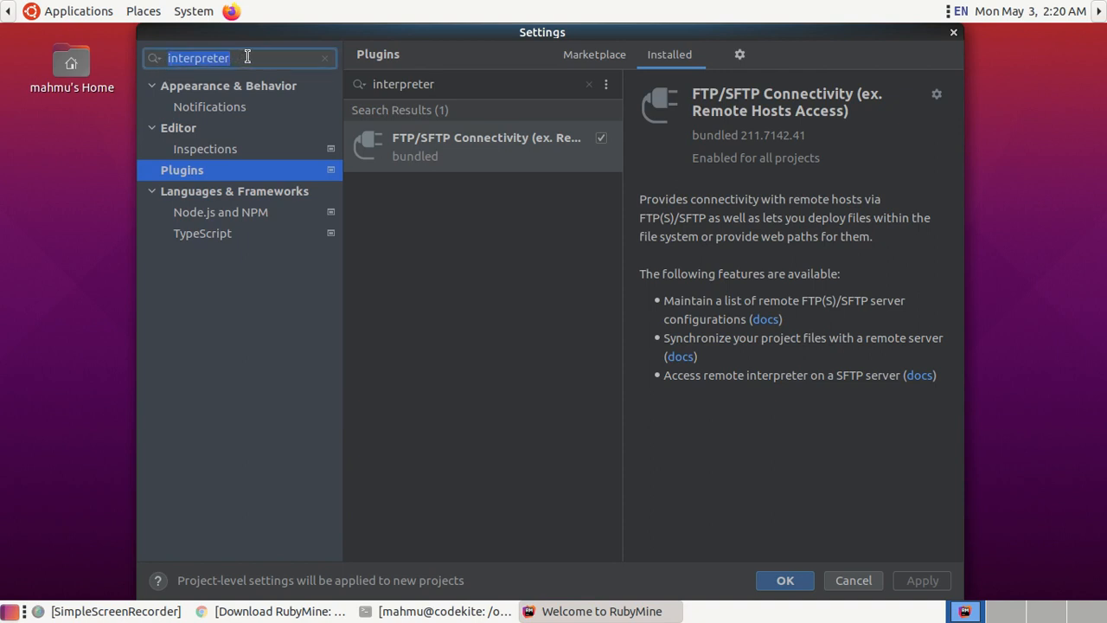
Step: Clear the search and go to Languages & Frameworks > Ruby SDK and Gems
{"action": "left_click", "coordinate": [323, 58]}
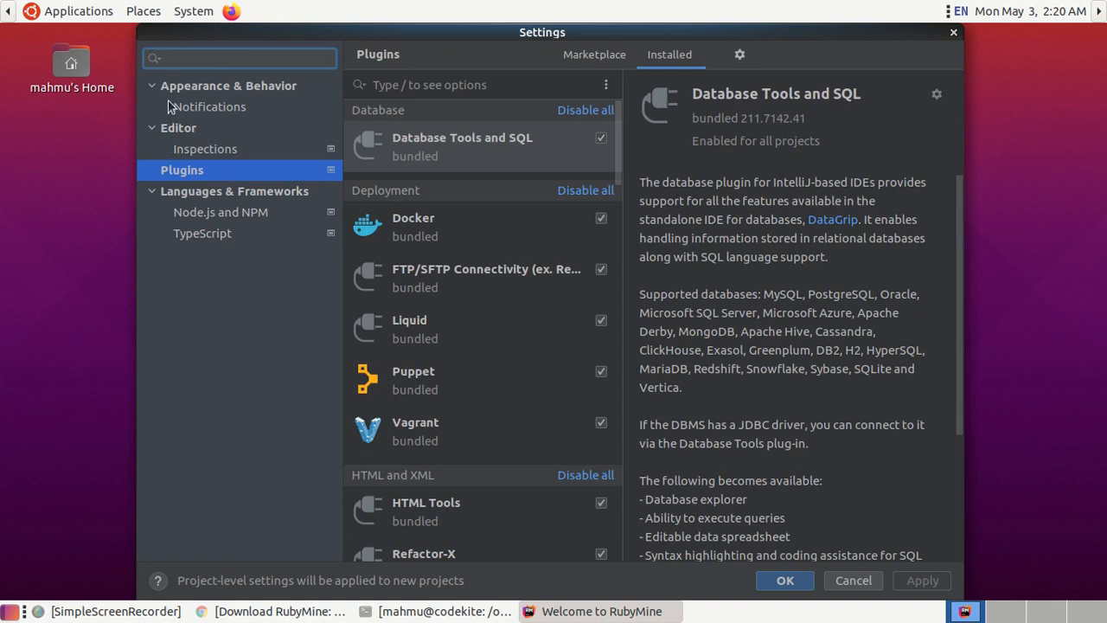
{"action": "left_click", "coordinate": [178, 127]}
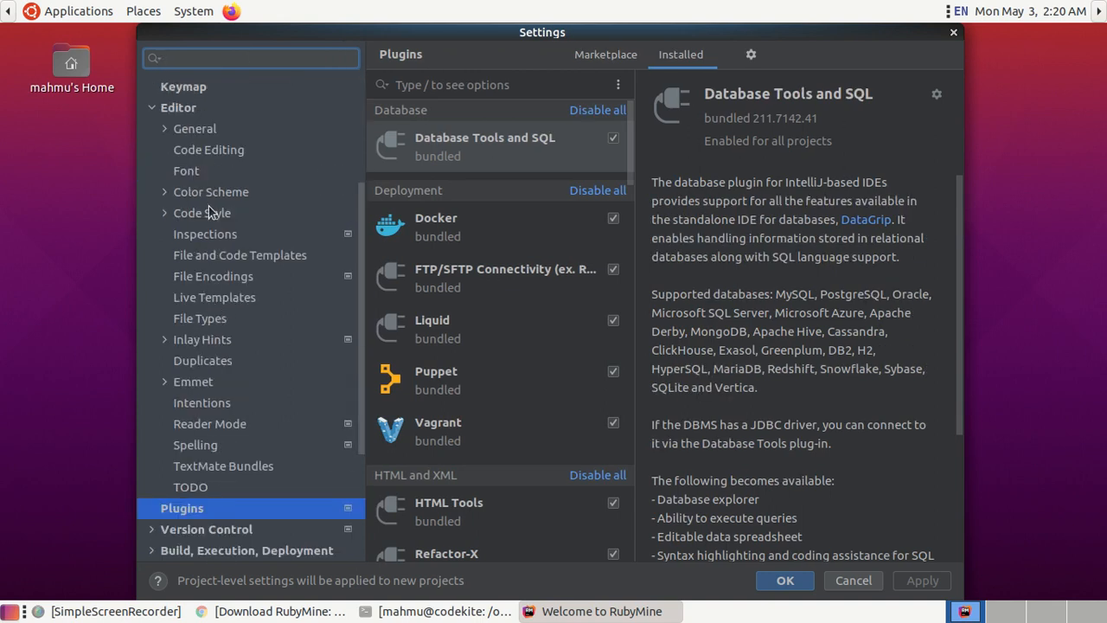
{"action": "scroll", "scroll_direction": "down", "scroll_amount": 3}
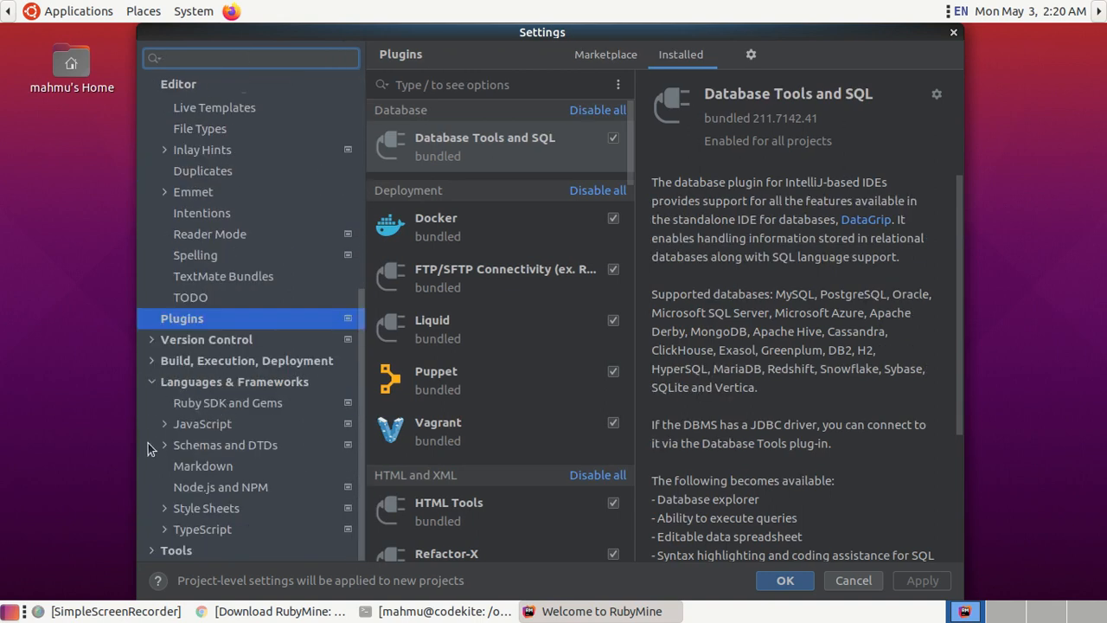
{"action": "mouse_move", "coordinate": [207, 422]}
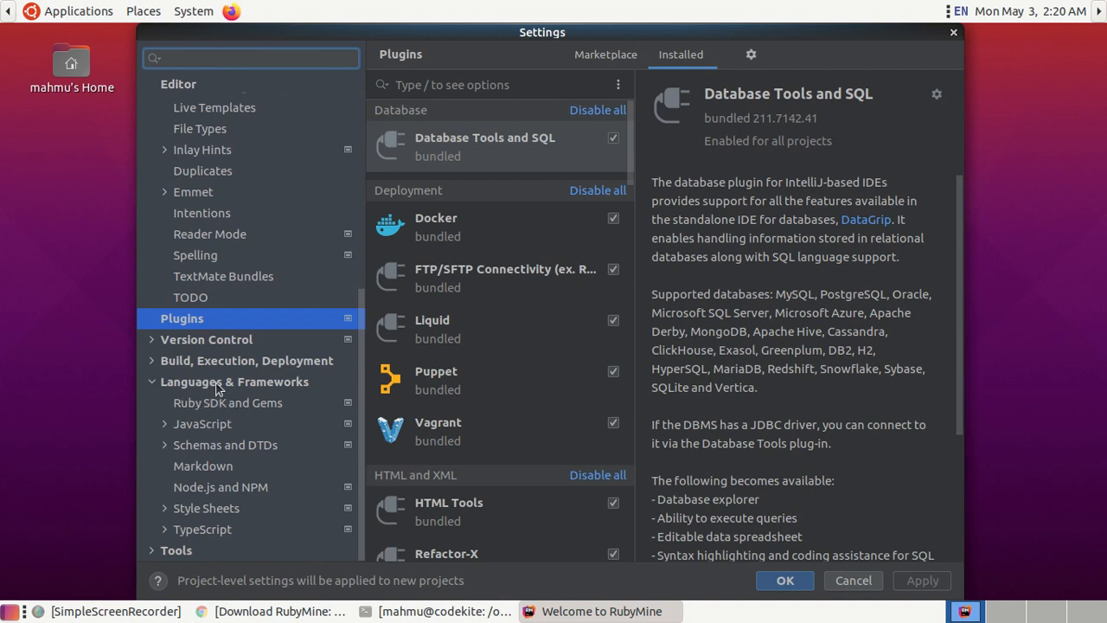
{"action": "mouse_move", "coordinate": [192, 407]}
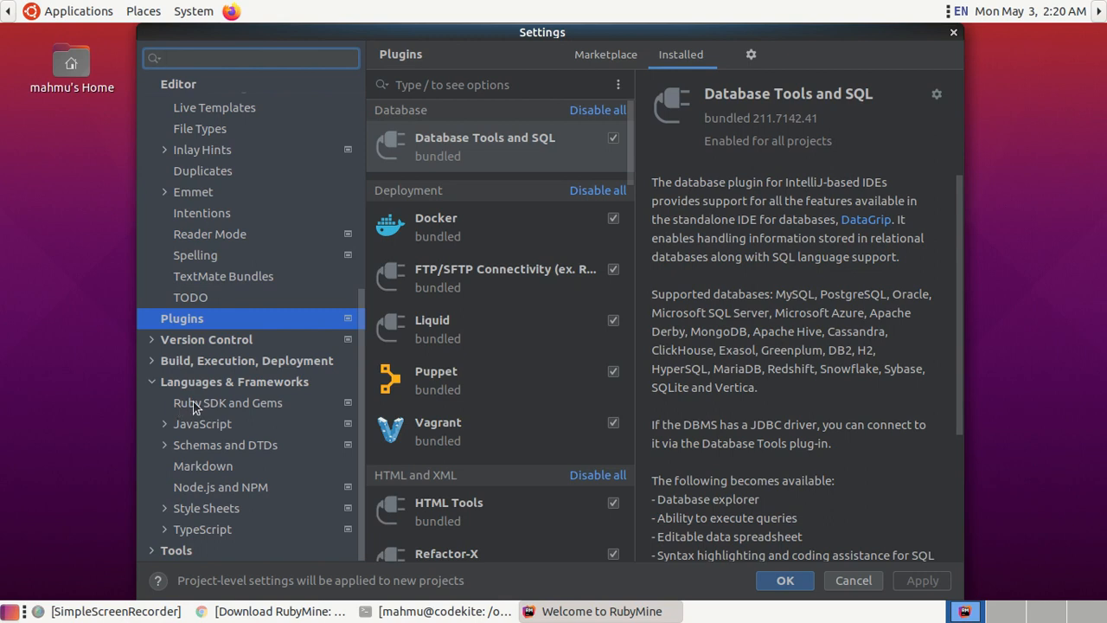
{"action": "left_click", "coordinate": [228, 402]}
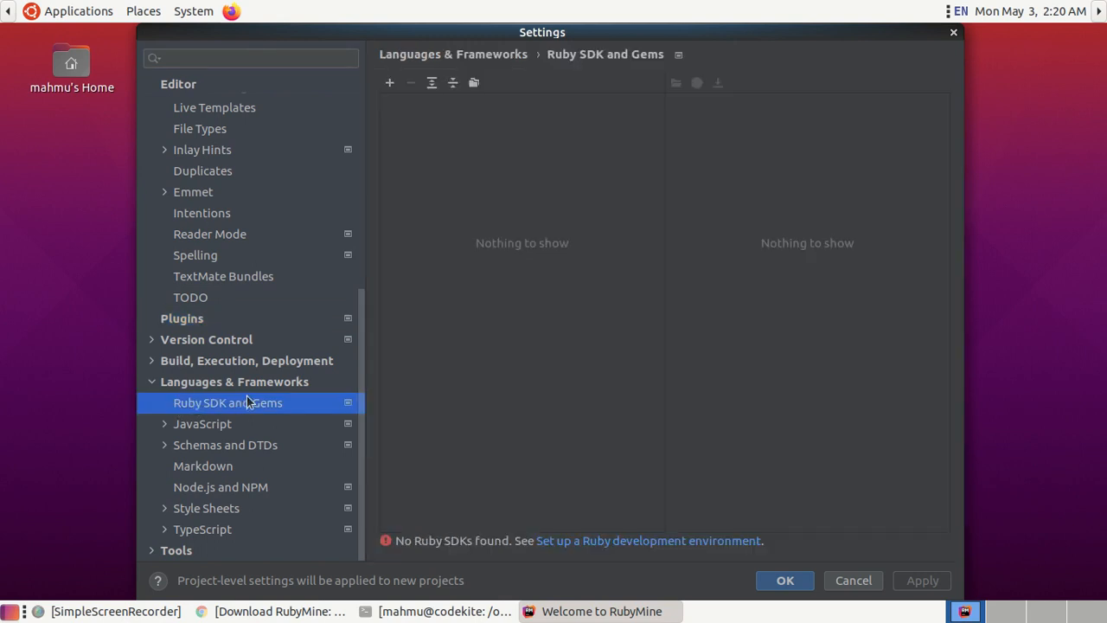
{"action": "mouse_move", "coordinate": [442, 78]}
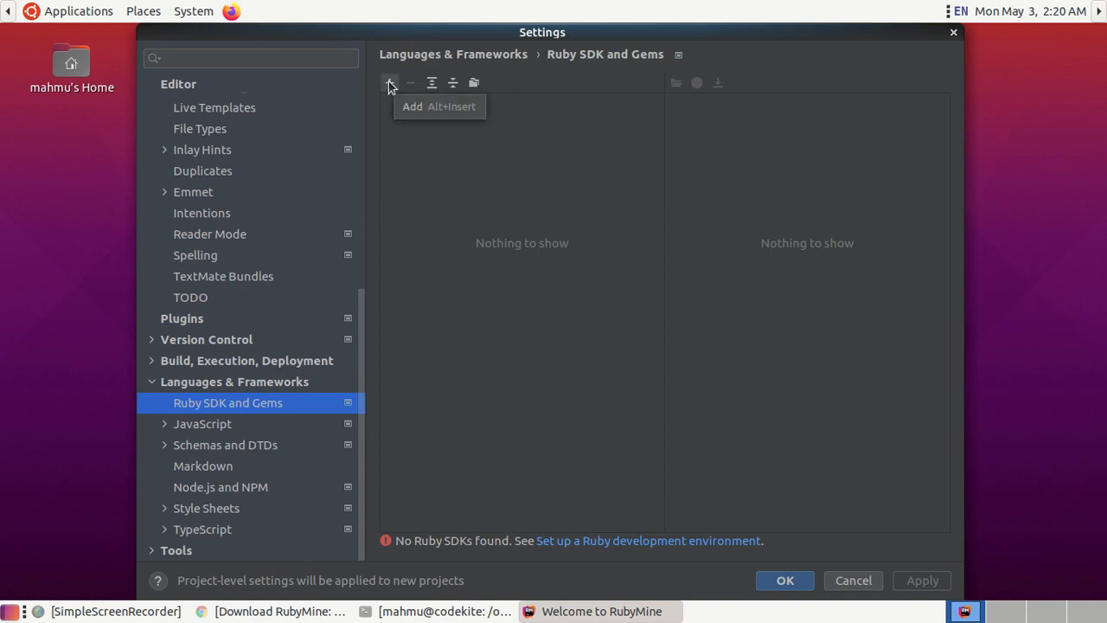
Step: Add /usr/bin/ruby as the ruby-2.7.0-p0 Ruby SDK
{"action": "left_click", "coordinate": [389, 82]}
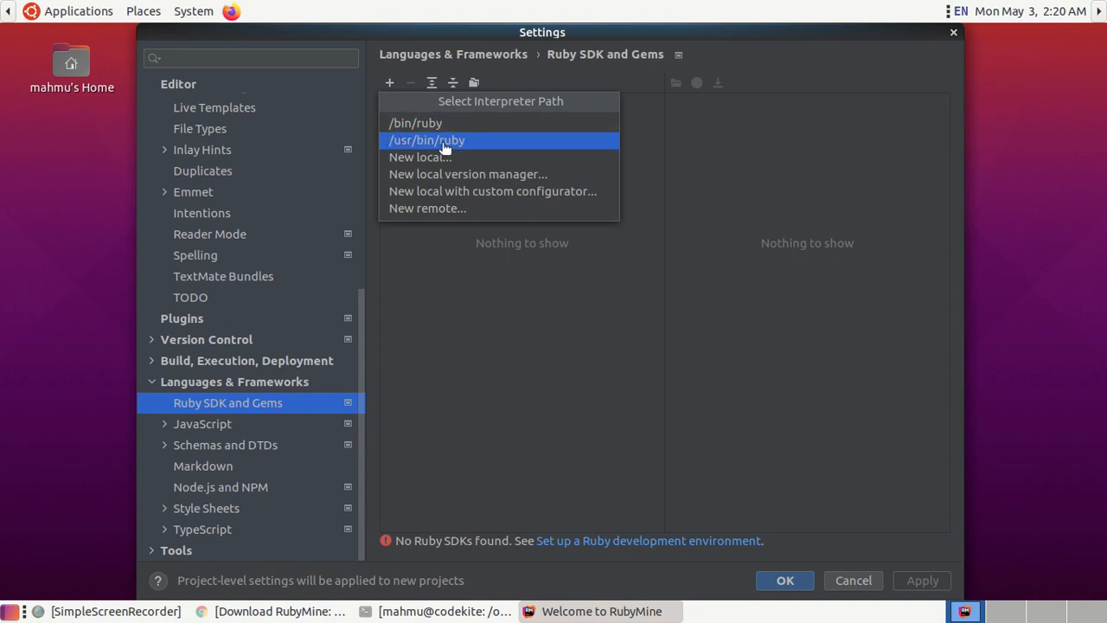
{"action": "left_click", "coordinate": [426, 141]}
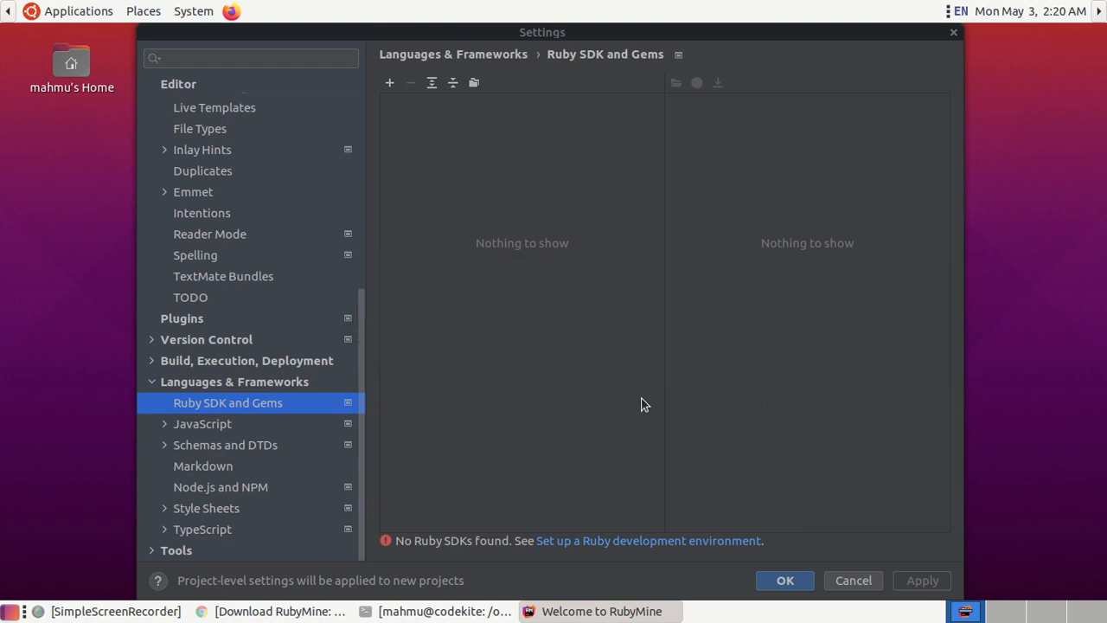
{"action": "left_click", "coordinate": [389, 82]}
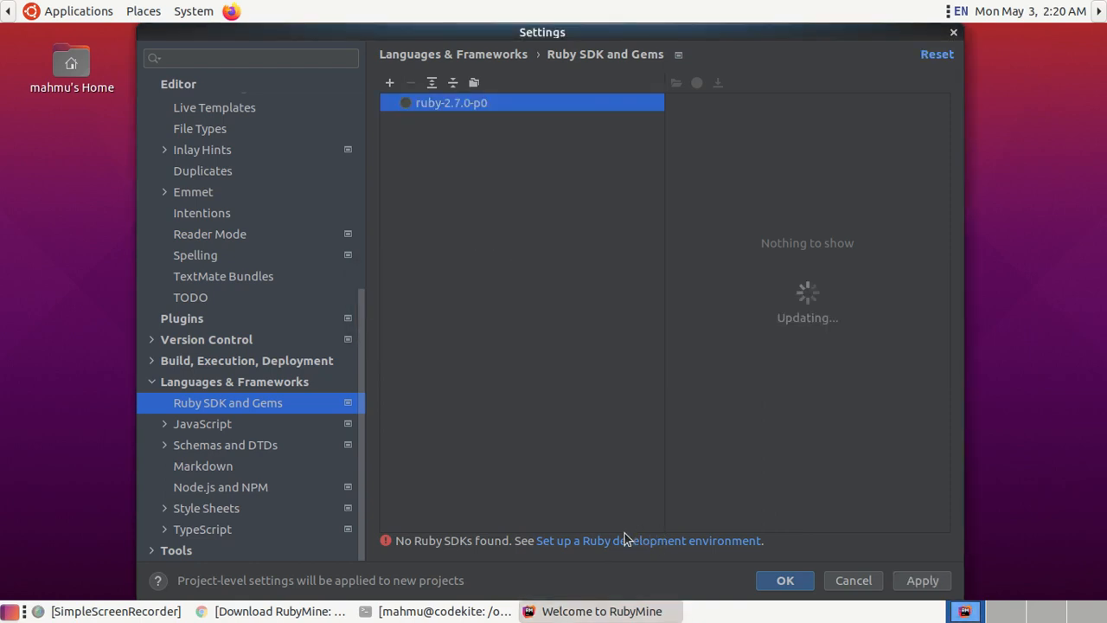
{"action": "mouse_move", "coordinate": [553, 549]}
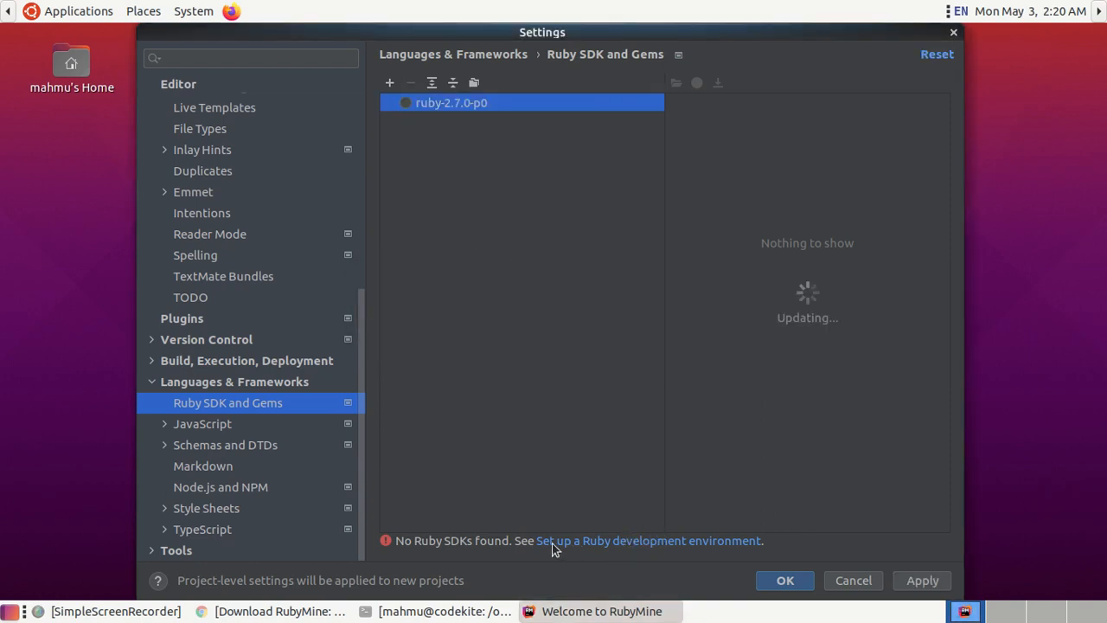
{"action": "mouse_move", "coordinate": [577, 138]}
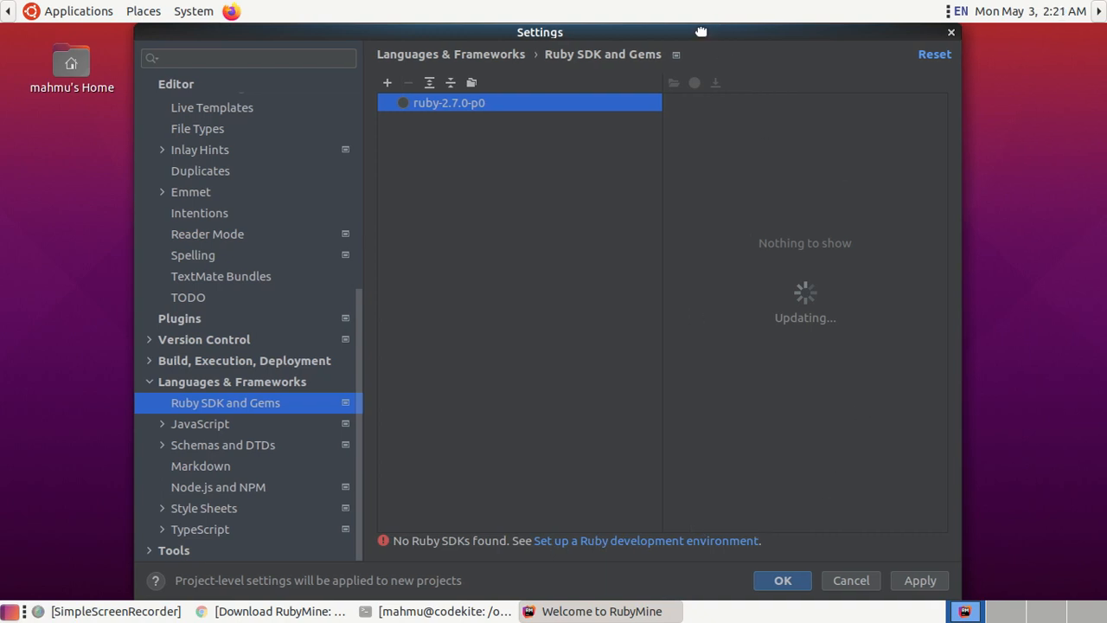
{"action": "mouse_move", "coordinate": [631, 433]}
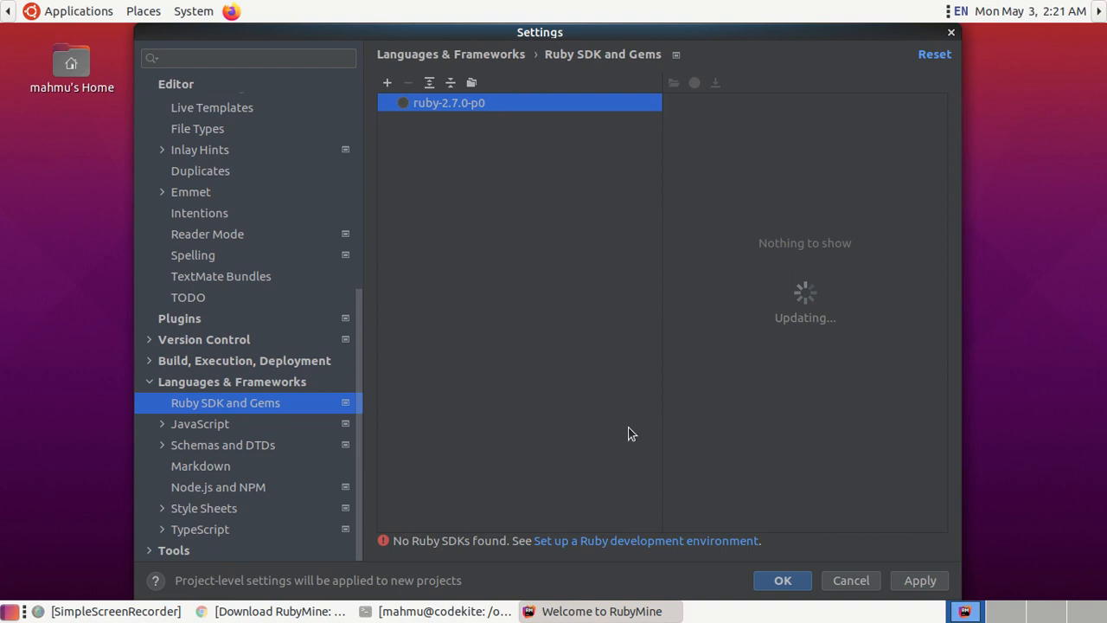
{"action": "mouse_move", "coordinate": [606, 550]}
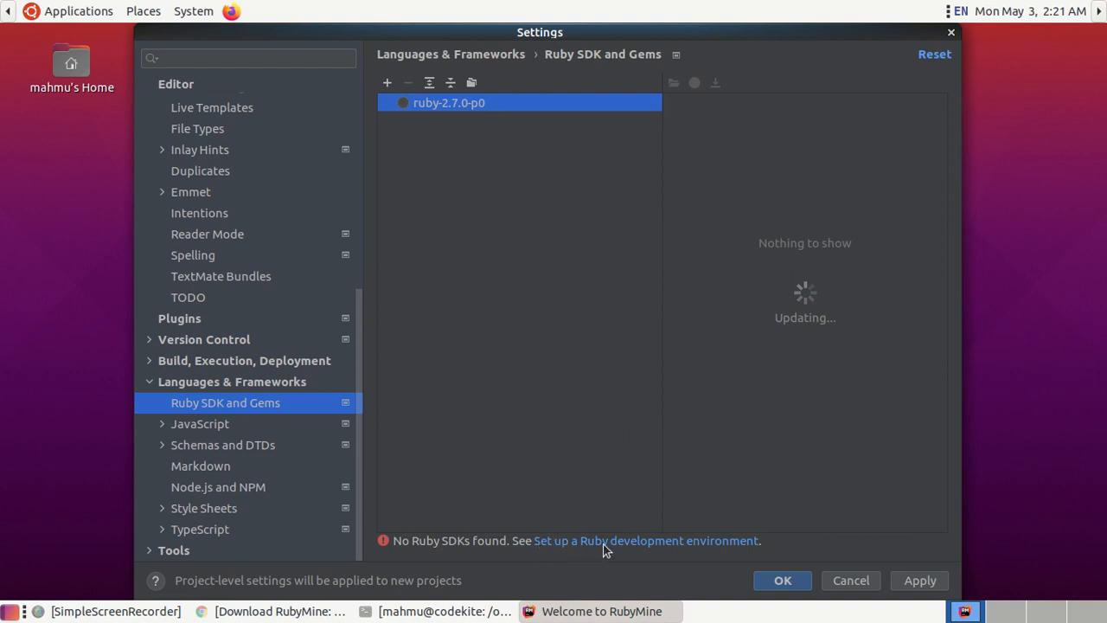
{"action": "mouse_move", "coordinate": [631, 550]}
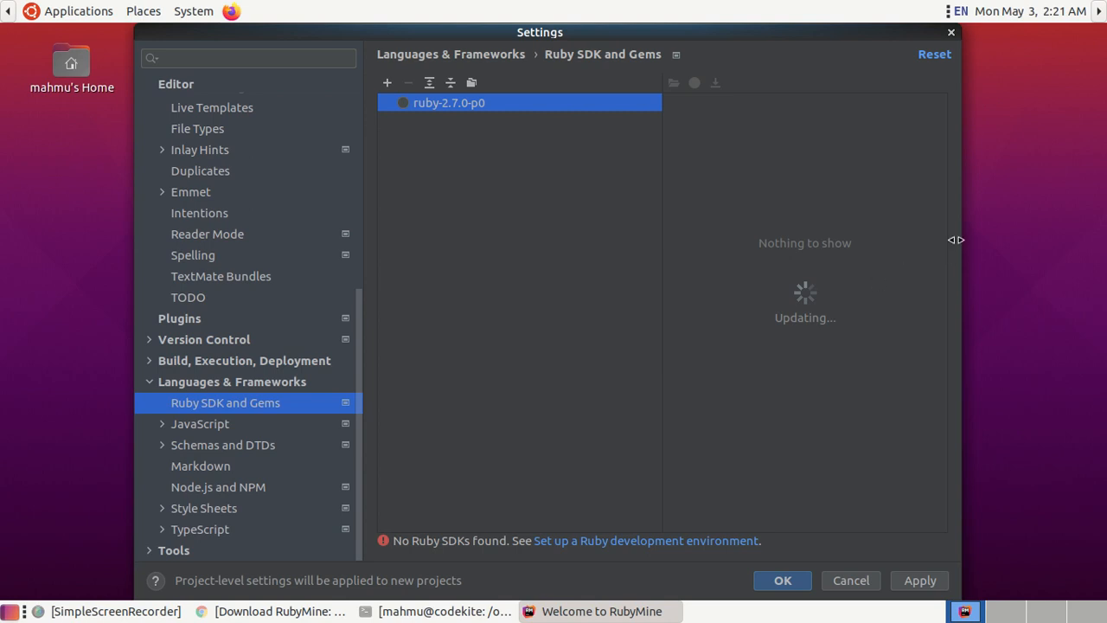
{"action": "mouse_move", "coordinate": [975, 244]}
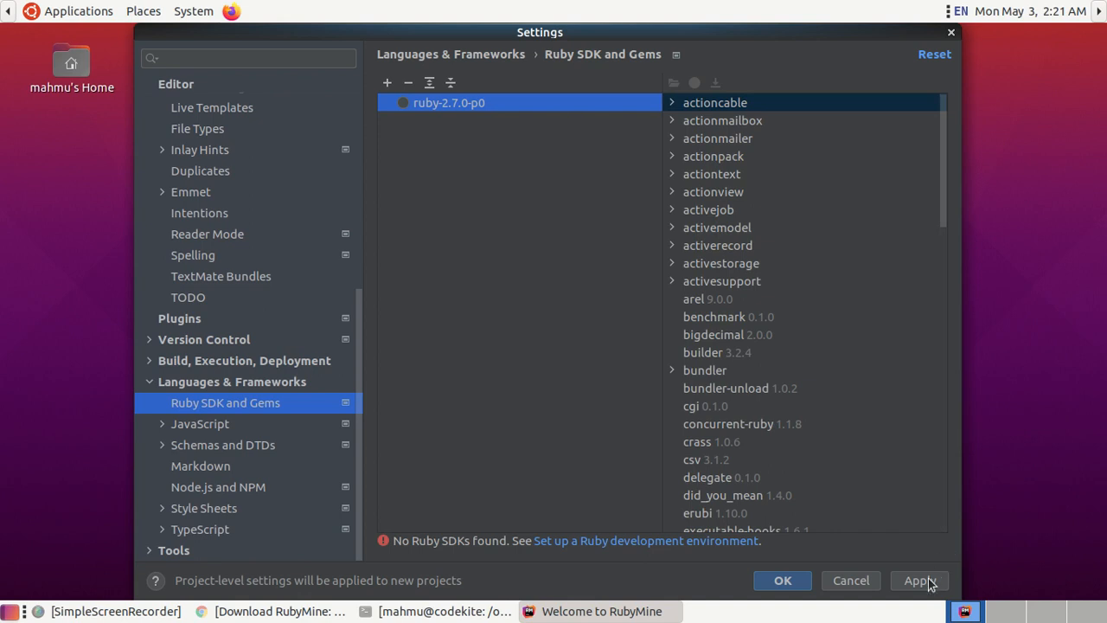
Step: Apply ruby-2.7.0-p0 as the default interpreter and close Settings with OK
{"action": "left_click", "coordinate": [919, 581]}
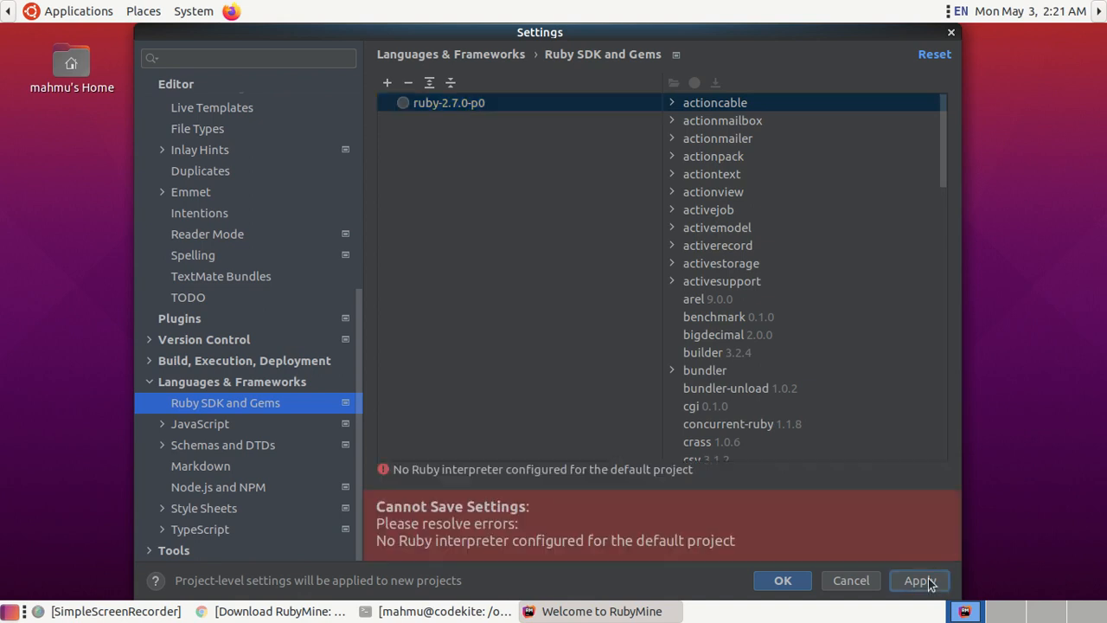
{"action": "mouse_move", "coordinate": [569, 387]}
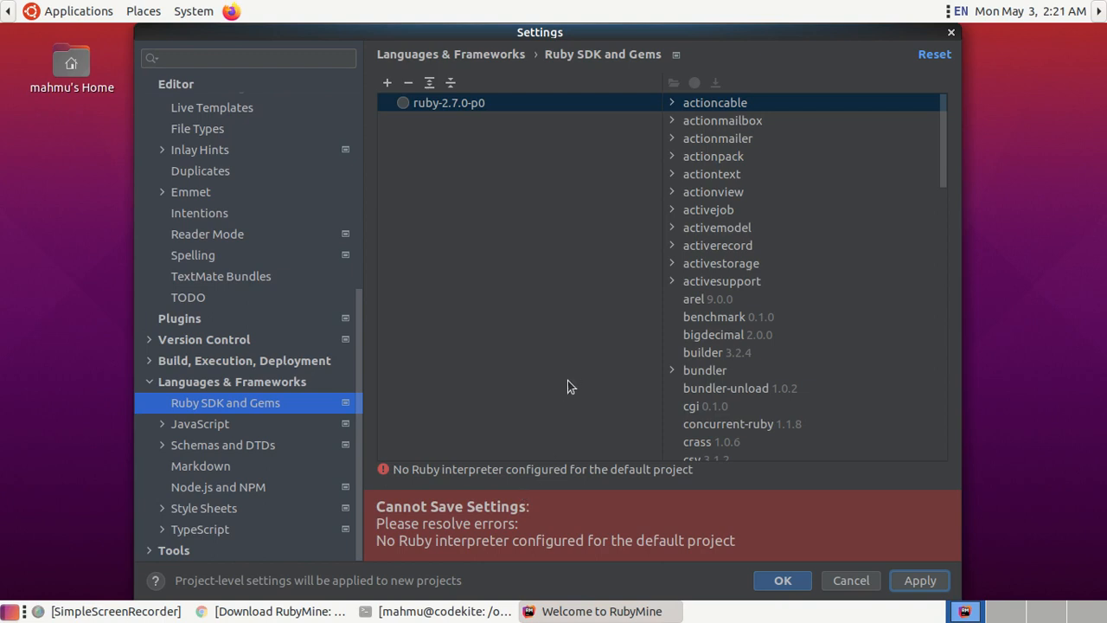
{"action": "mouse_move", "coordinate": [588, 477]}
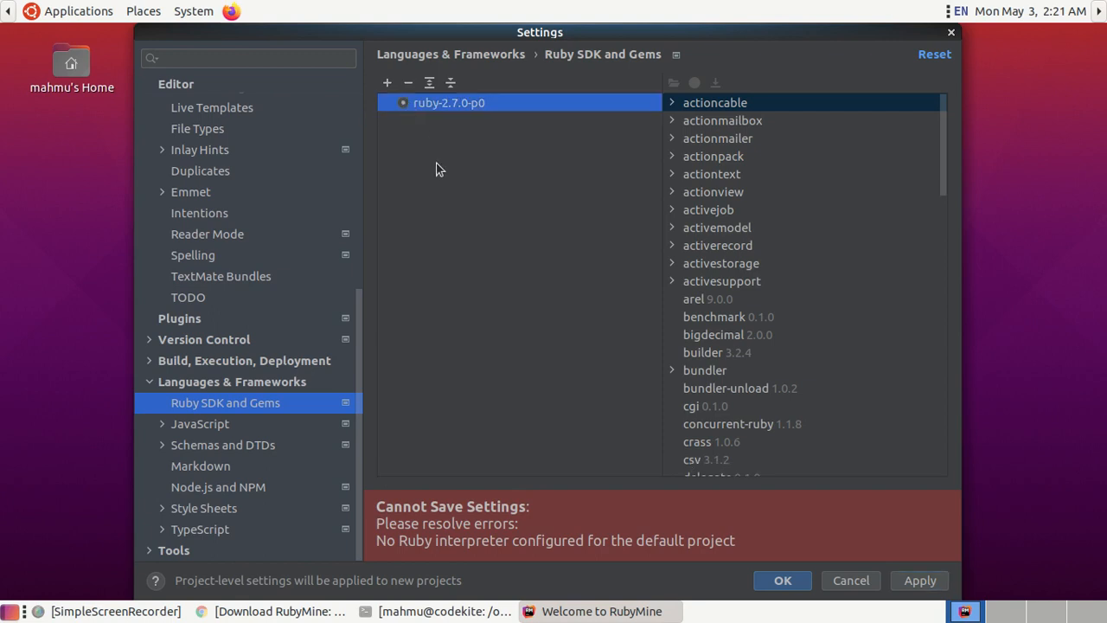
{"action": "mouse_move", "coordinate": [450, 199]}
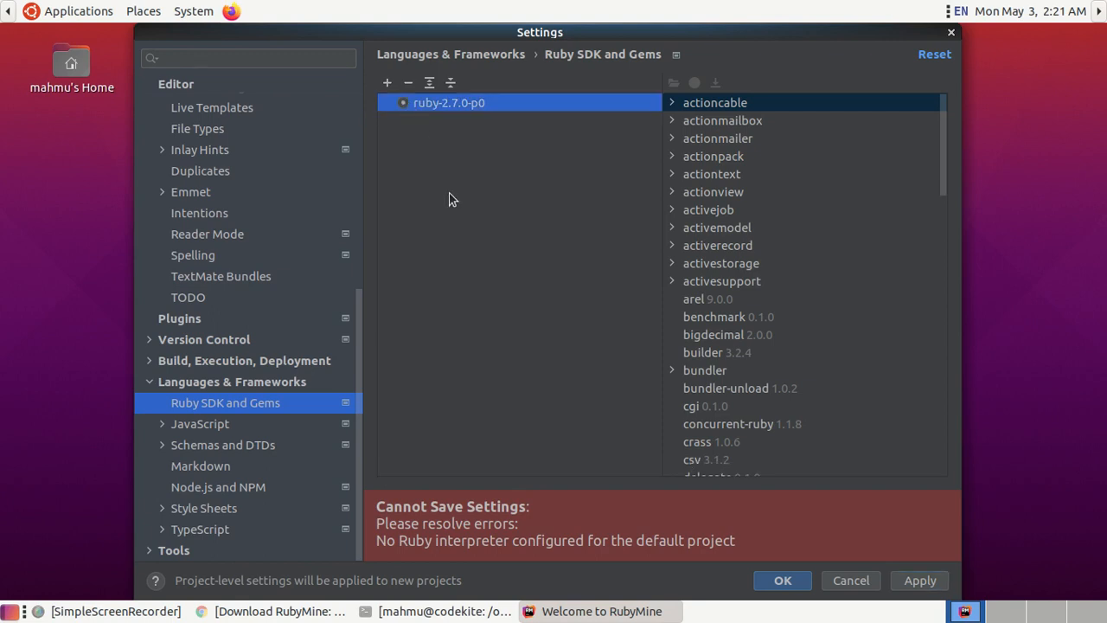
{"action": "mouse_move", "coordinate": [610, 299]}
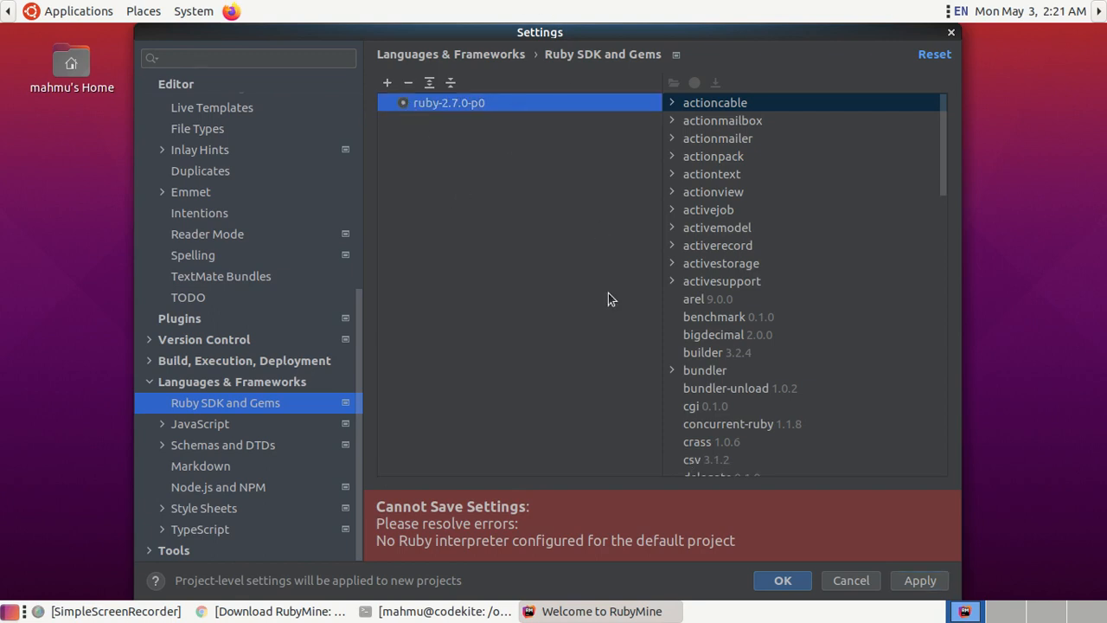
{"action": "left_click", "coordinate": [919, 580]}
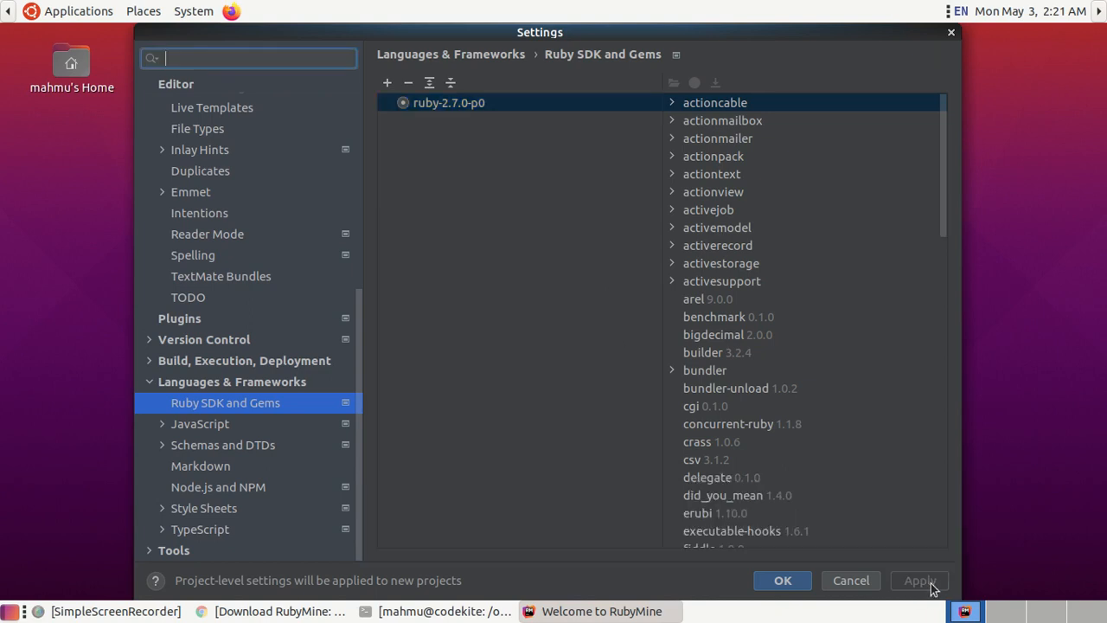
{"action": "mouse_move", "coordinate": [781, 580]}
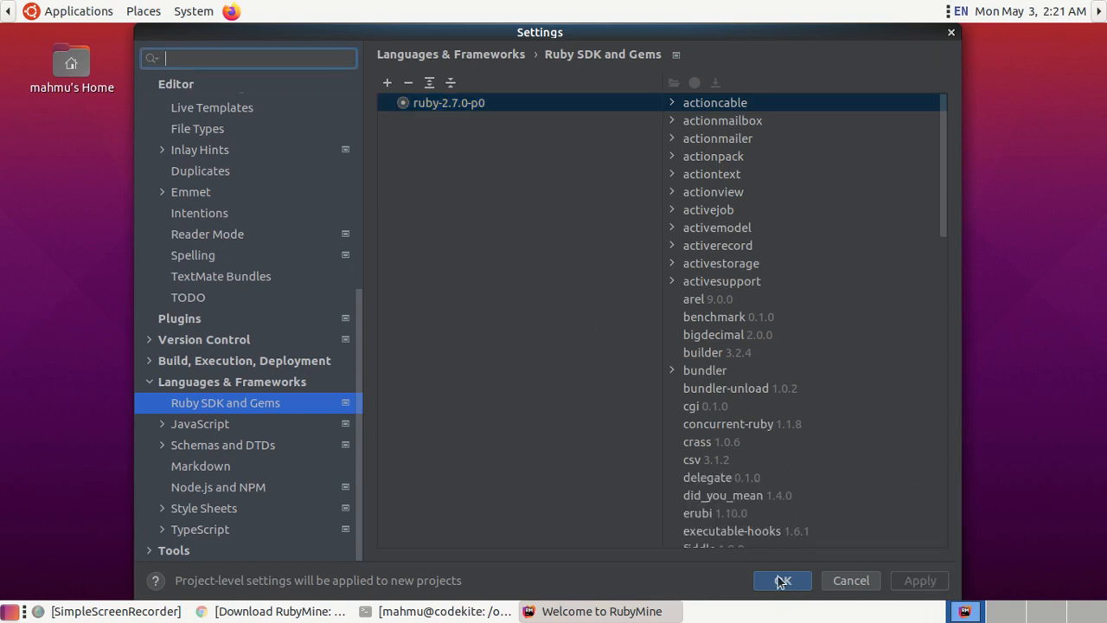
{"action": "left_click", "coordinate": [781, 580]}
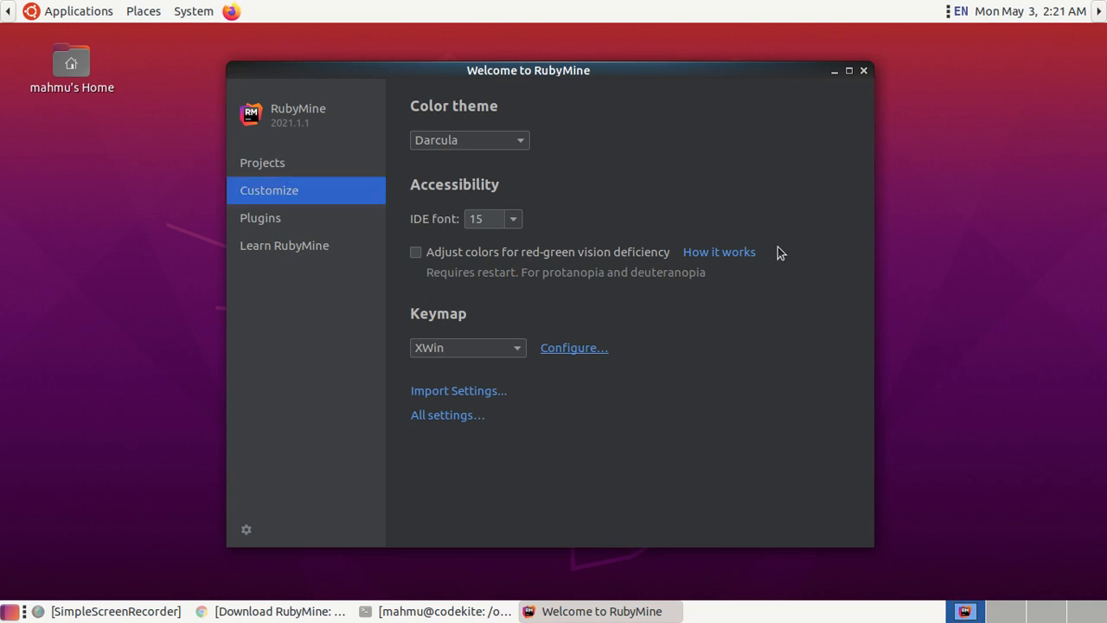
{"action": "mouse_move", "coordinate": [290, 189]}
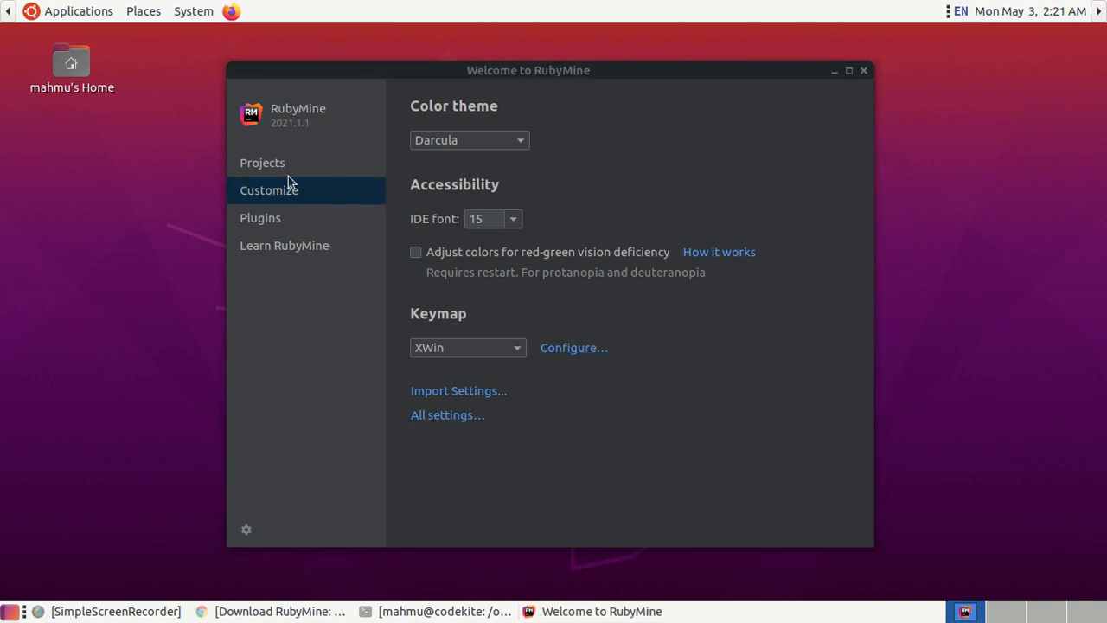
Step: Start a New Project from the Projects page of the welcome window
{"action": "left_click", "coordinate": [262, 163]}
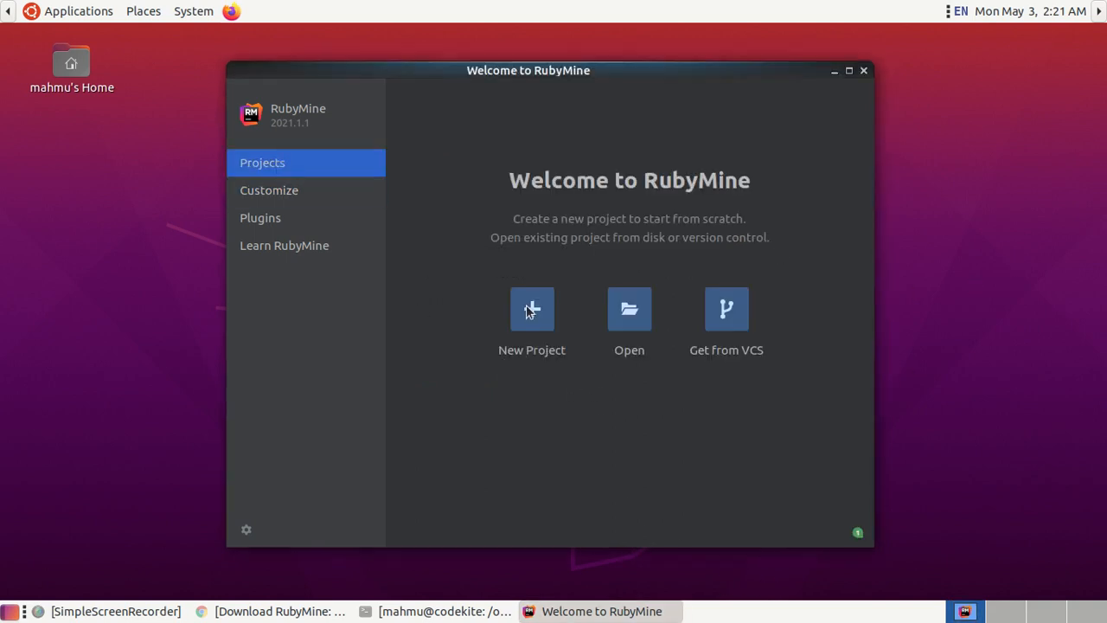
{"action": "left_click", "coordinate": [532, 309]}
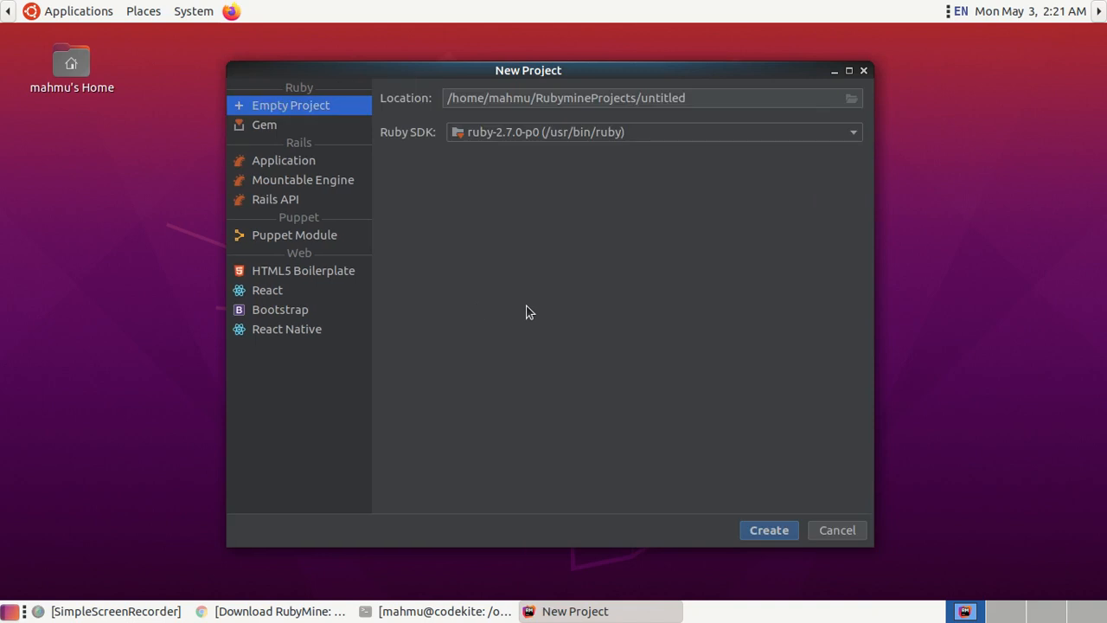